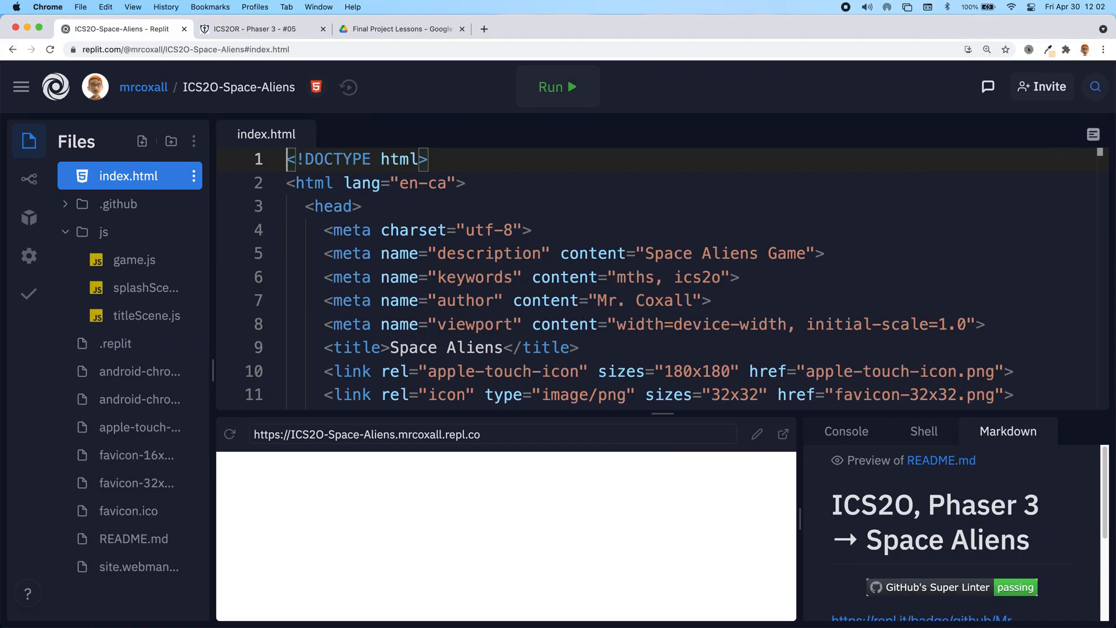
mouse_move(173, 344)
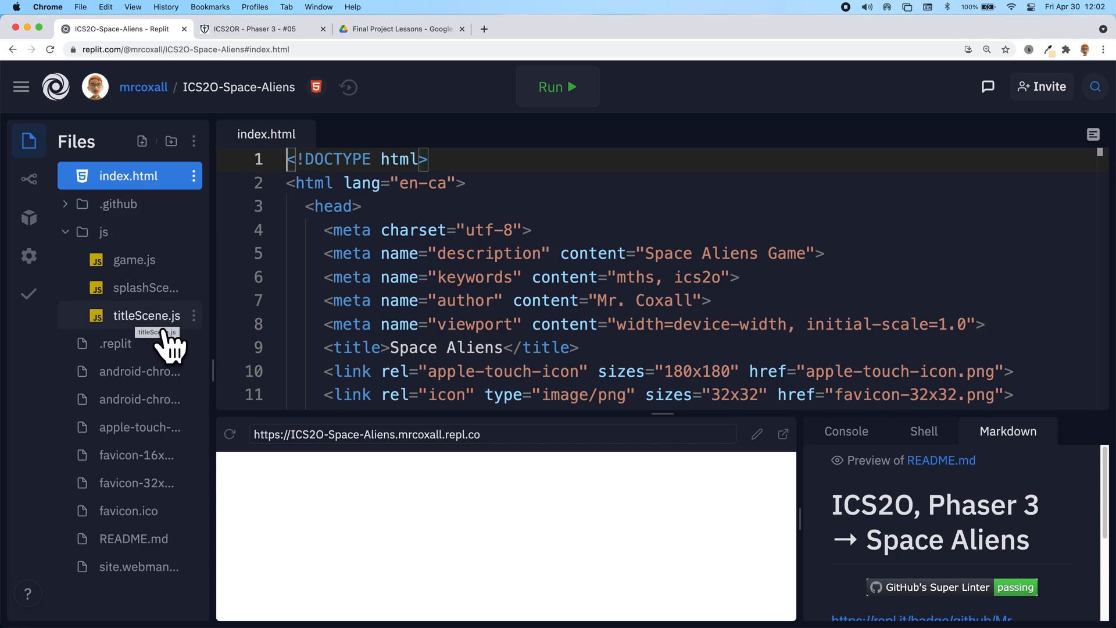
mouse_move(154, 313)
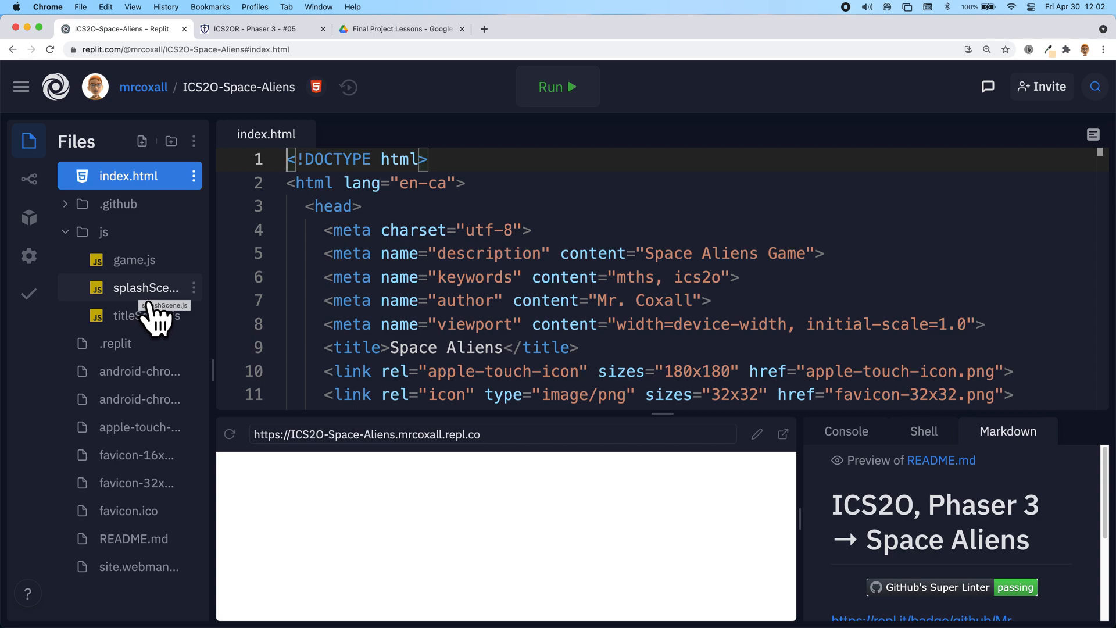
mouse_move(178, 268)
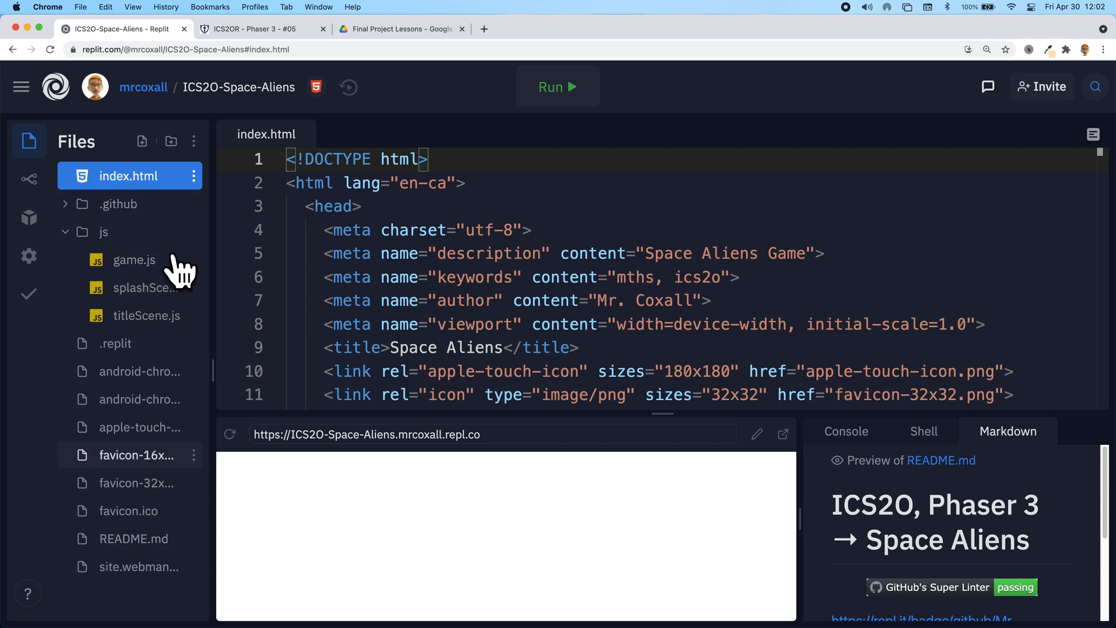
mouse_move(710, 219)
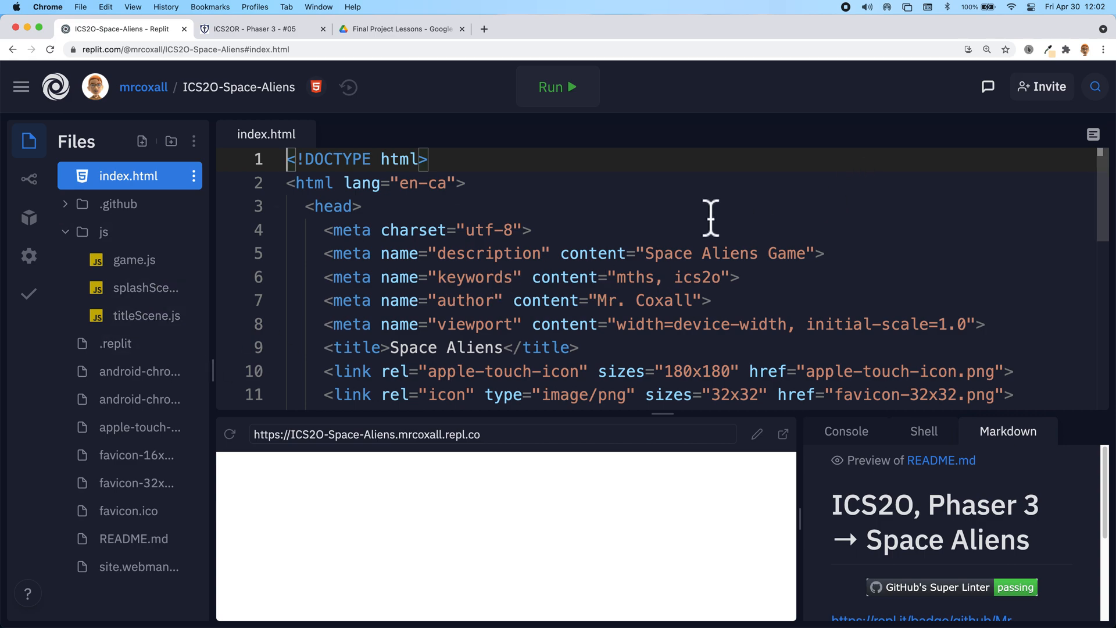
mouse_move(202, 274)
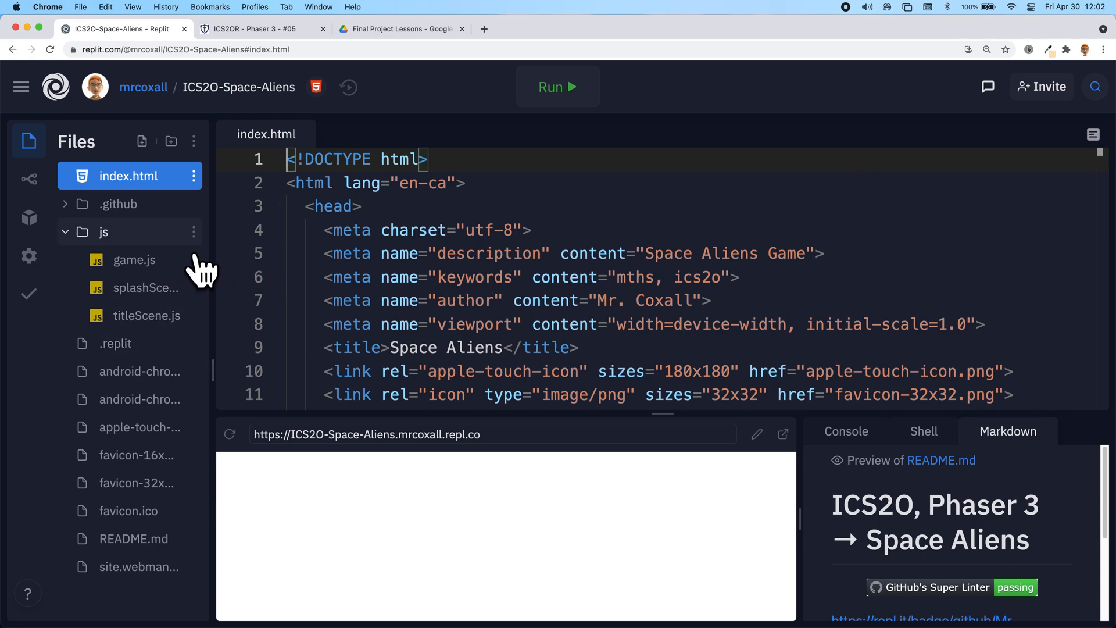
mouse_move(195, 267)
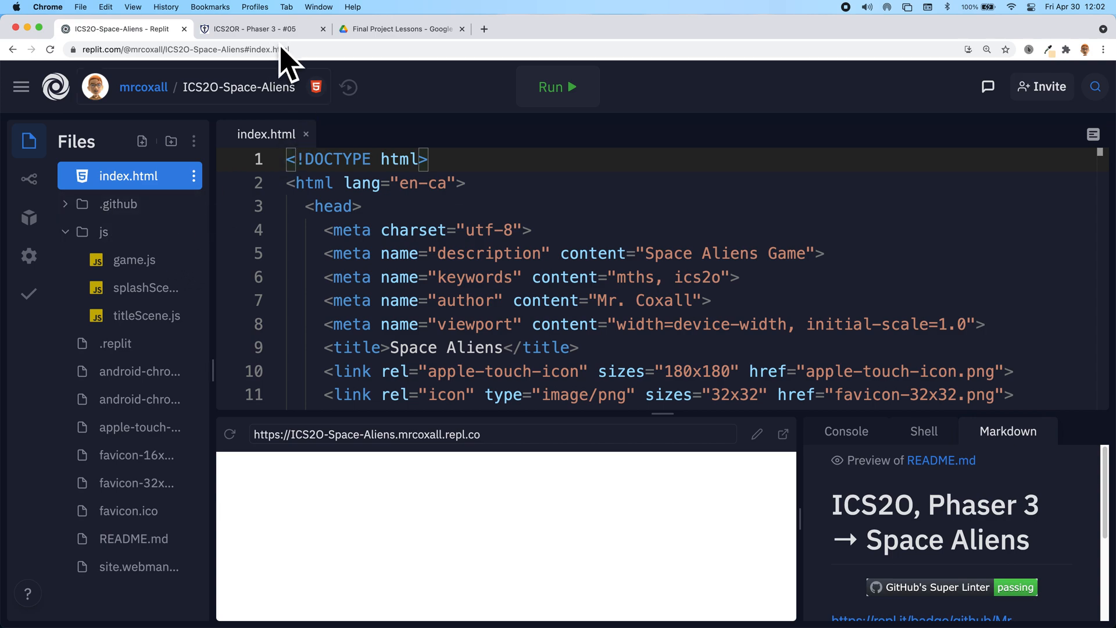
Step: Download the assets folder from the Final Project Lessons Drive folder as a zip
left_click(256, 28)
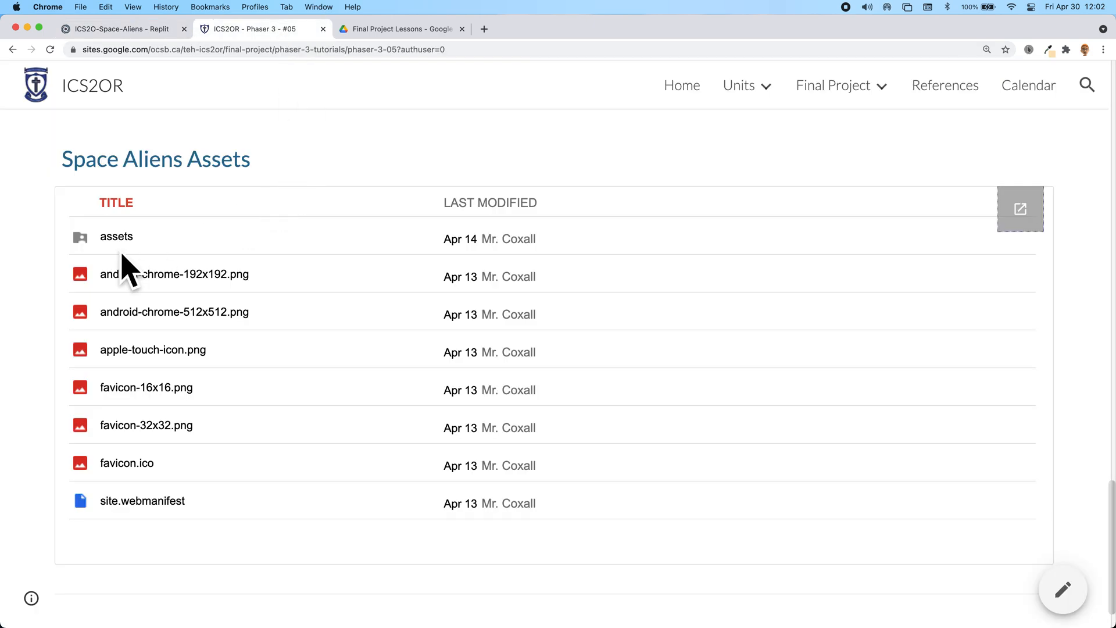
mouse_move(872, 302)
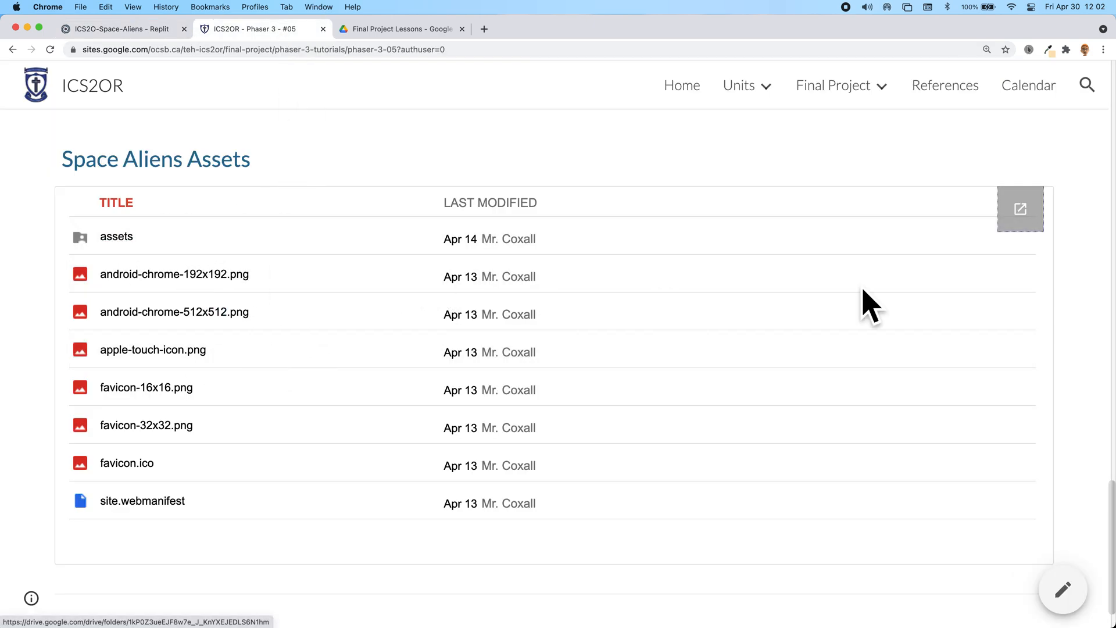
mouse_move(416, 57)
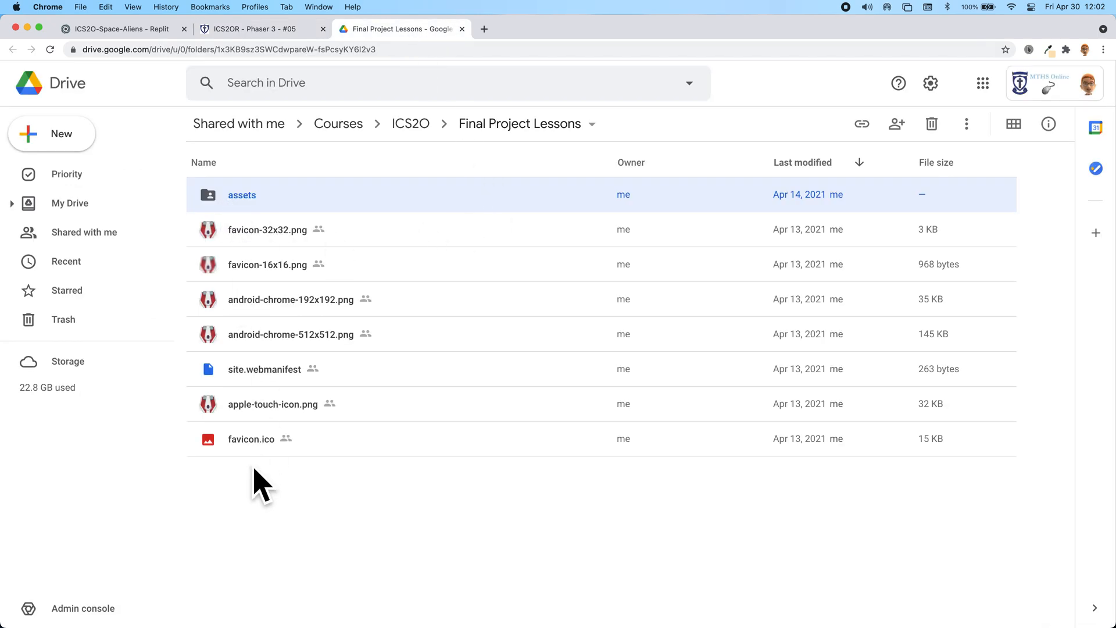
mouse_move(252, 377)
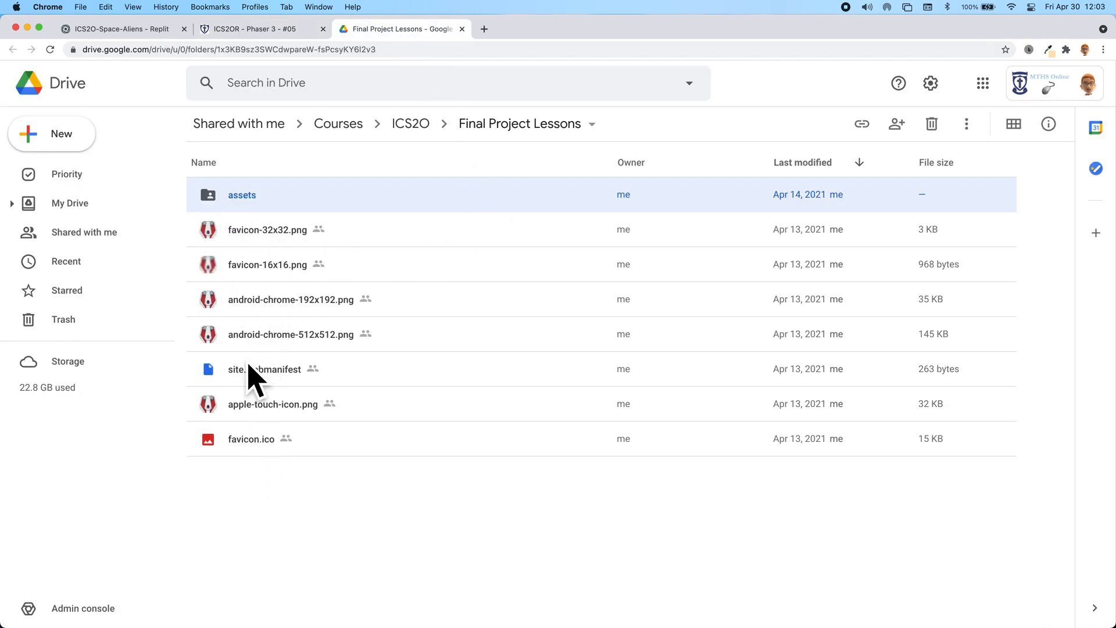
mouse_move(306, 242)
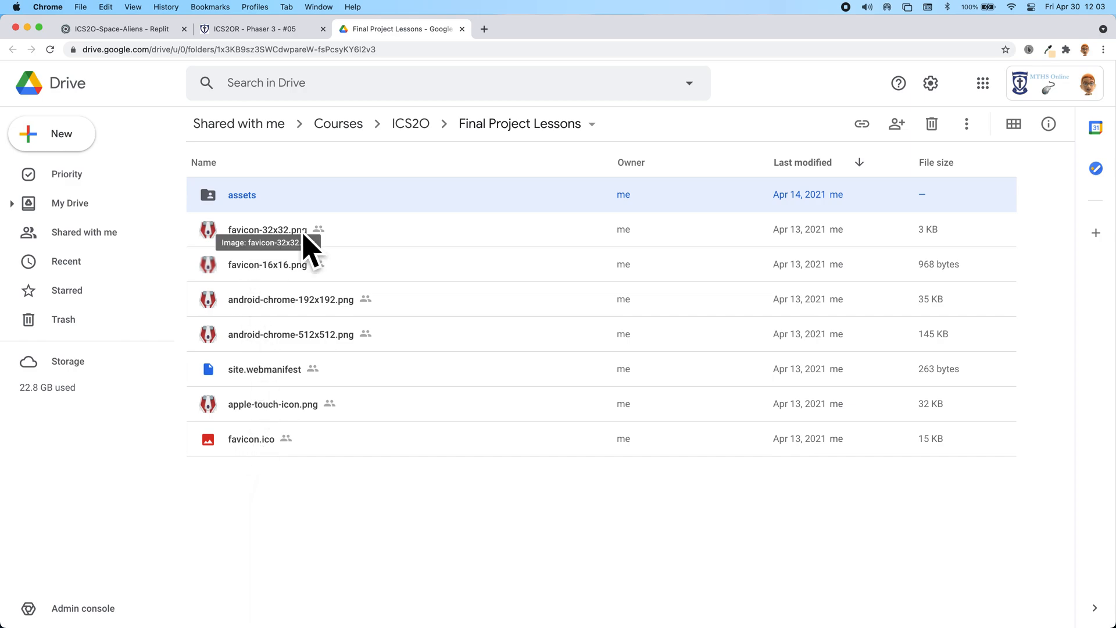
mouse_move(264, 218)
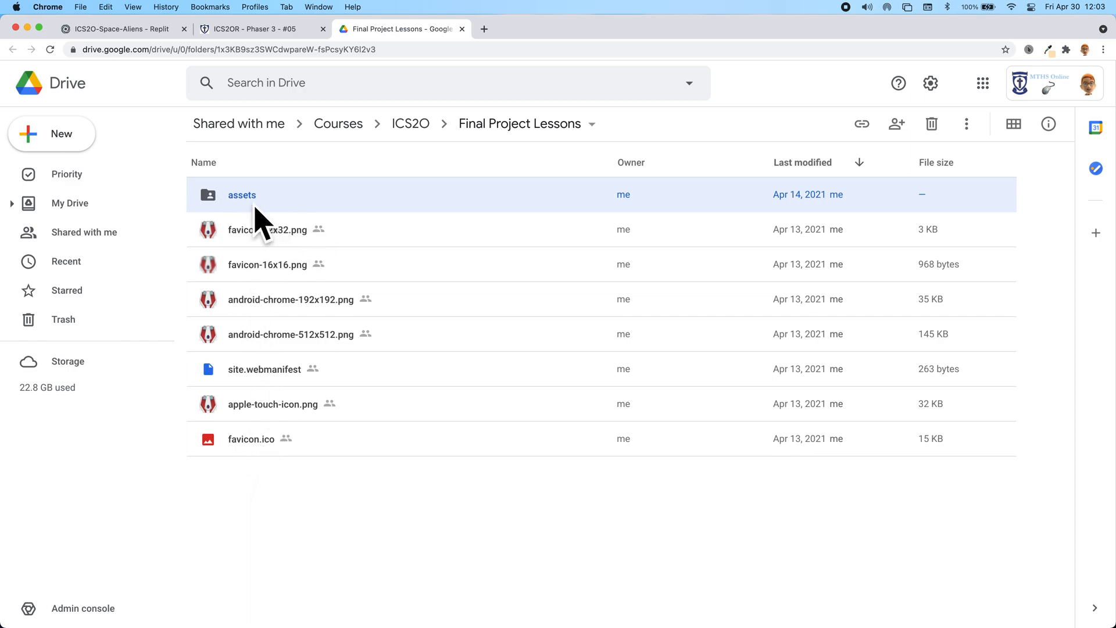
mouse_move(255, 256)
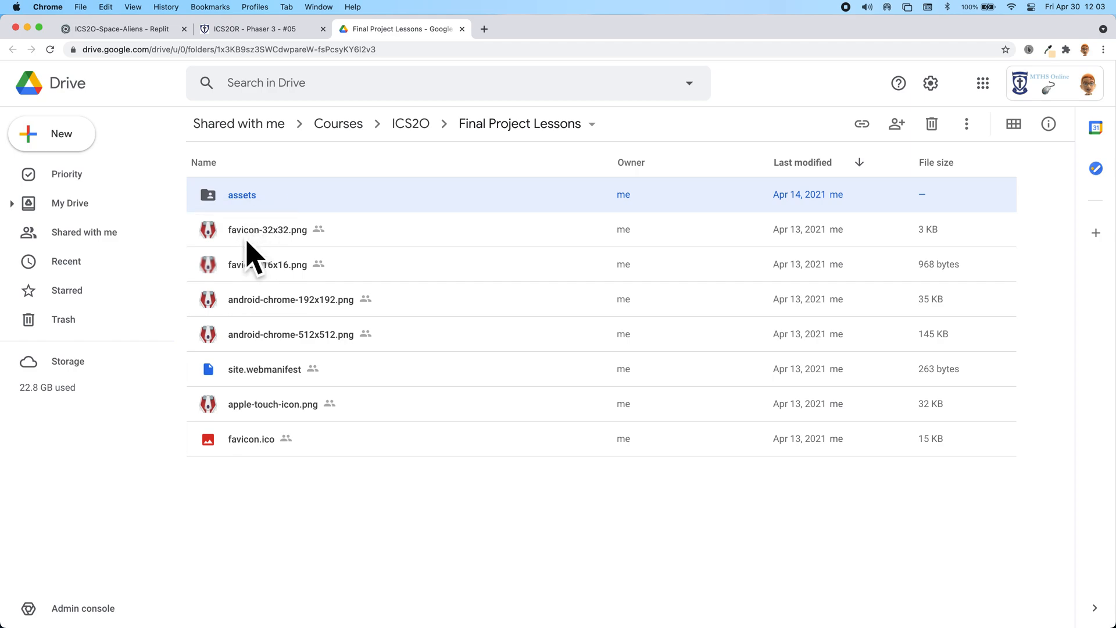
mouse_move(256, 214)
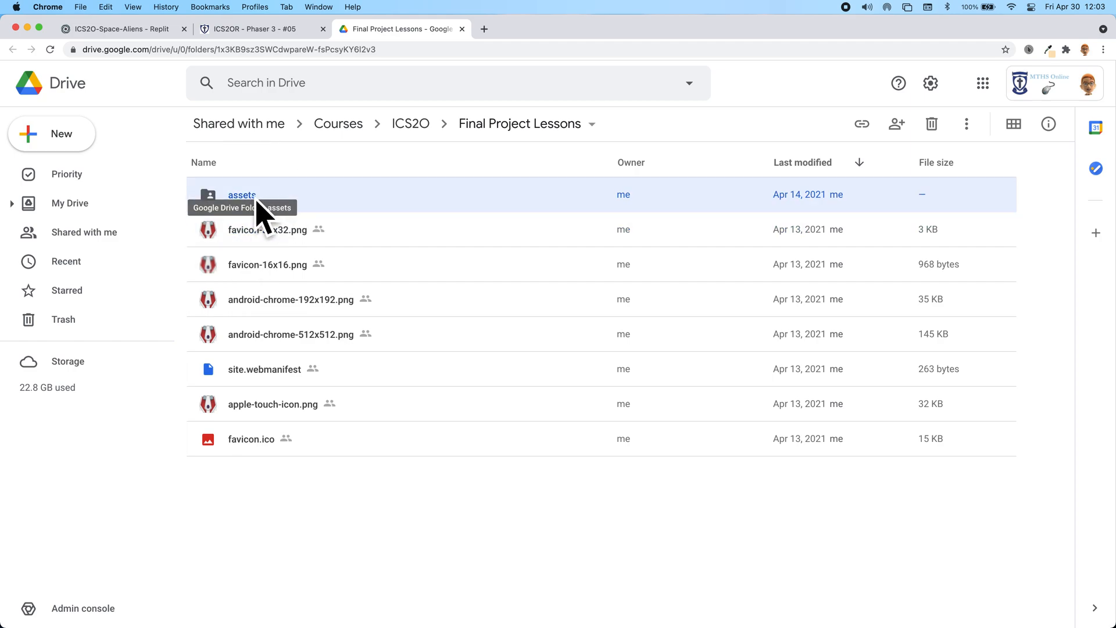
right_click(242, 195)
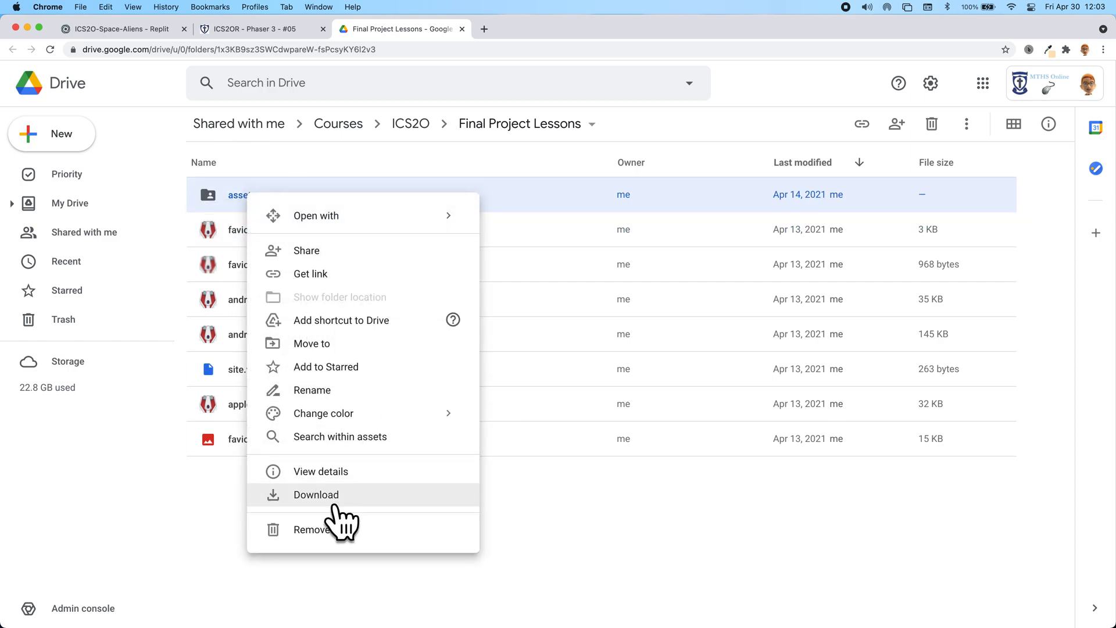
left_click(316, 496)
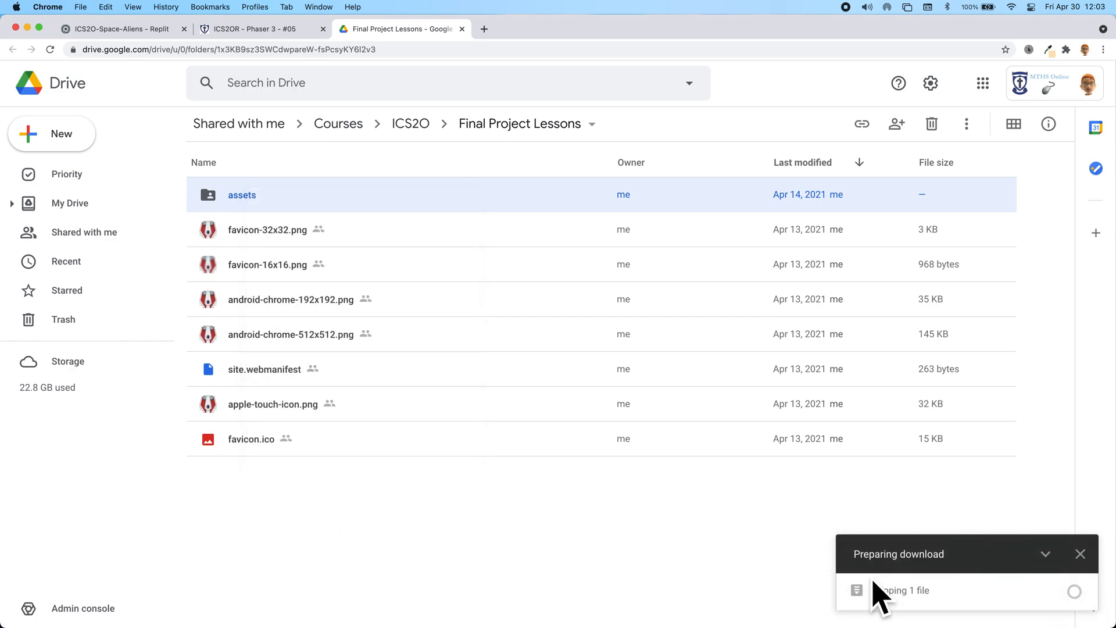
mouse_move(744, 580)
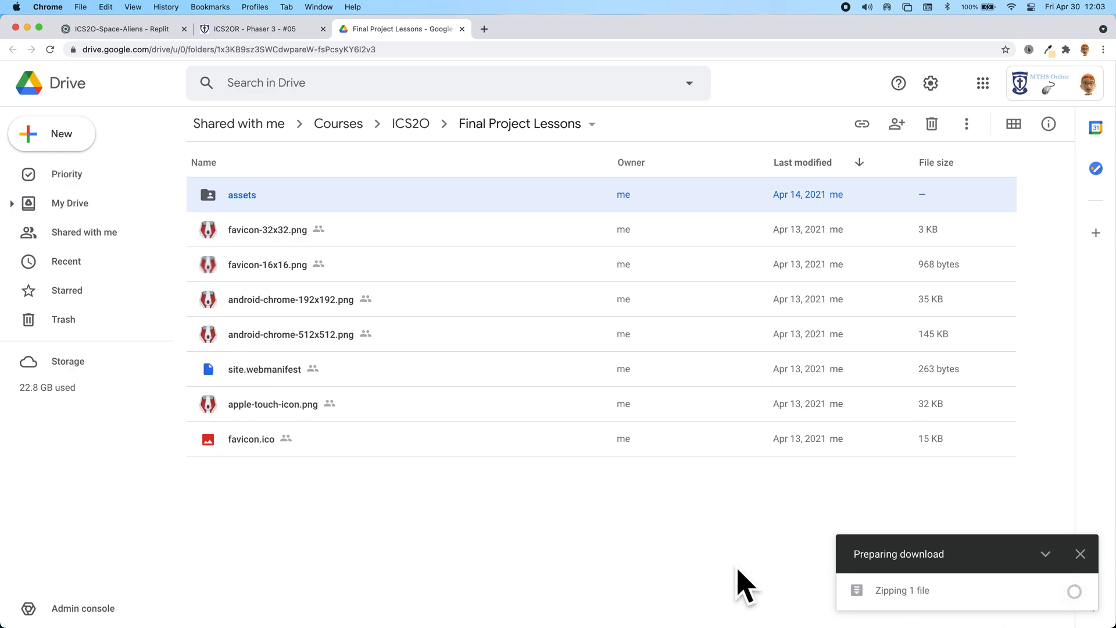
mouse_move(359, 588)
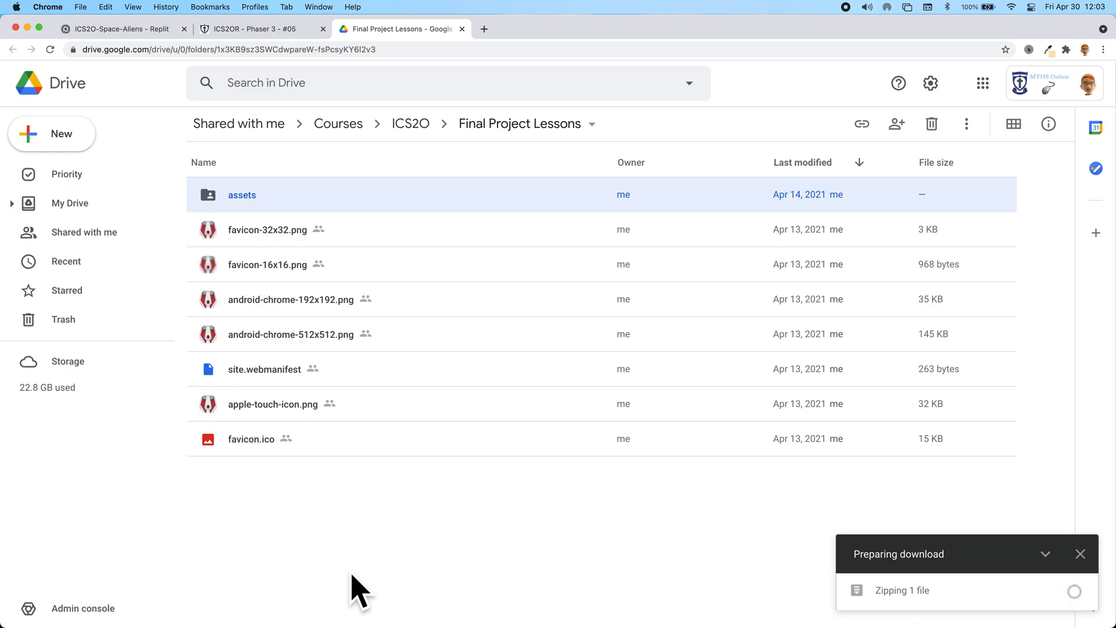
mouse_move(1043, 608)
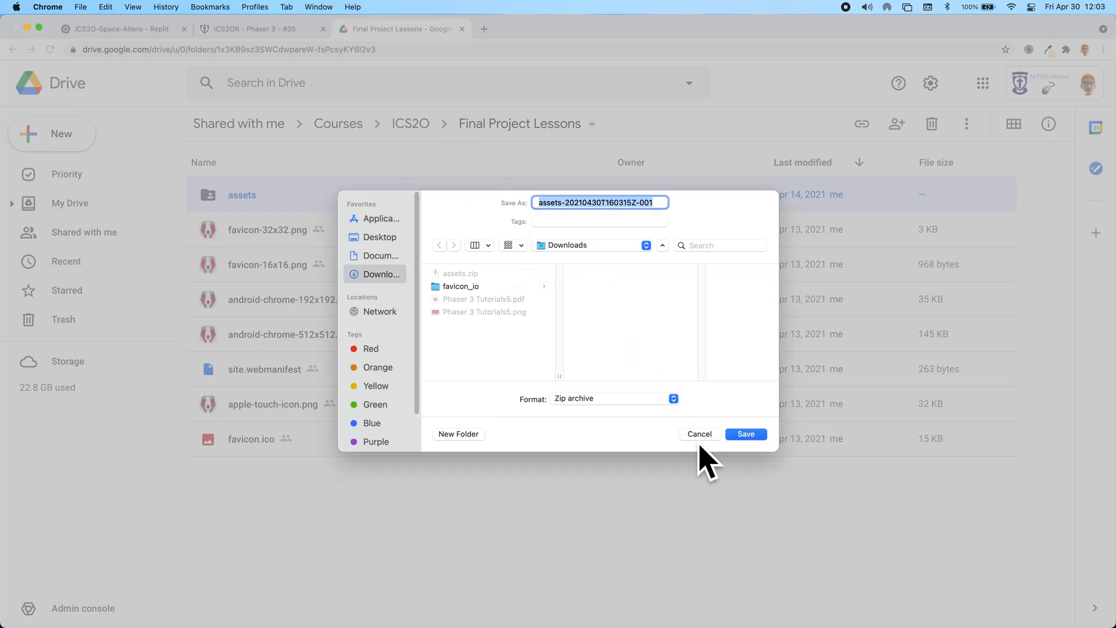
Step: Skip saving a second copy, then extract assets.zip in the Downloads folder
left_click(746, 434)
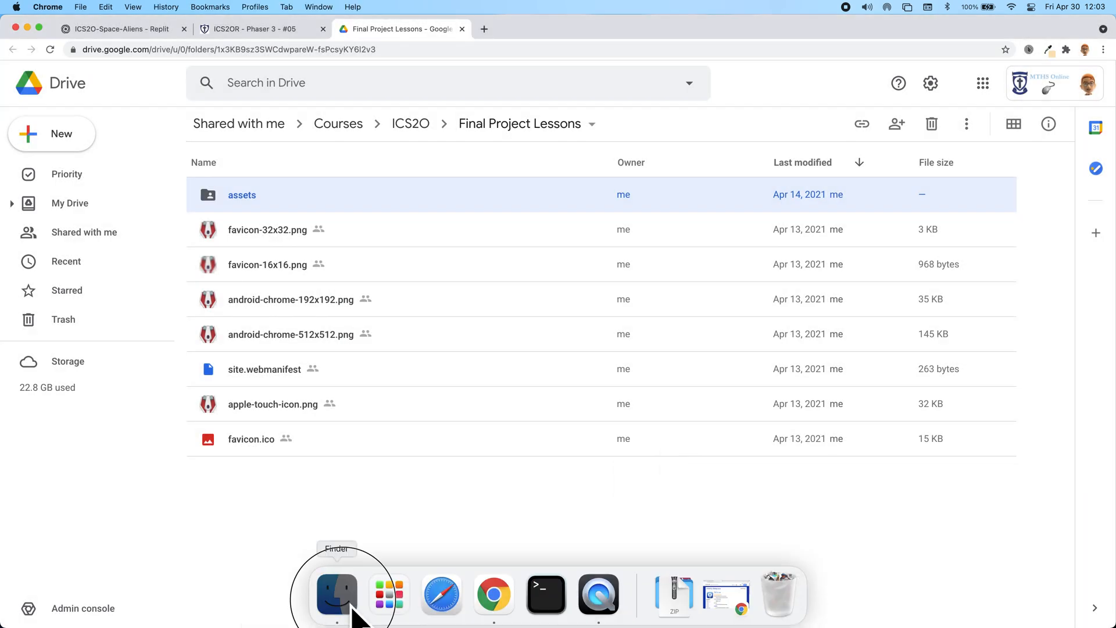
left_click(336, 593)
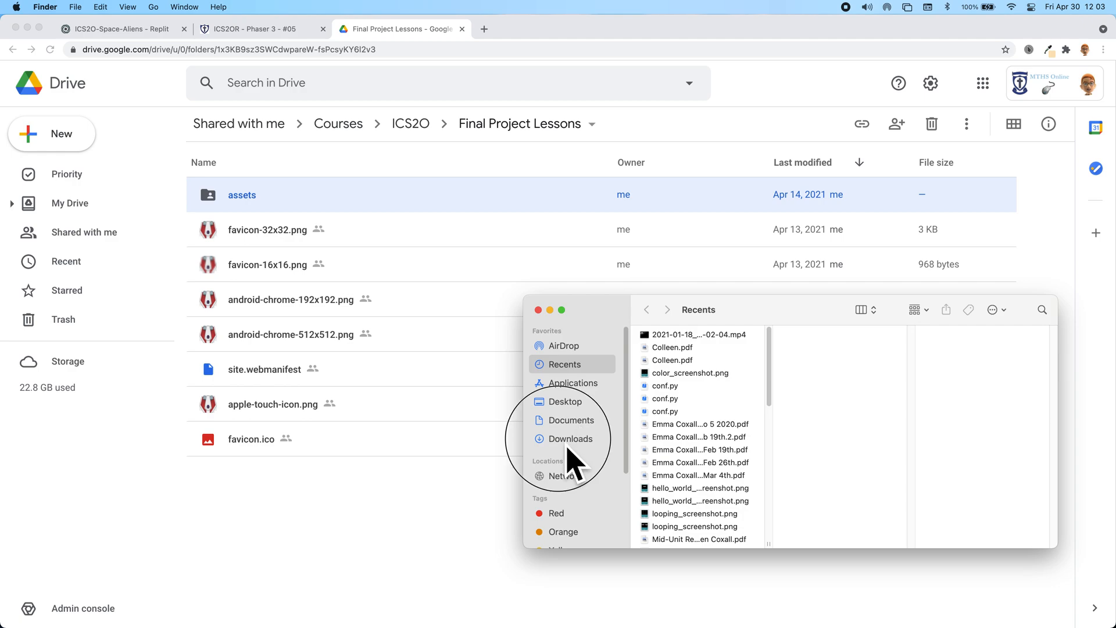
left_click(571, 438)
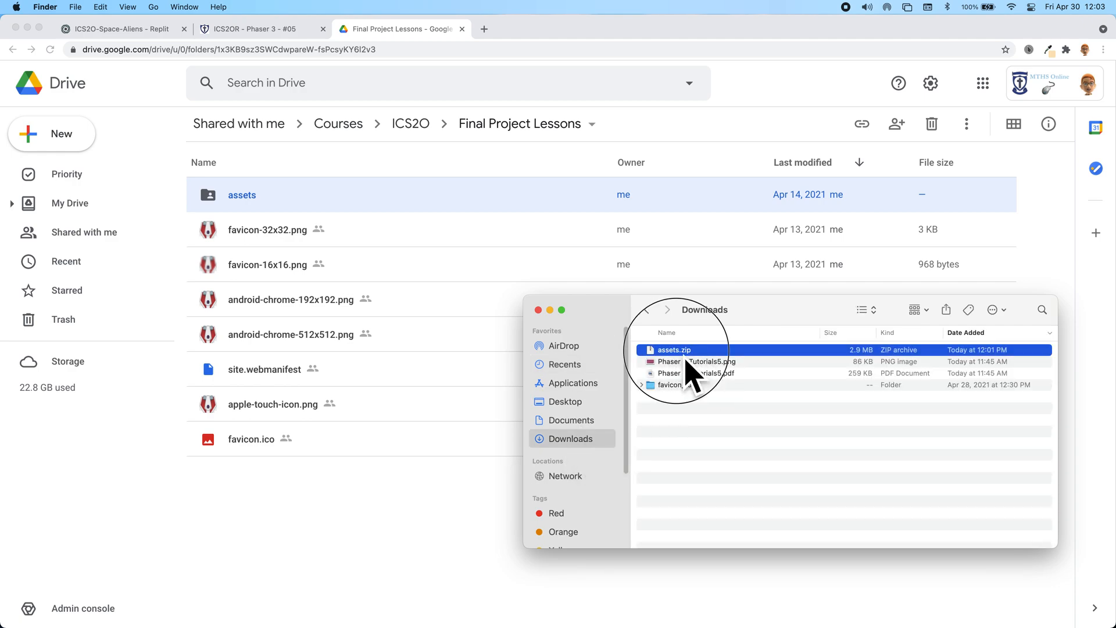
double_click(672, 350)
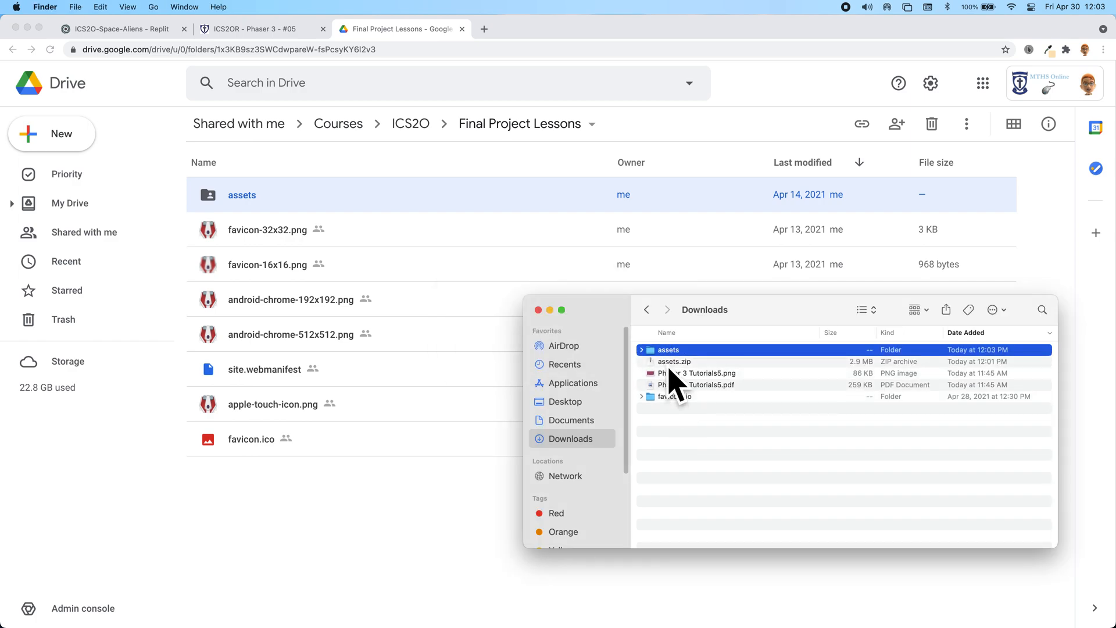
mouse_move(690, 392)
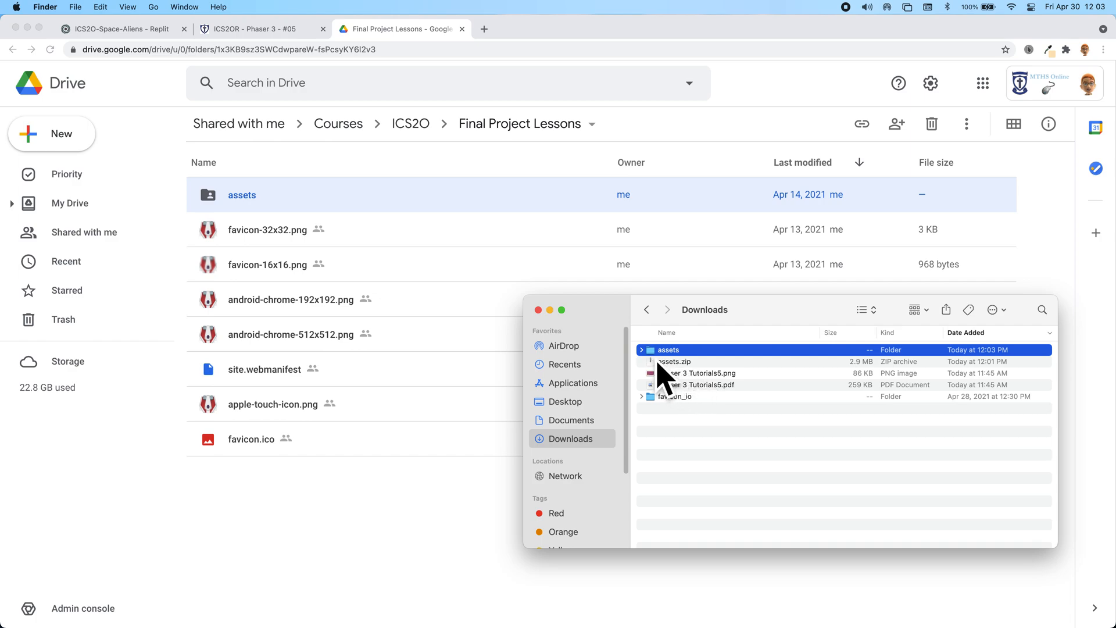
mouse_move(154, 53)
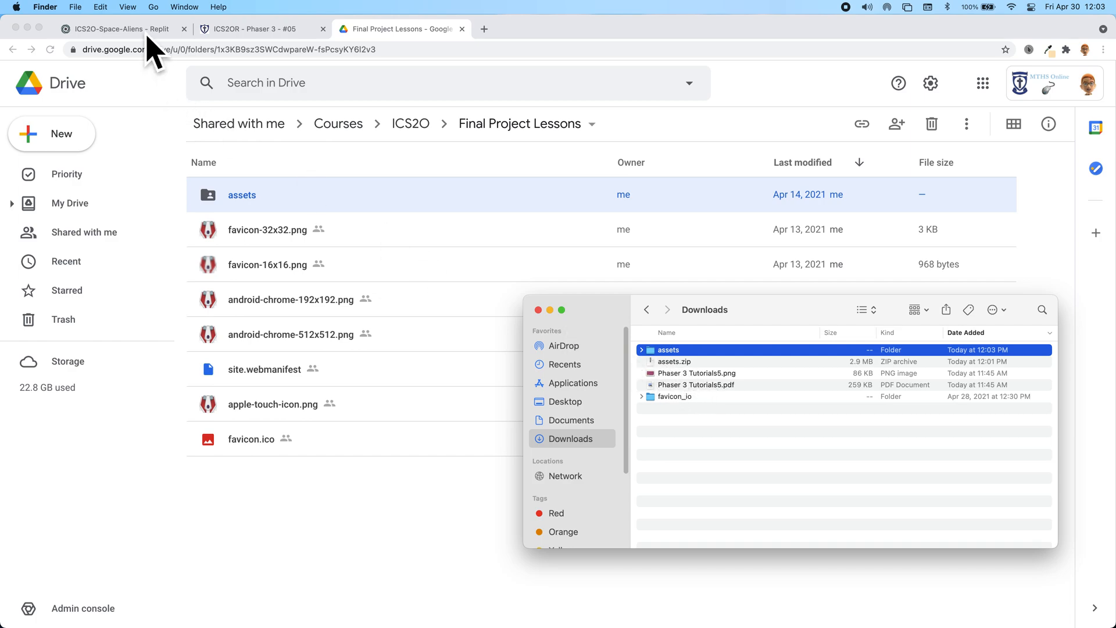
Step: Return to the ICS2O-Space-Aliens repl and expand its assets folder of images and sounds
left_click(118, 28)
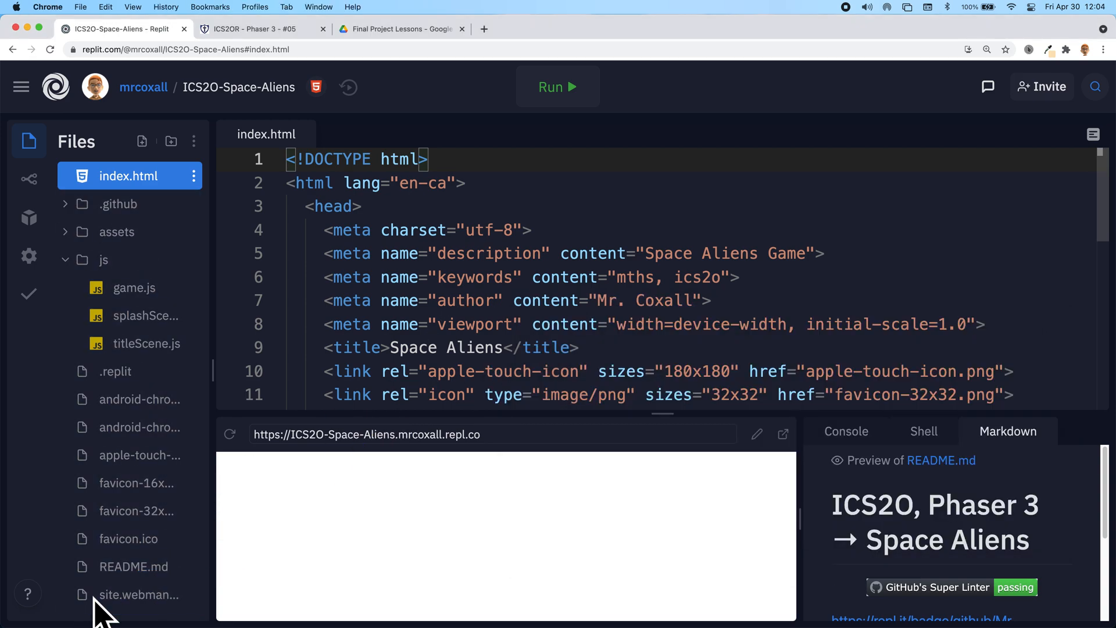
mouse_move(131, 274)
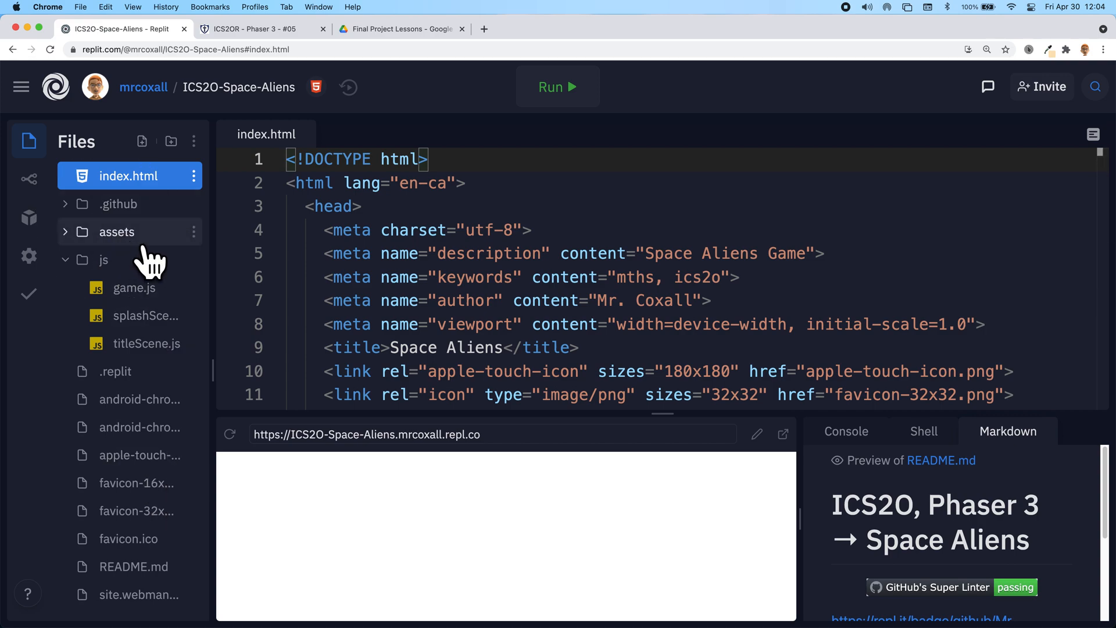
left_click(115, 231)
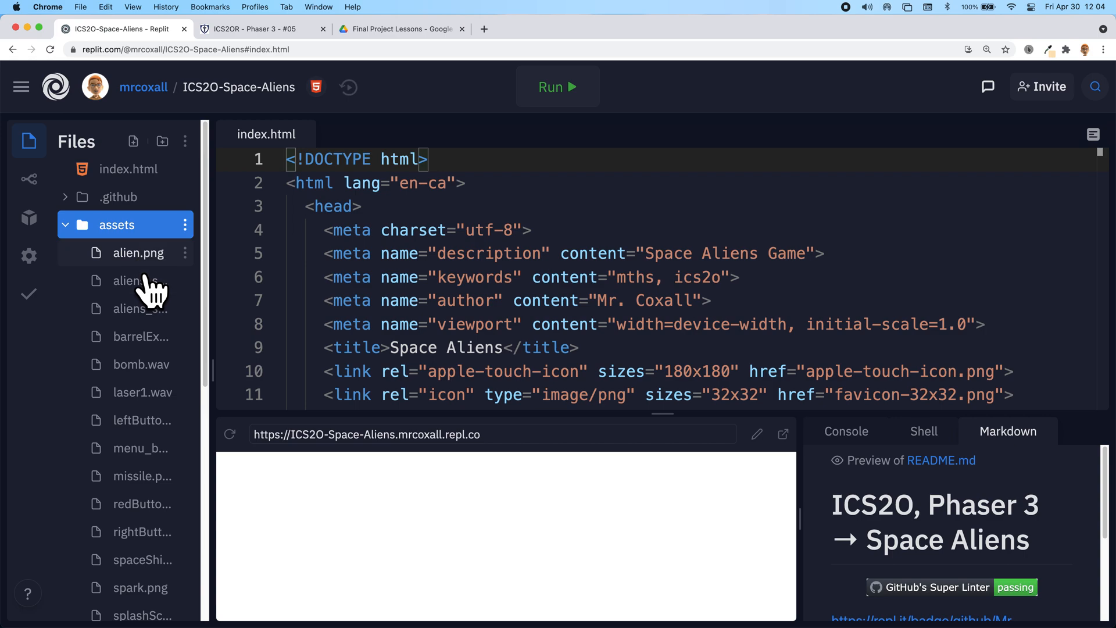
mouse_move(234, 392)
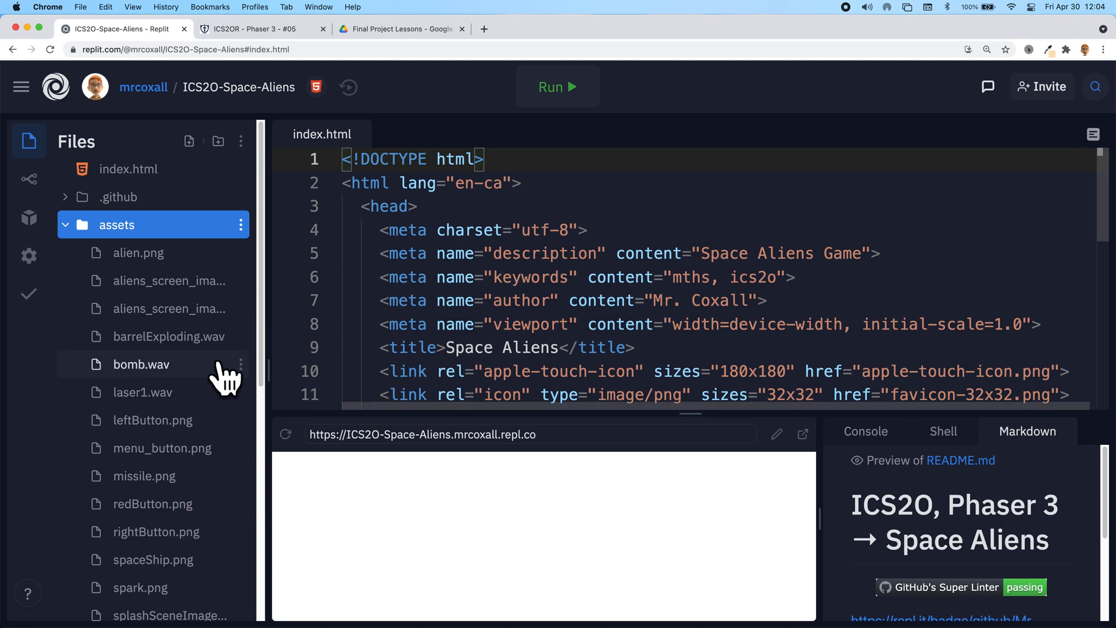
mouse_move(164, 309)
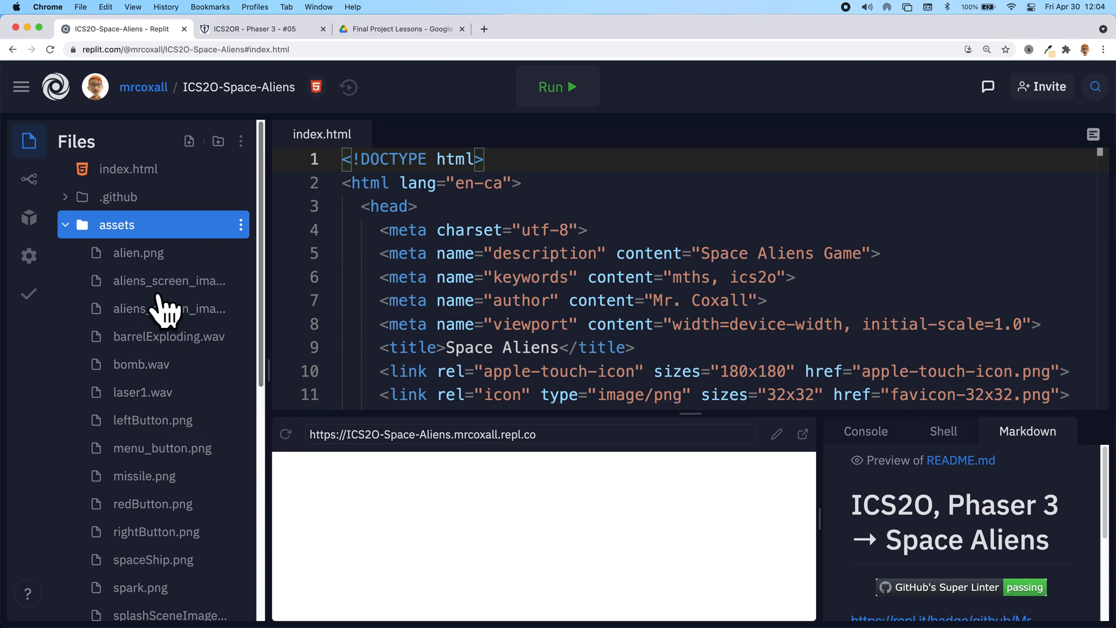
mouse_move(93, 256)
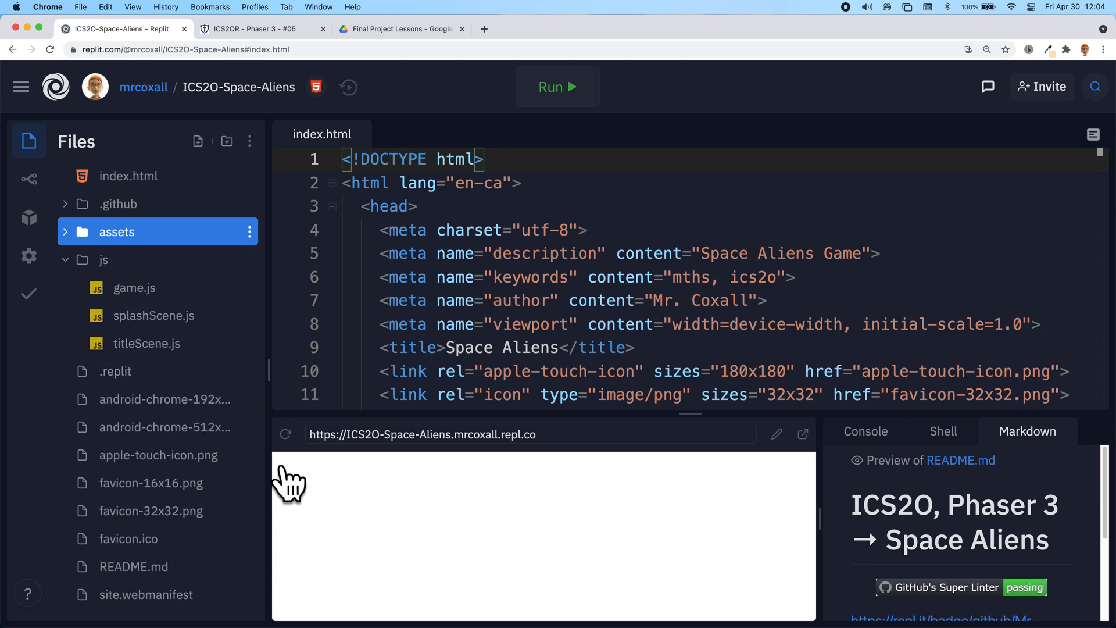
mouse_move(712, 434)
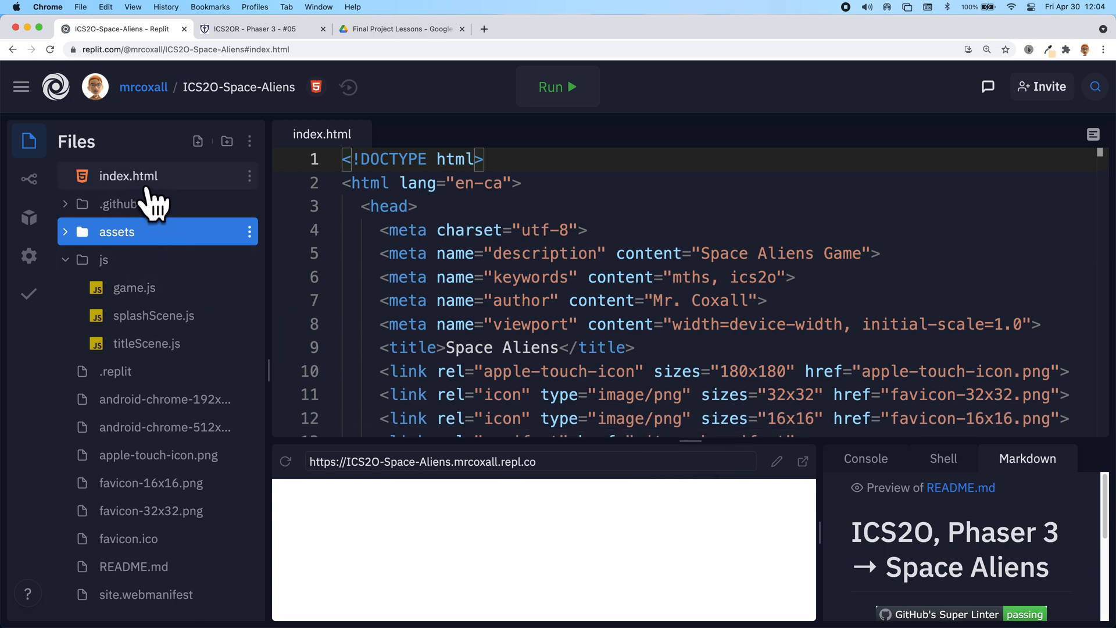
Step: Set backgroundColor in game.js to 0xffffff instead of 0x5f6e7a
left_click(128, 176)
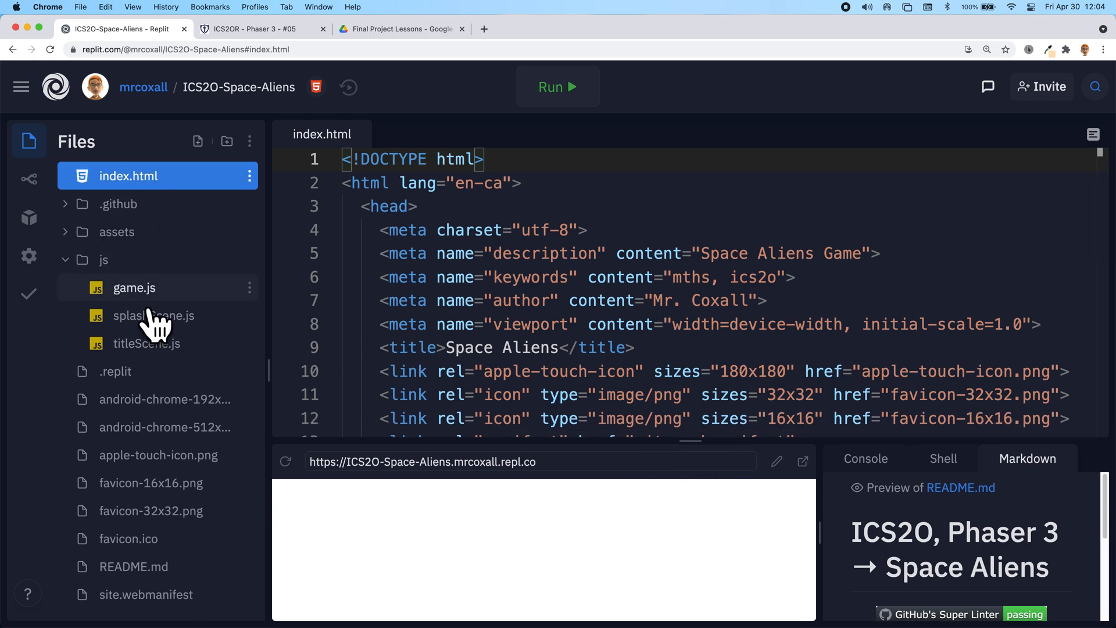
left_click(134, 287)
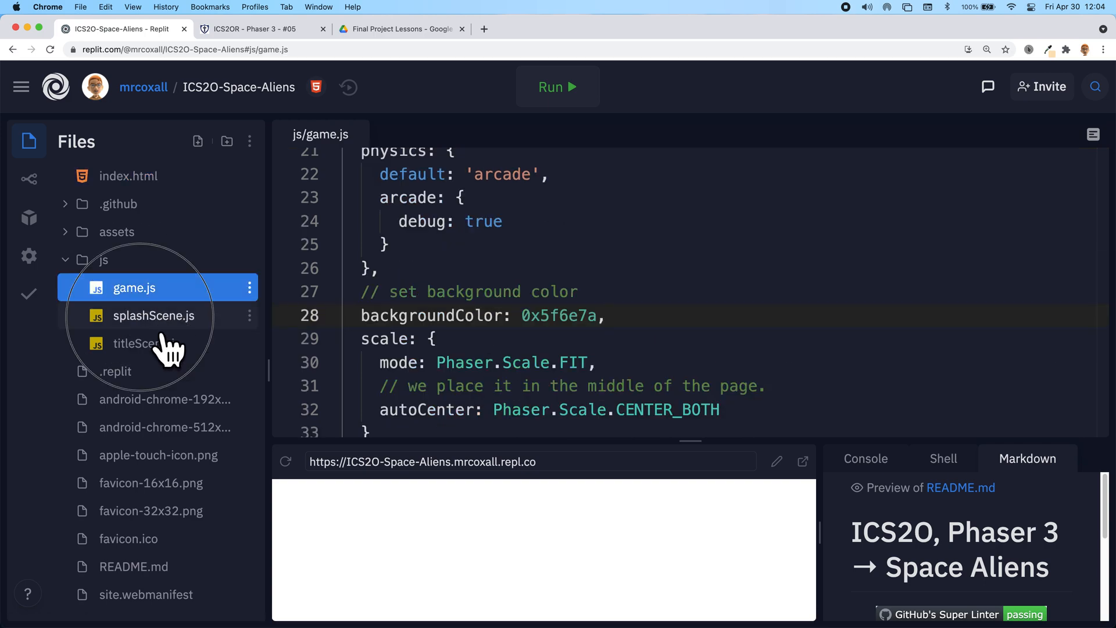
left_click(154, 315)
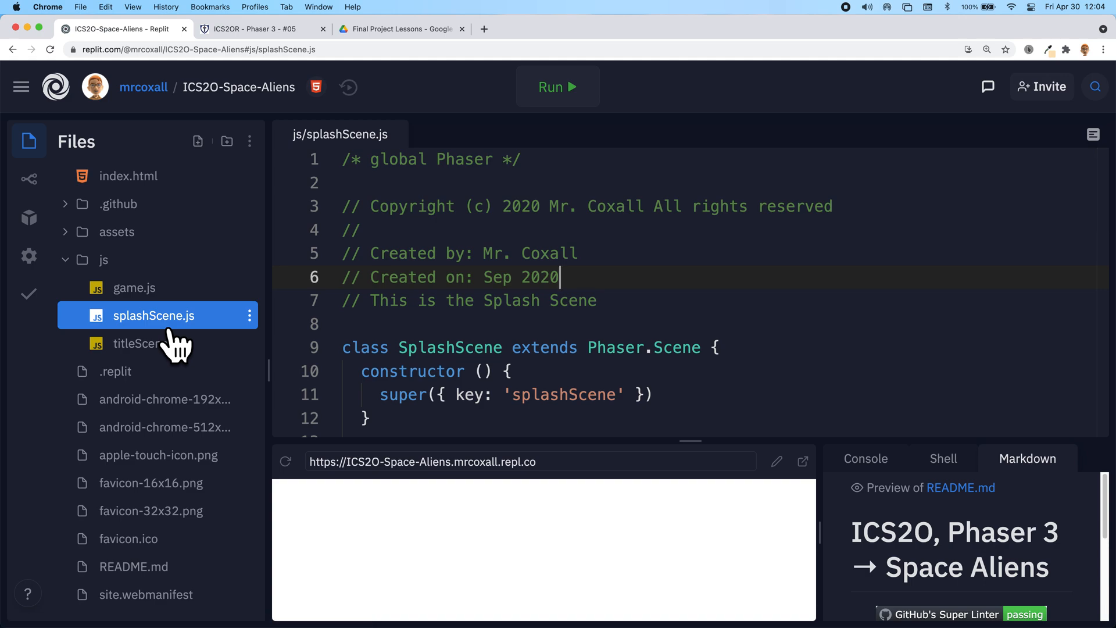
mouse_move(150, 328)
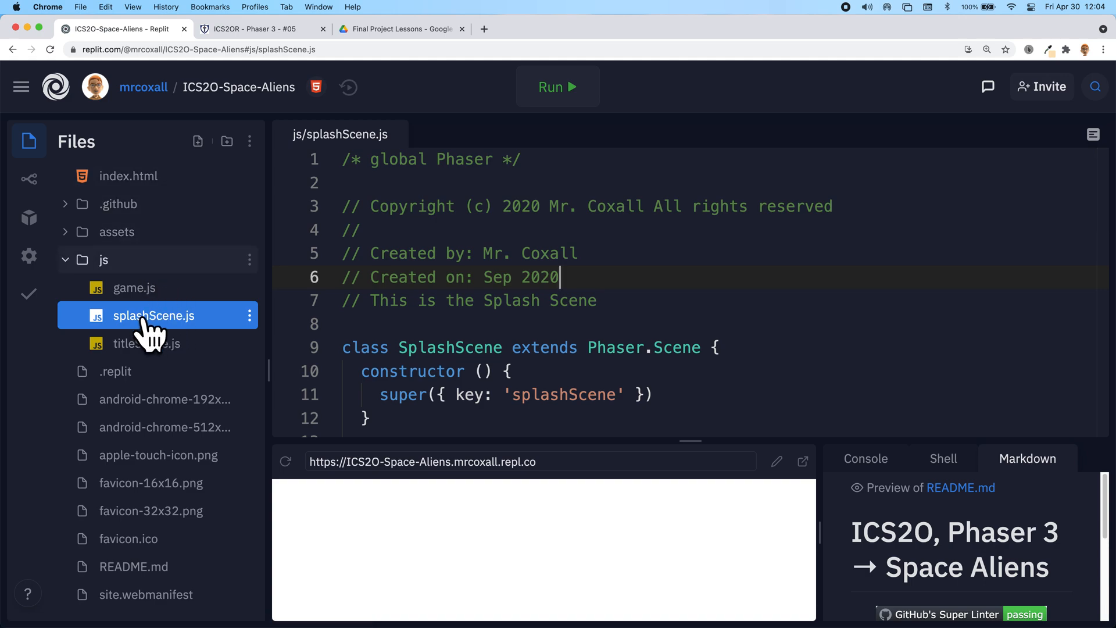
left_click(133, 287)
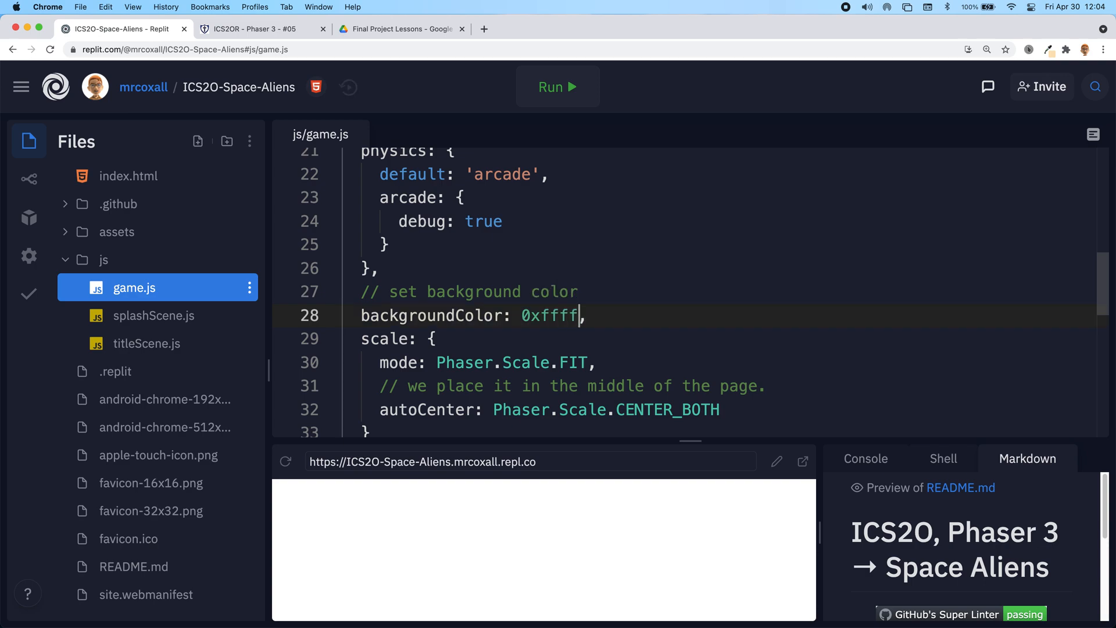
type("ff")
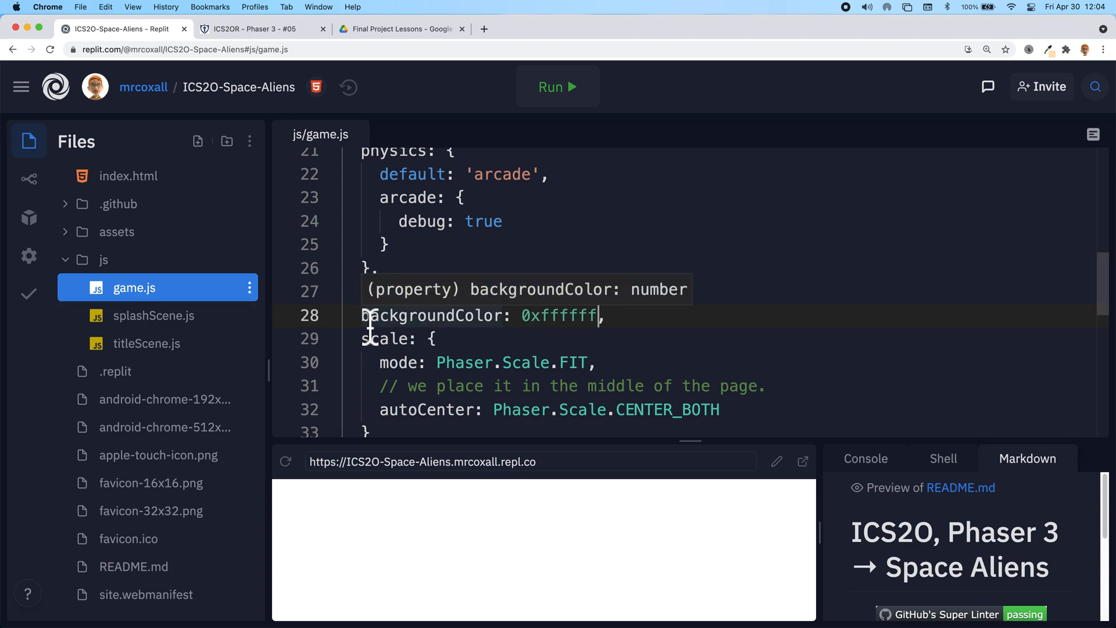
Step: Show splashScene.js and scroll the assets list down to splashSceneImage.png
left_click(153, 315)
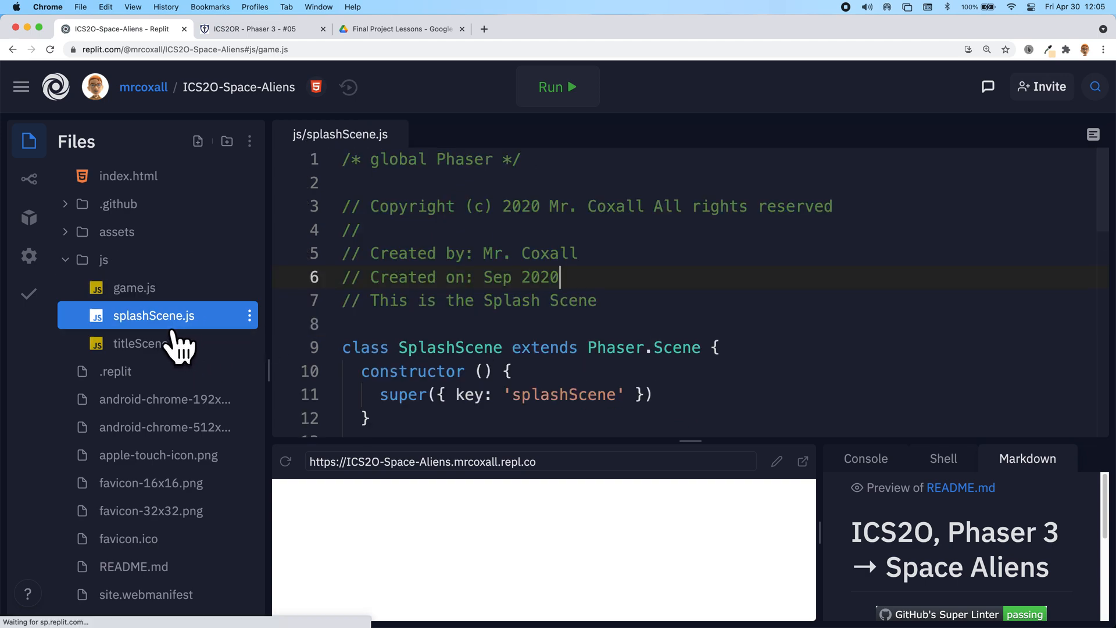
mouse_move(1047, 71)
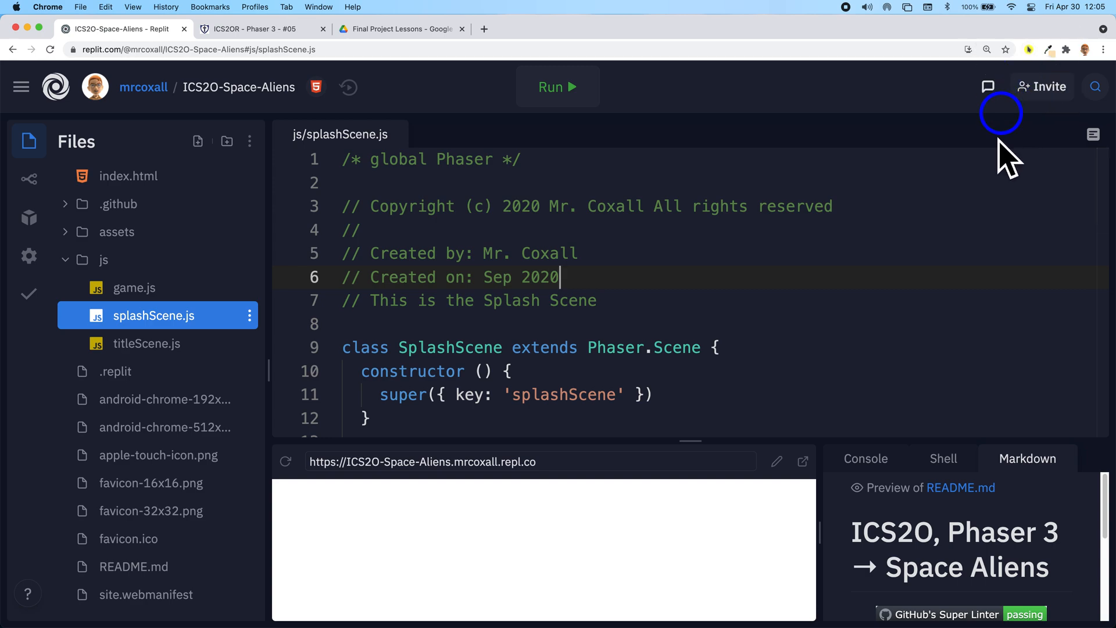
mouse_move(792, 348)
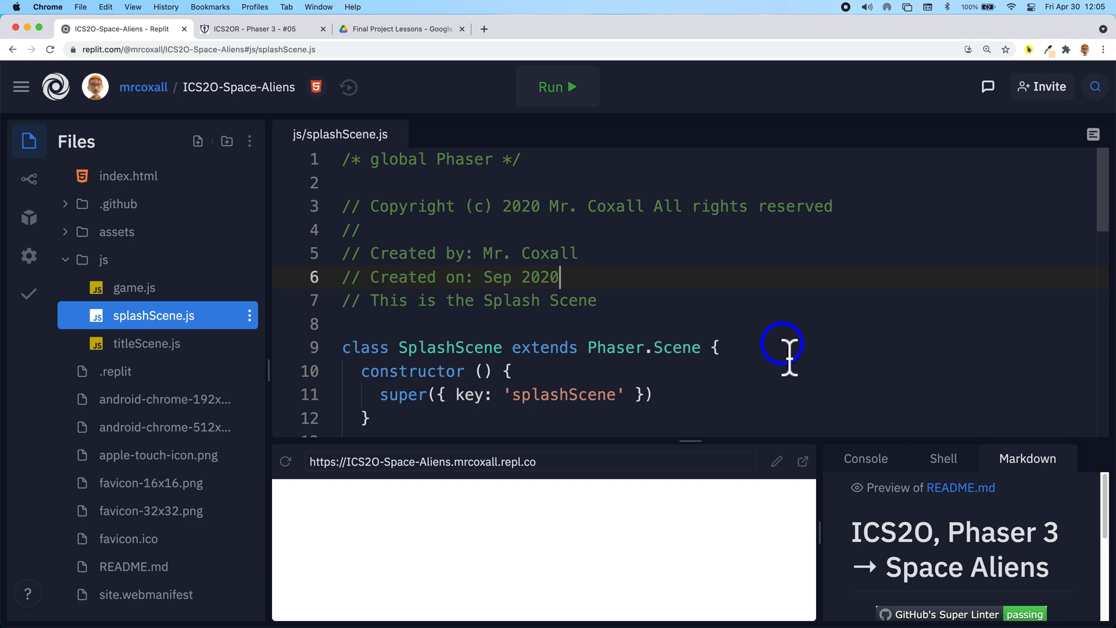
mouse_move(14, 234)
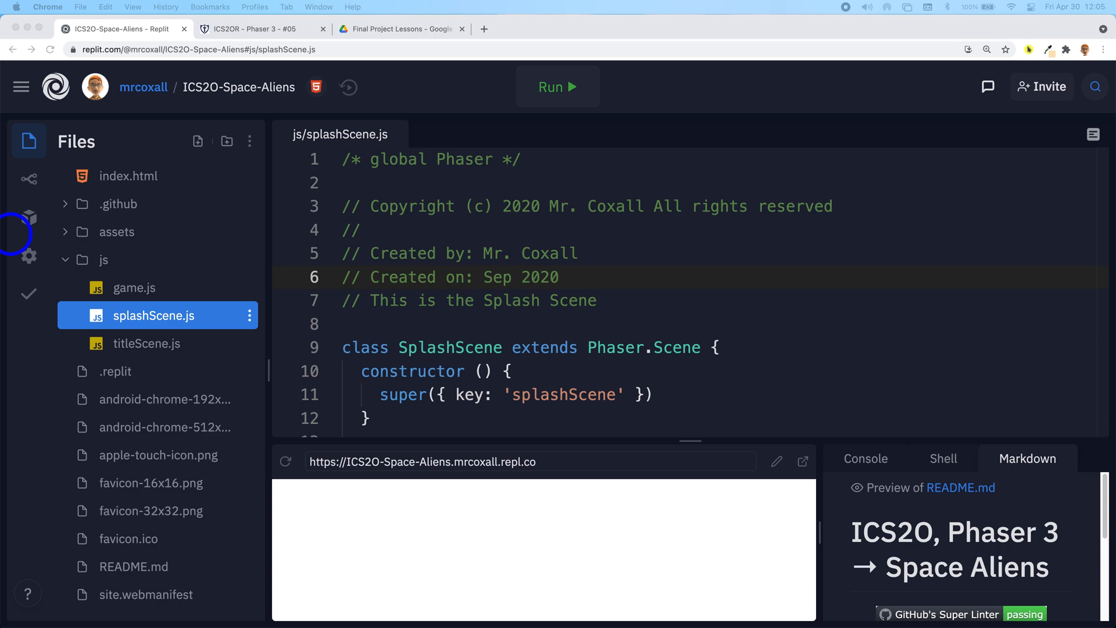
mouse_move(37, 267)
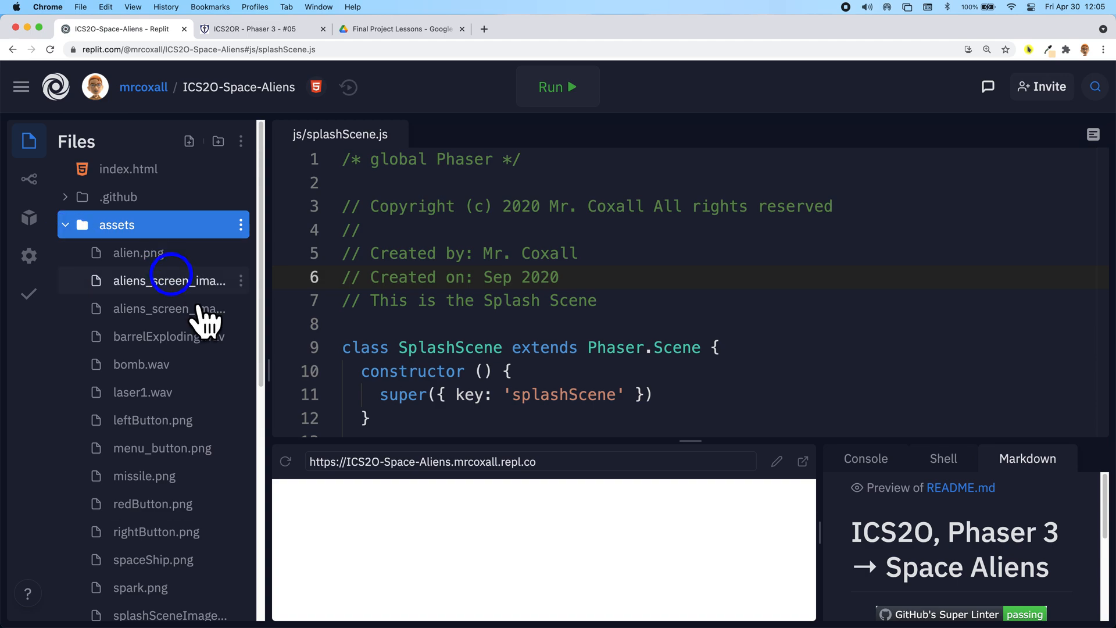
mouse_move(154, 292)
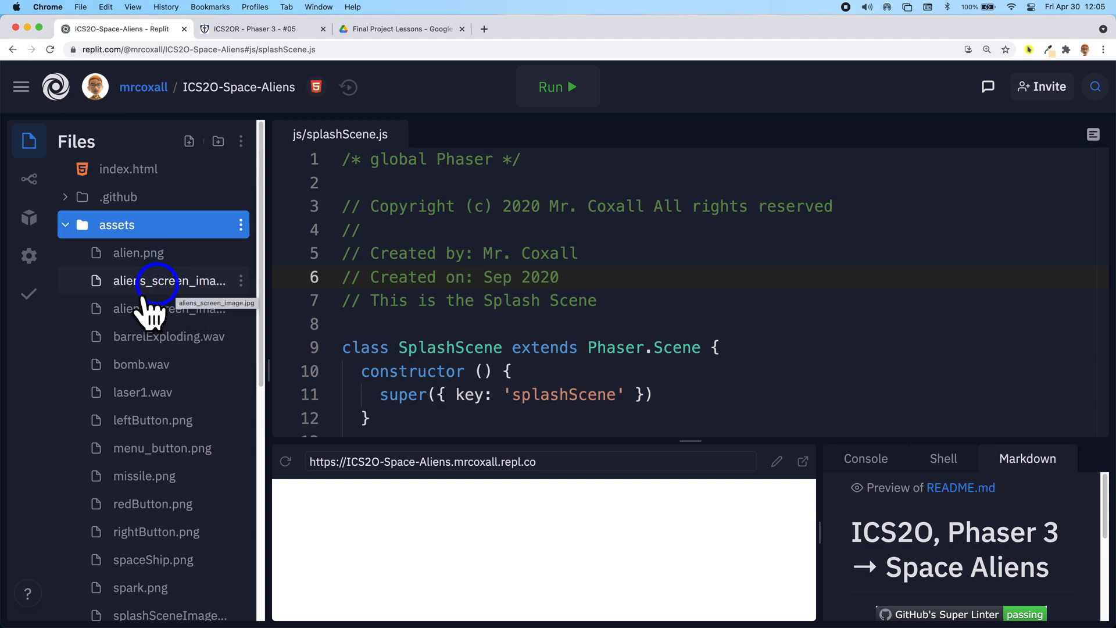
mouse_move(221, 360)
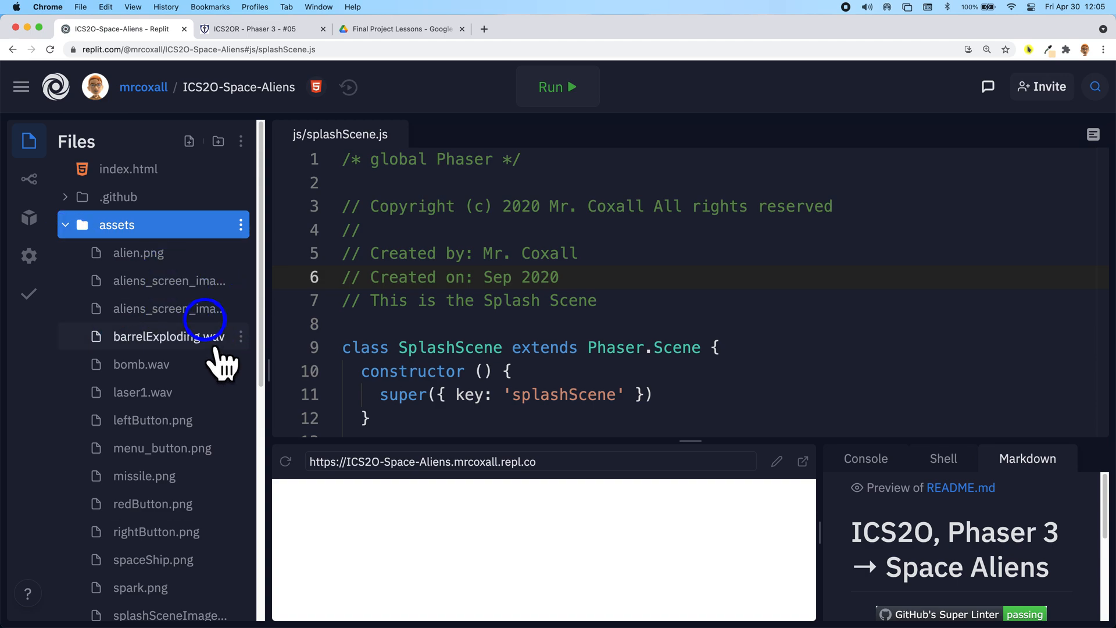
scroll("down", 3)
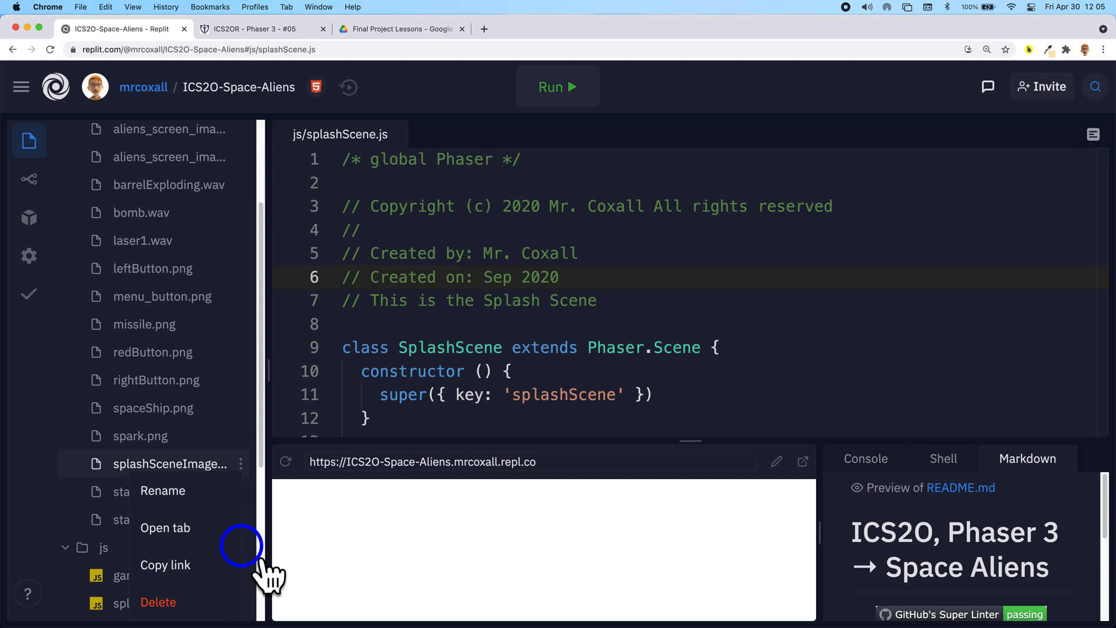
mouse_move(174, 528)
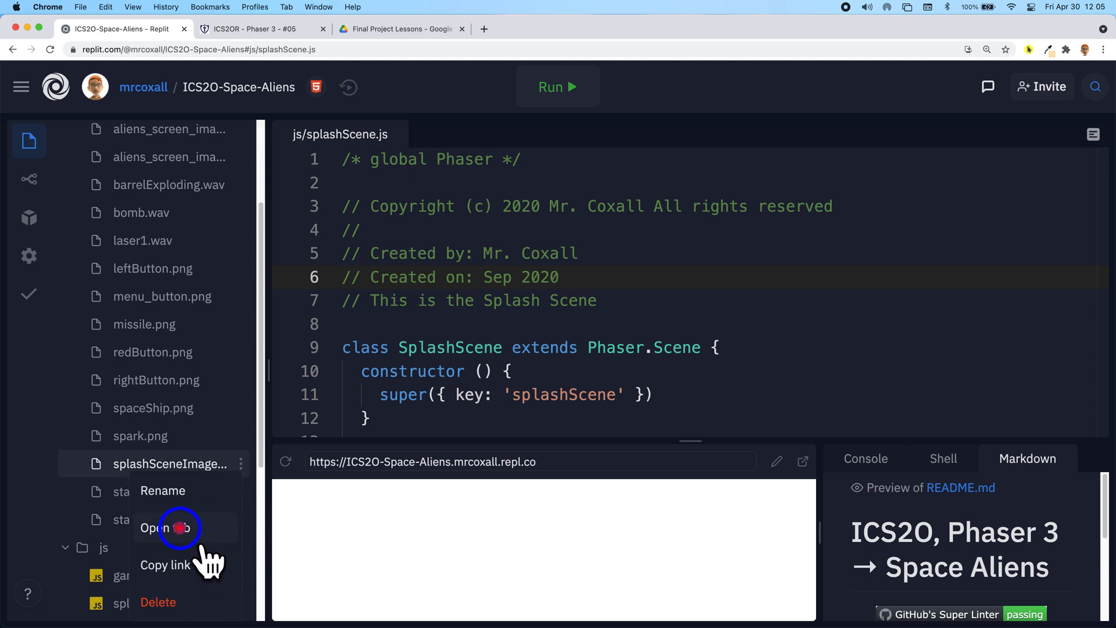
Step: Preview splashSceneImage.png, the lightbulb M T logo, in its own tab
left_click(167, 528)
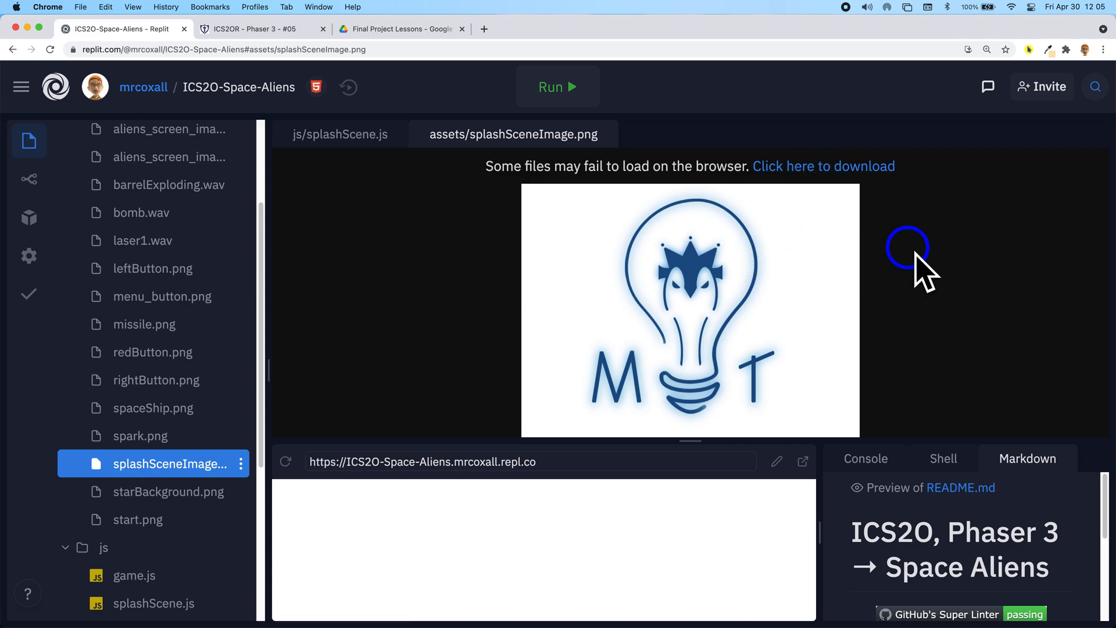
mouse_move(924, 285)
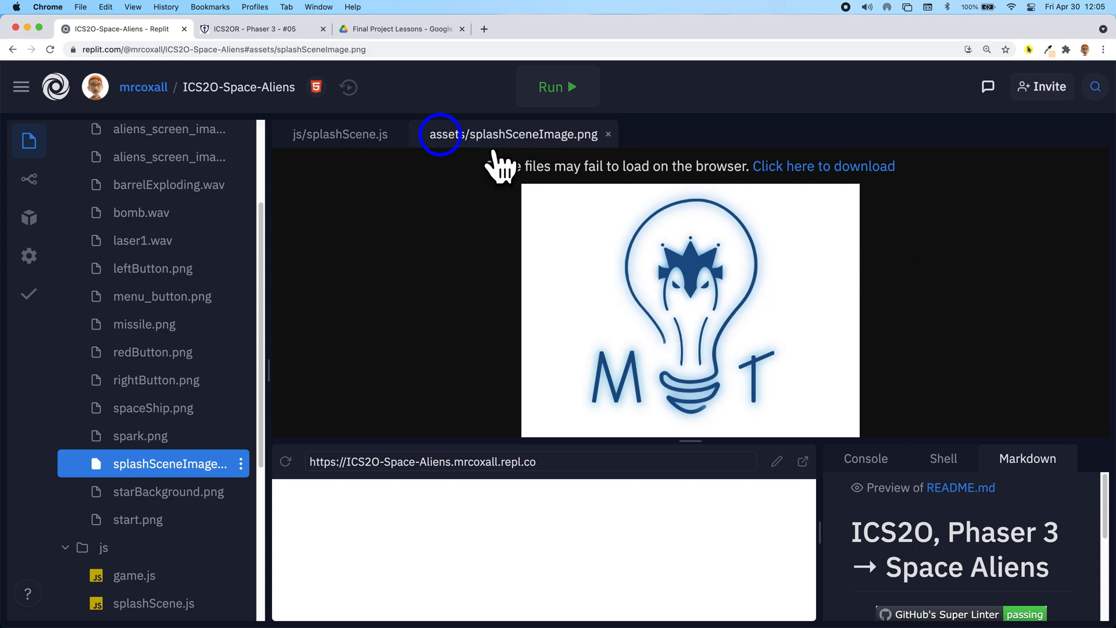
mouse_move(552, 160)
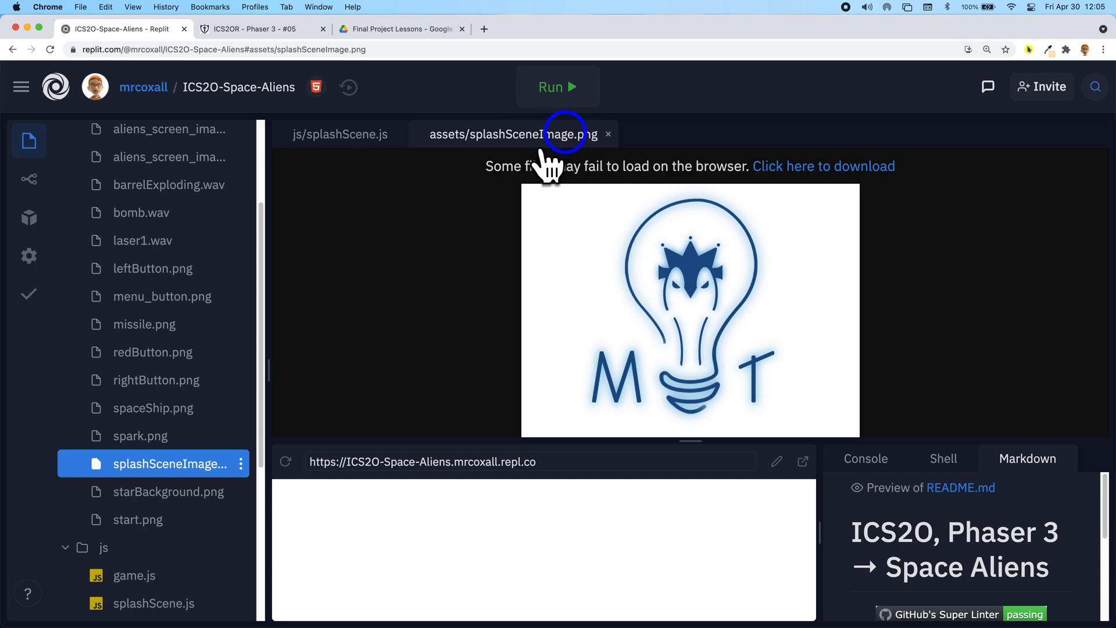
mouse_move(392, 157)
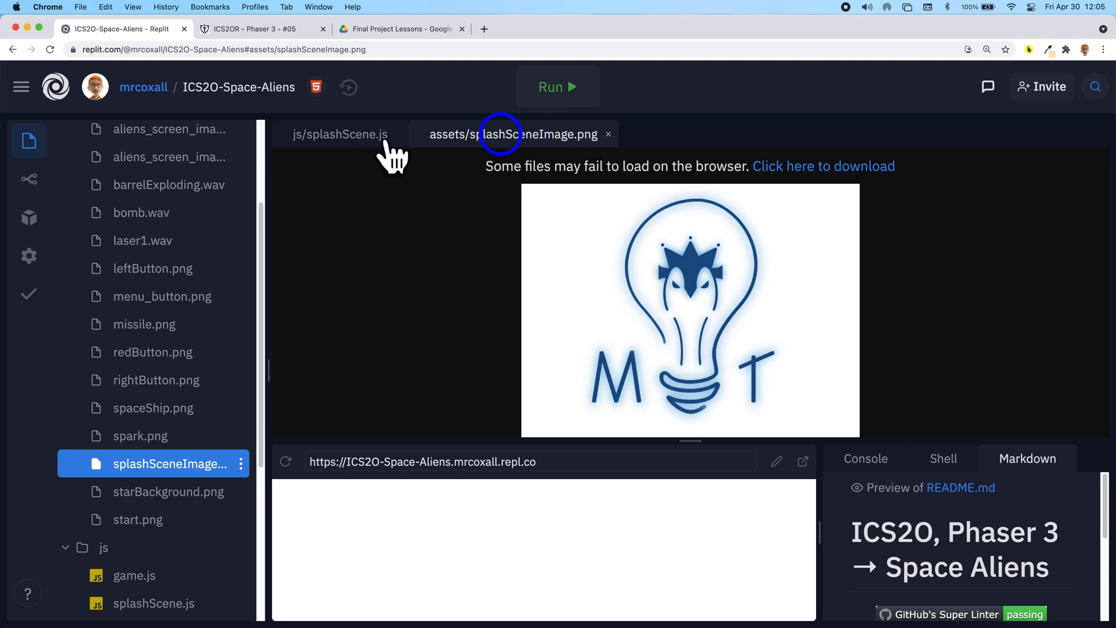
Step: Load 'assets/splashSceneImage.png' as 'splashSceneBackground' in the SplashScene preload function
left_click(340, 133)
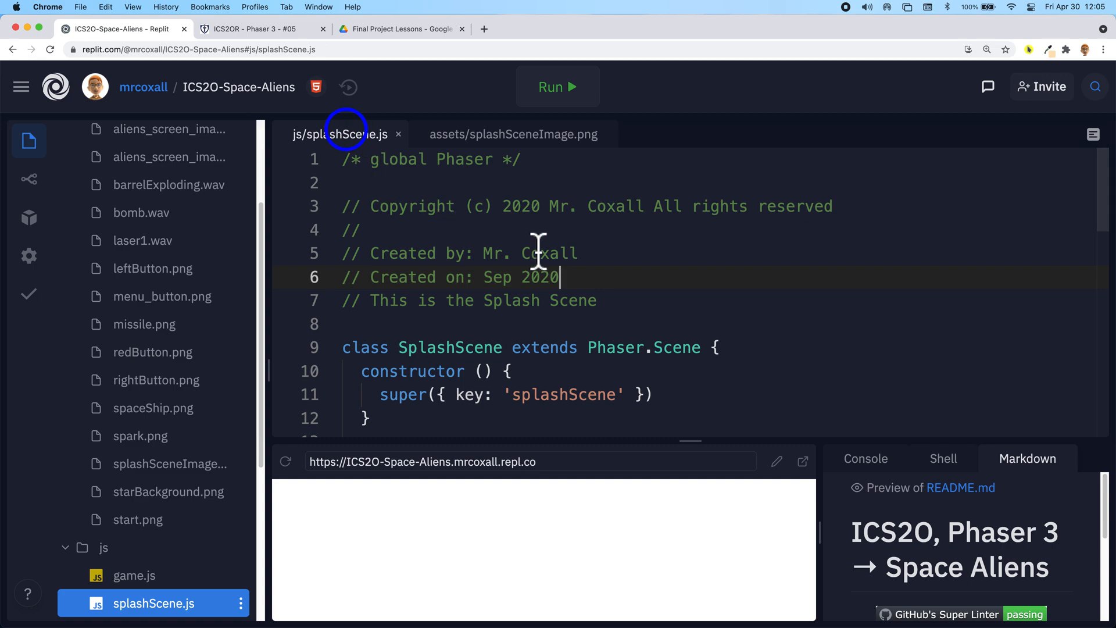
scroll("down", 3)
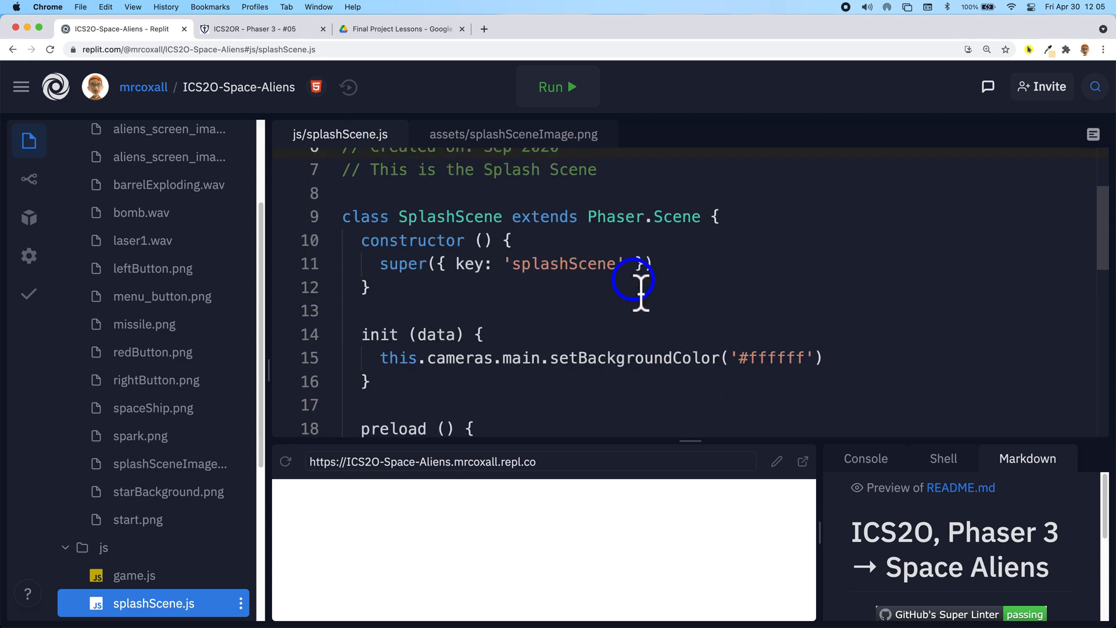
scroll("up", 3)
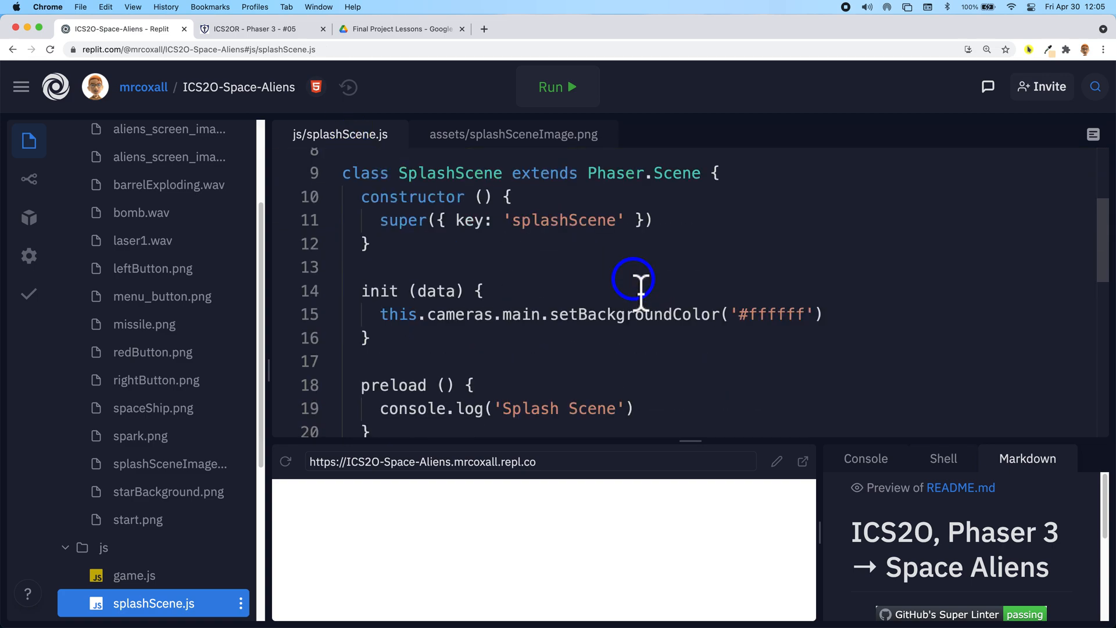
scroll("down", 3)
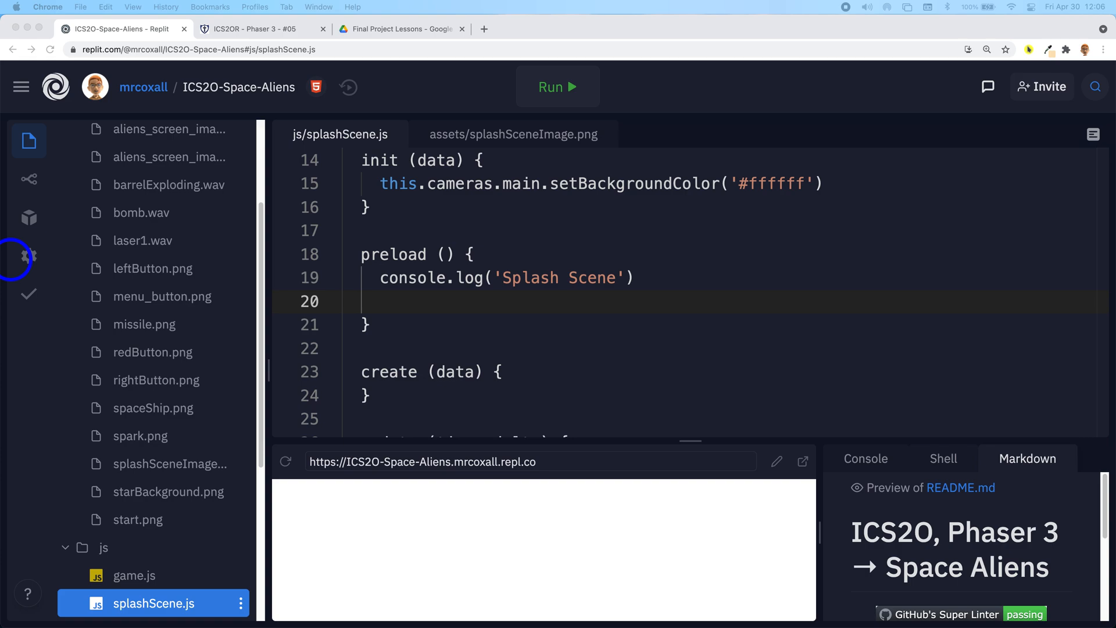
mouse_move(7, 278)
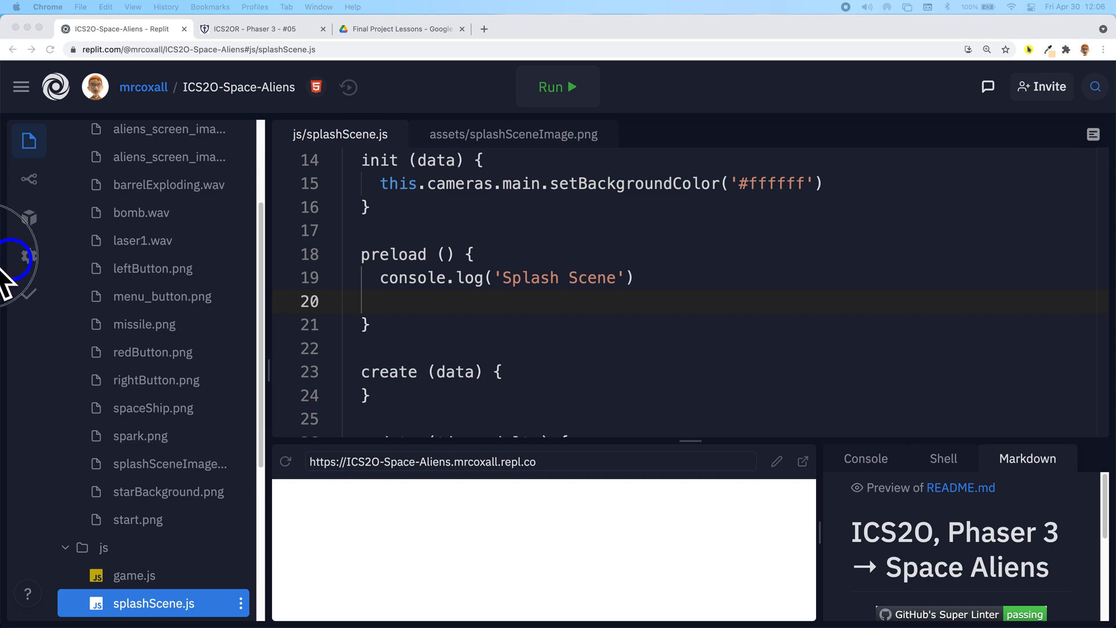
mouse_move(472, 328)
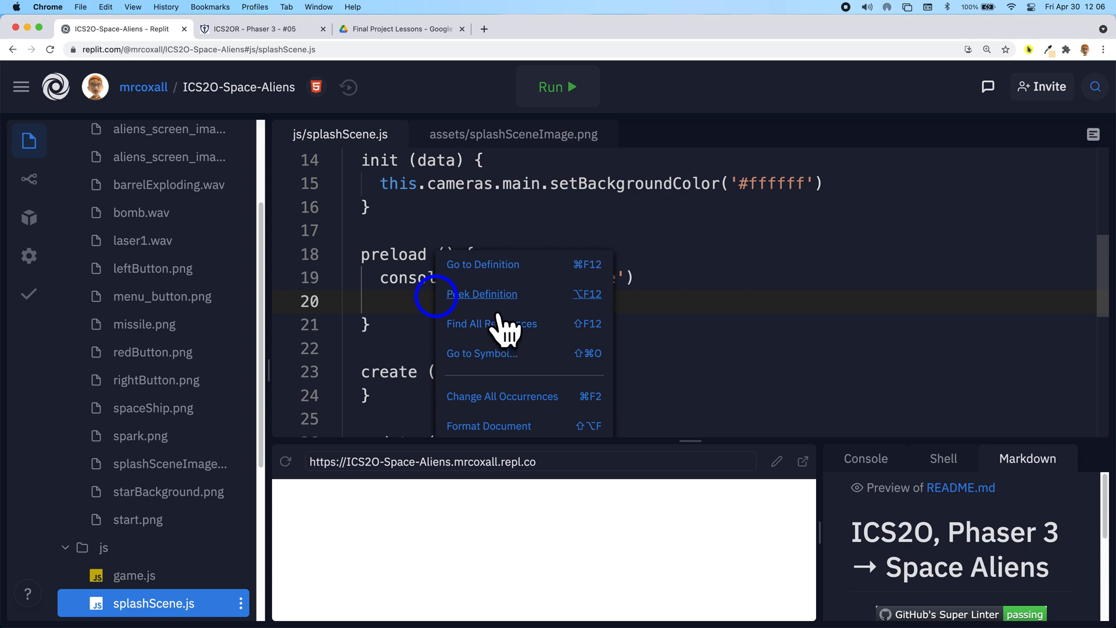
mouse_move(417, 302)
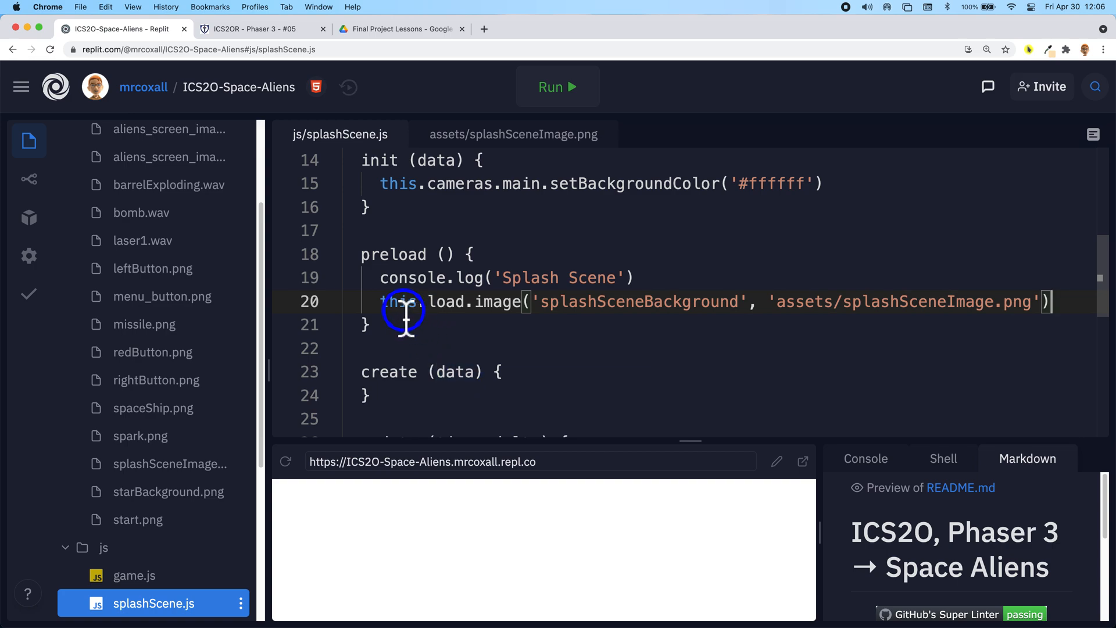
mouse_move(460, 372)
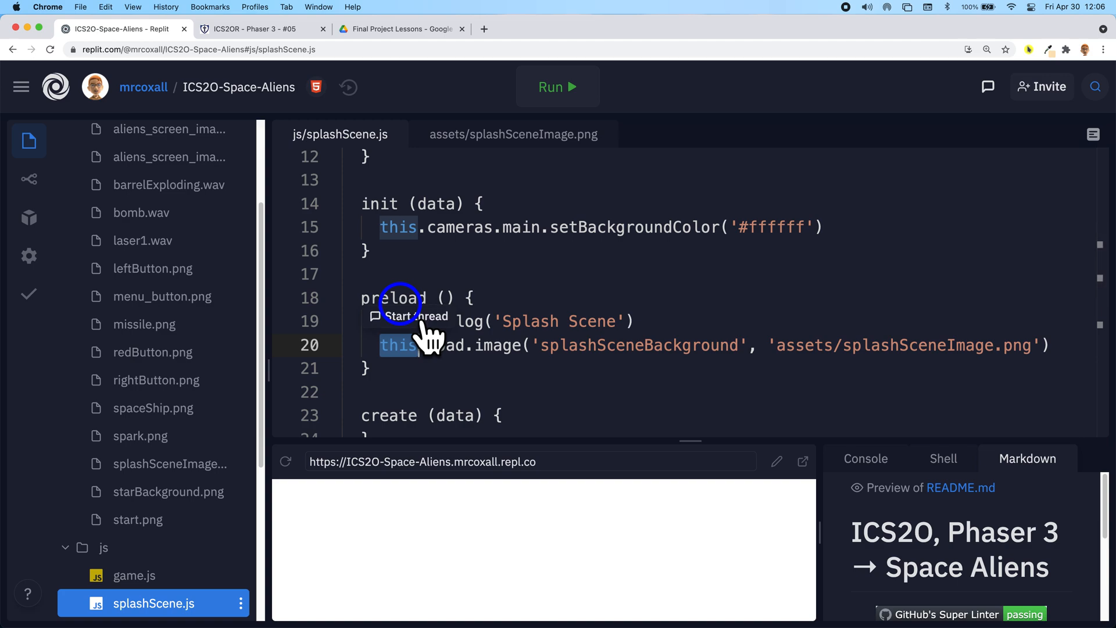
scroll("up", 3)
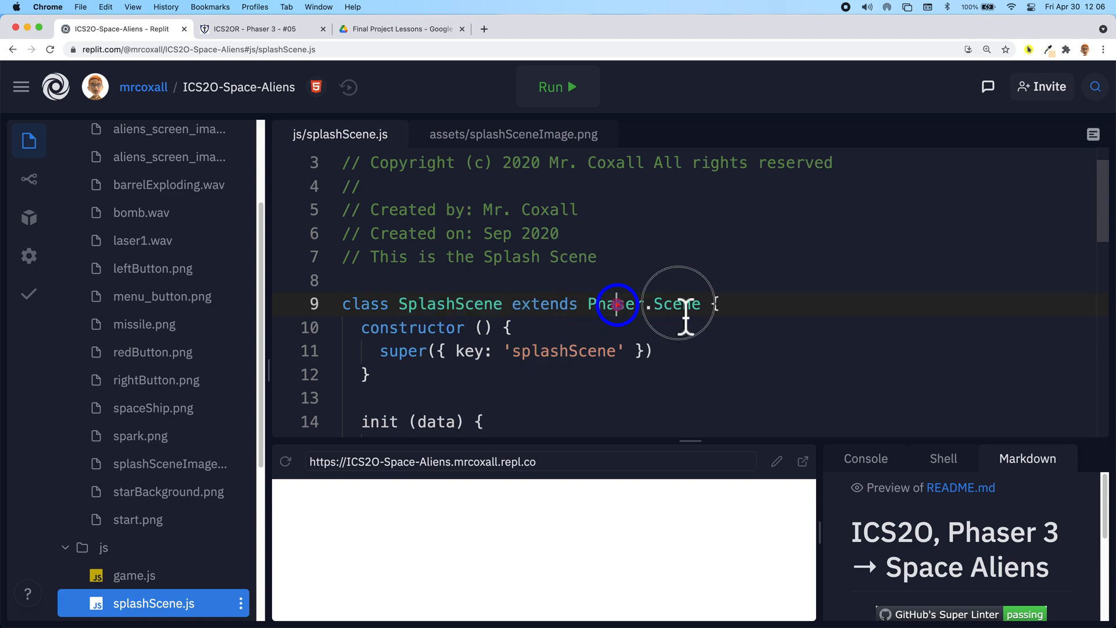
double_click(450, 303)
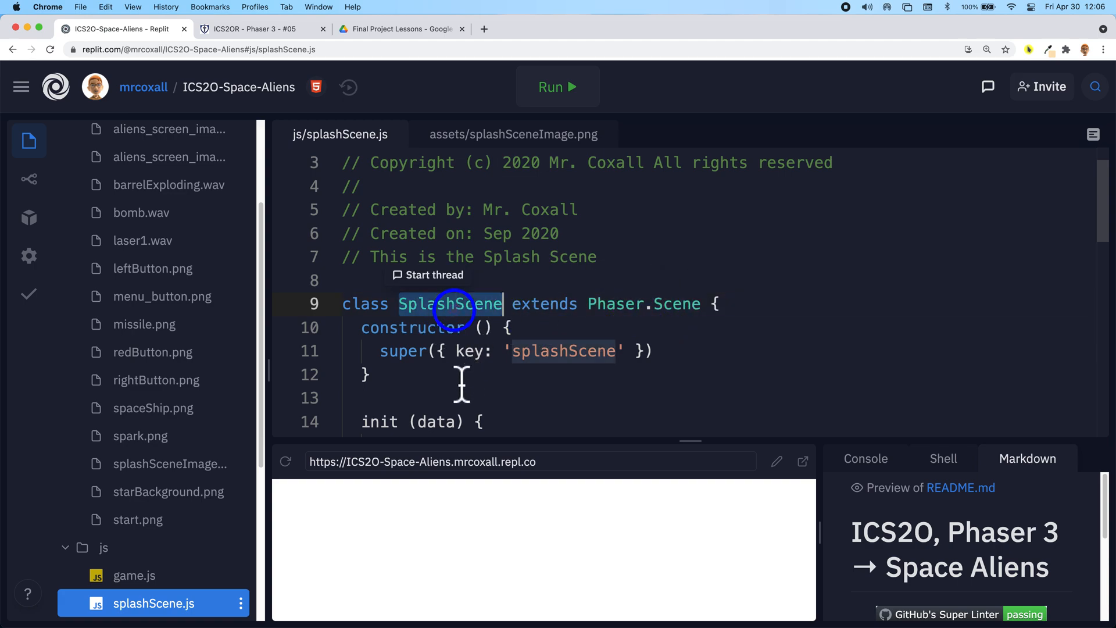
scroll("down", 3)
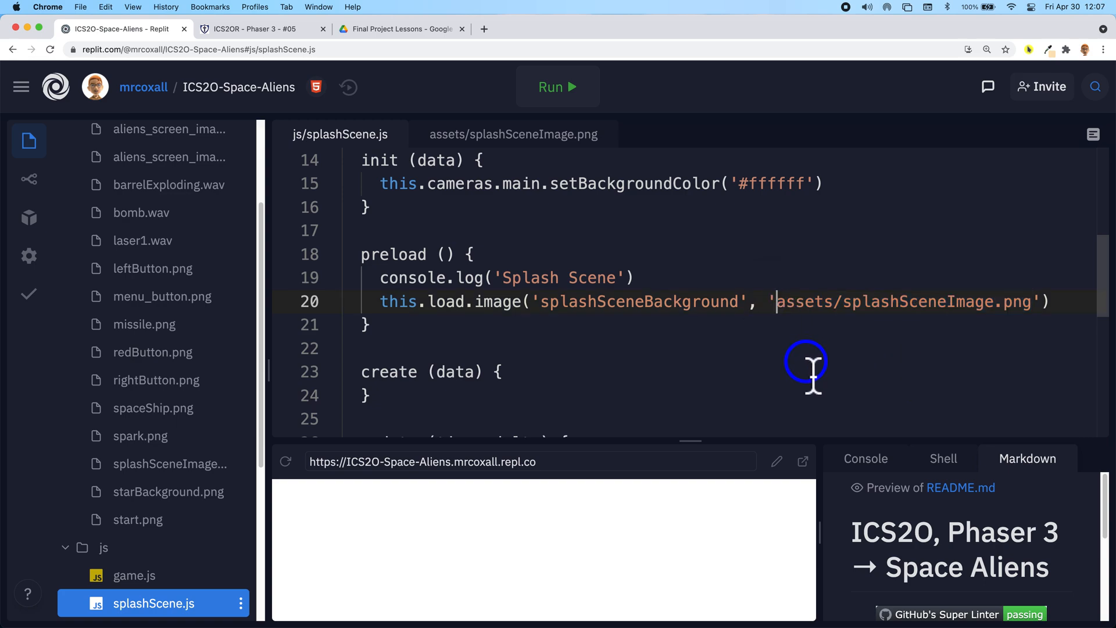
Step: Prefix the preload image path with './' so it reads './assets/splashSceneImage.png'
type("./")
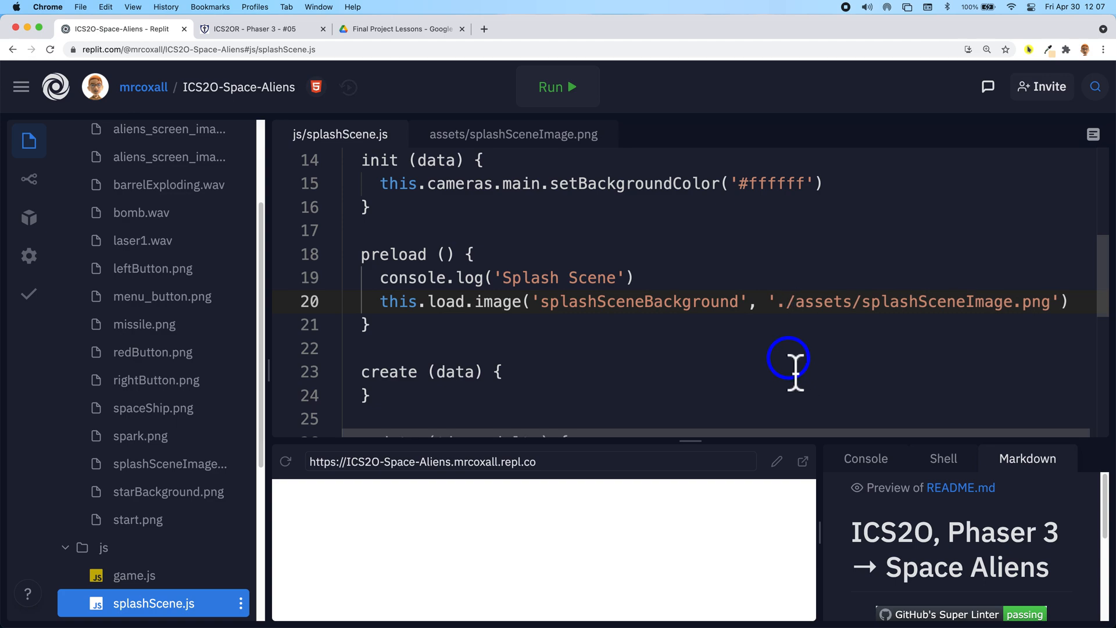
mouse_move(782, 309)
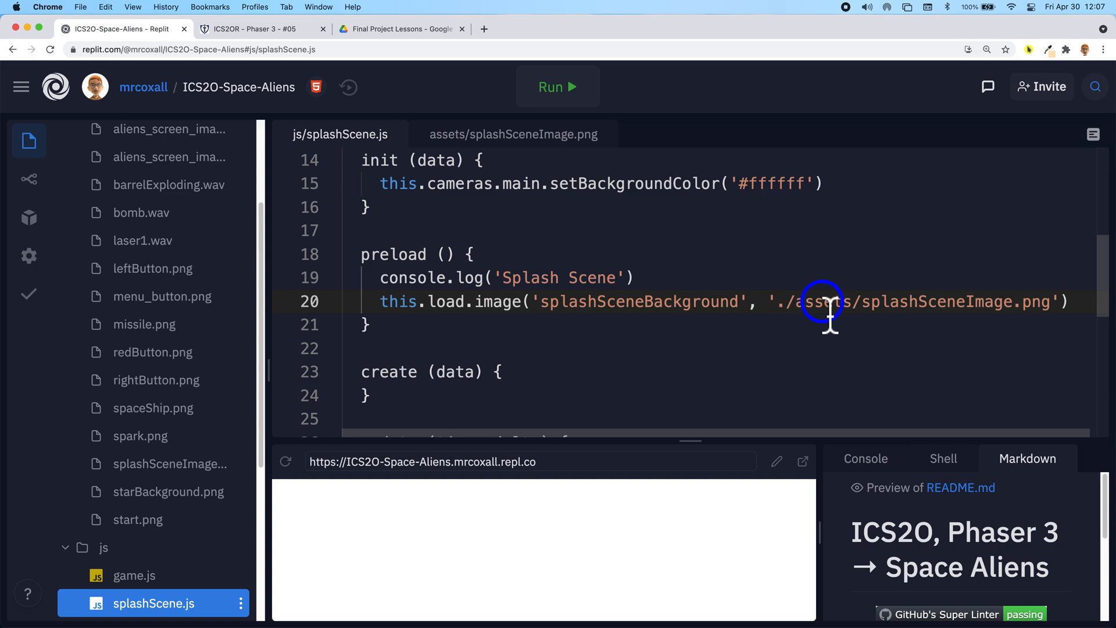
mouse_move(1003, 301)
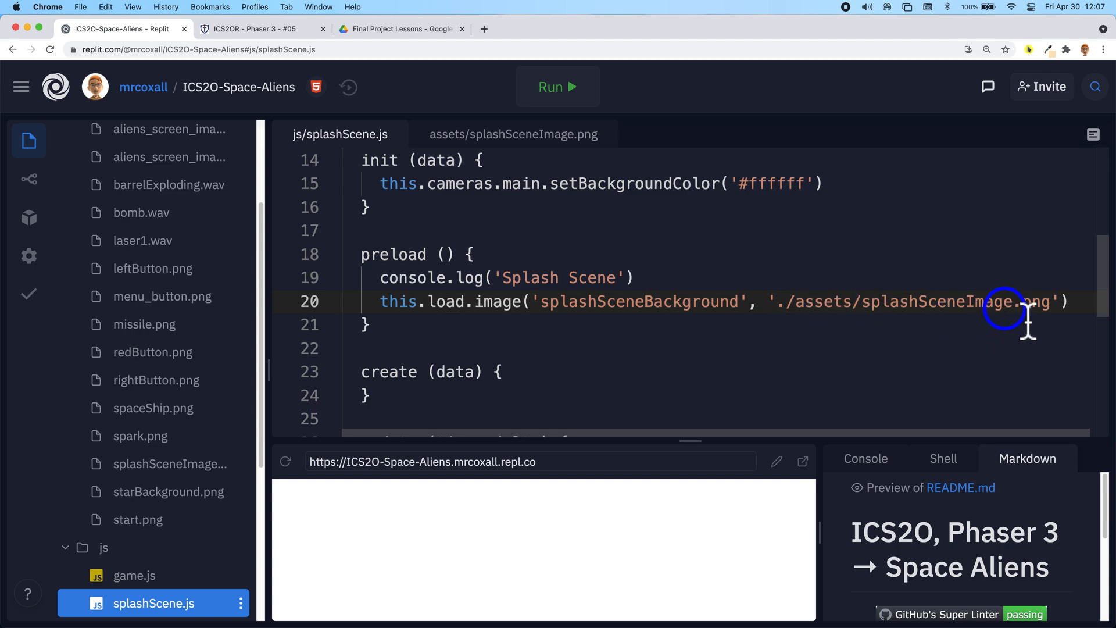
mouse_move(555, 311)
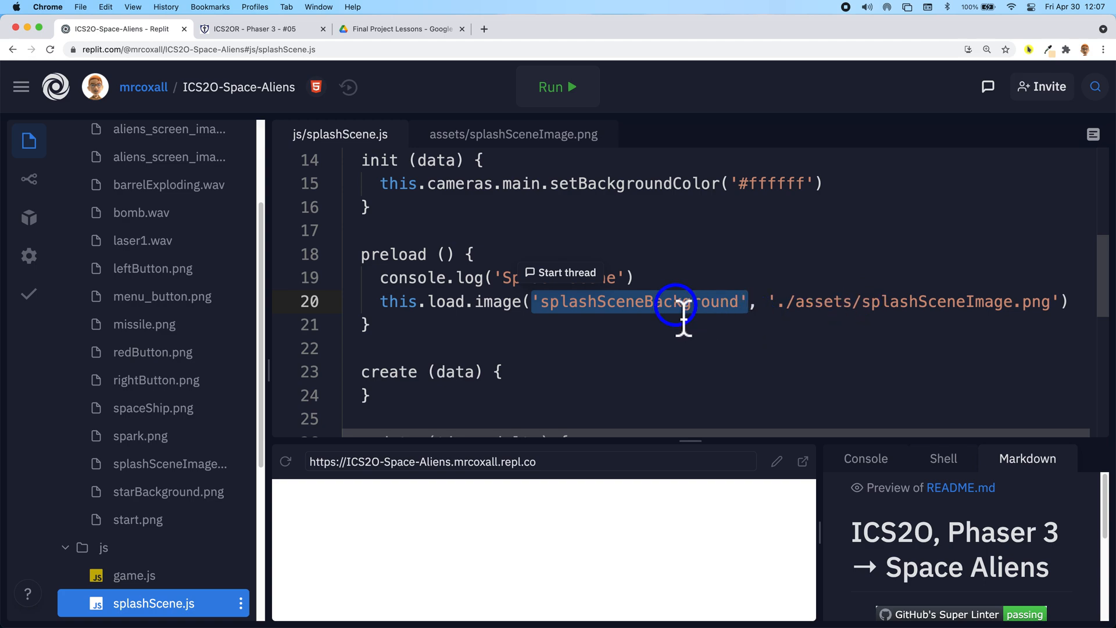
mouse_move(11, 242)
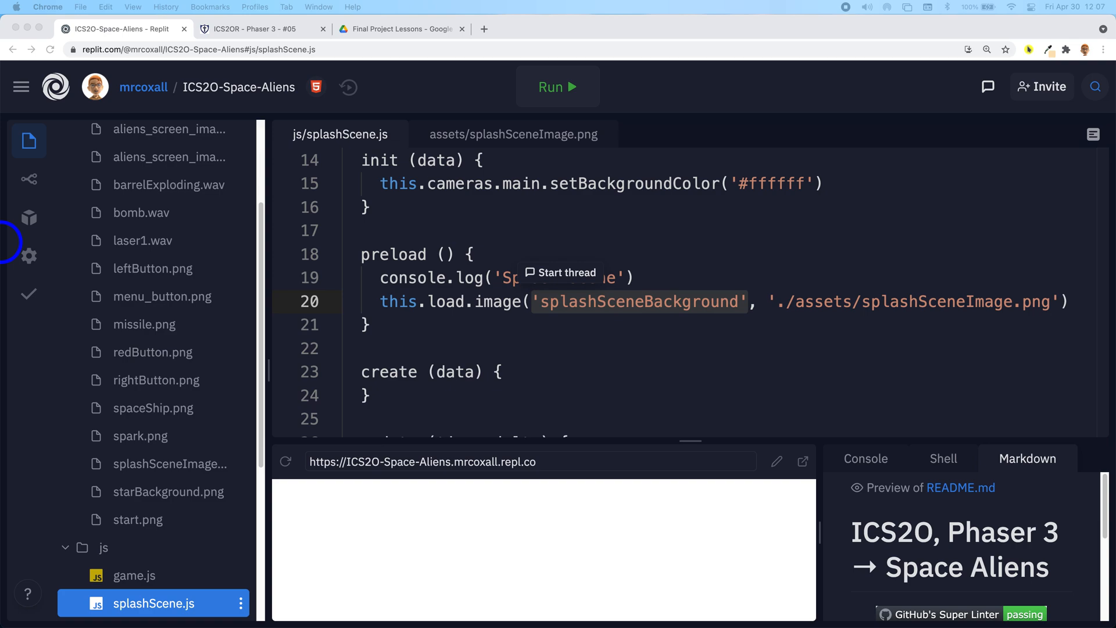
mouse_move(506, 256)
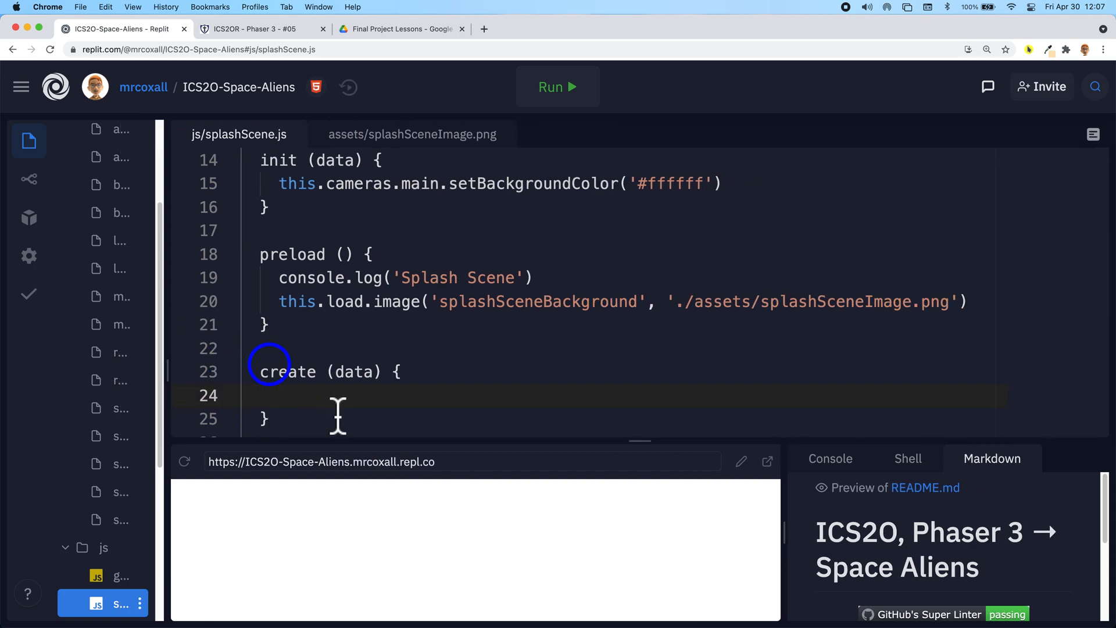
Step: Assign this.splashSceneBackgroundImage = this.add.sprite(0, 0, 'splashSceneBackground') in create()
type("this.splashSceneBackgroundImage = this.add.sprite(0, 0, 'splashSceneBackground')")
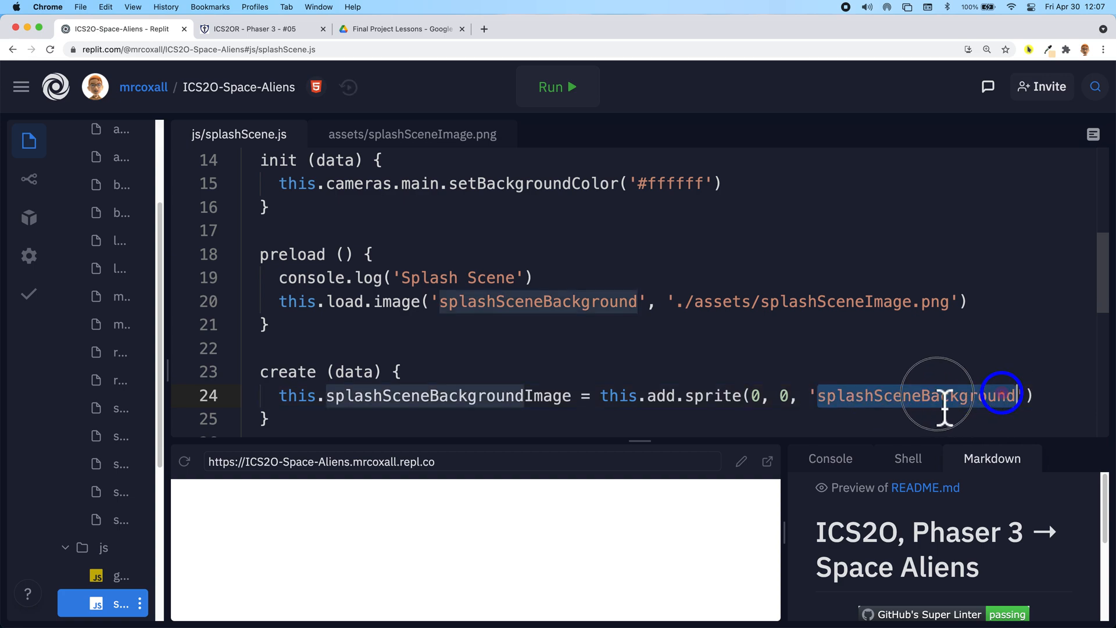
mouse_move(644, 395)
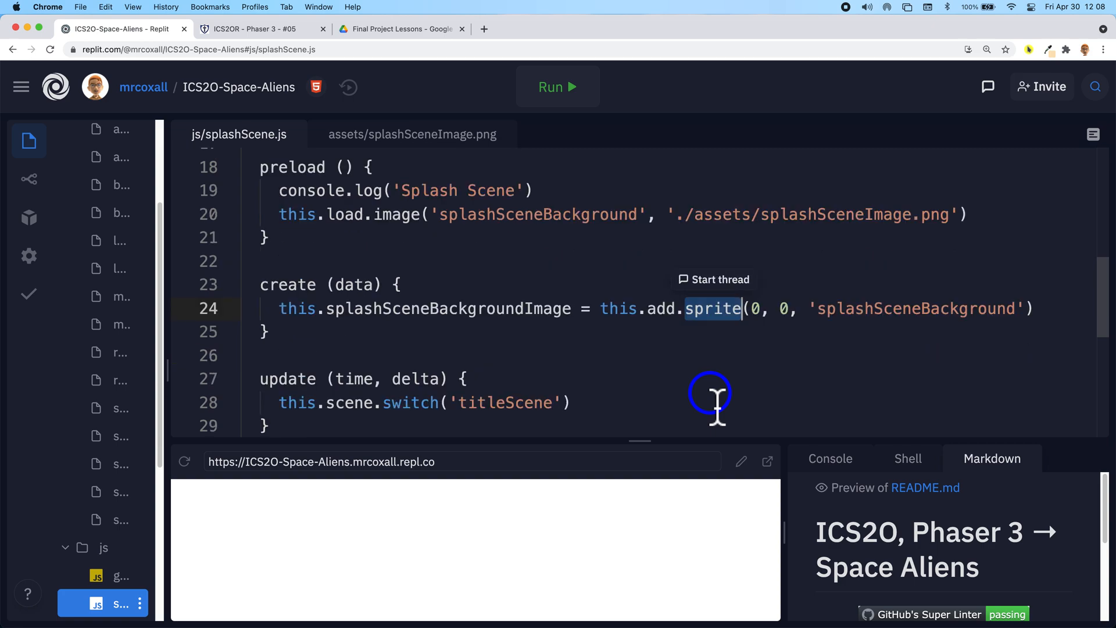
mouse_move(755, 313)
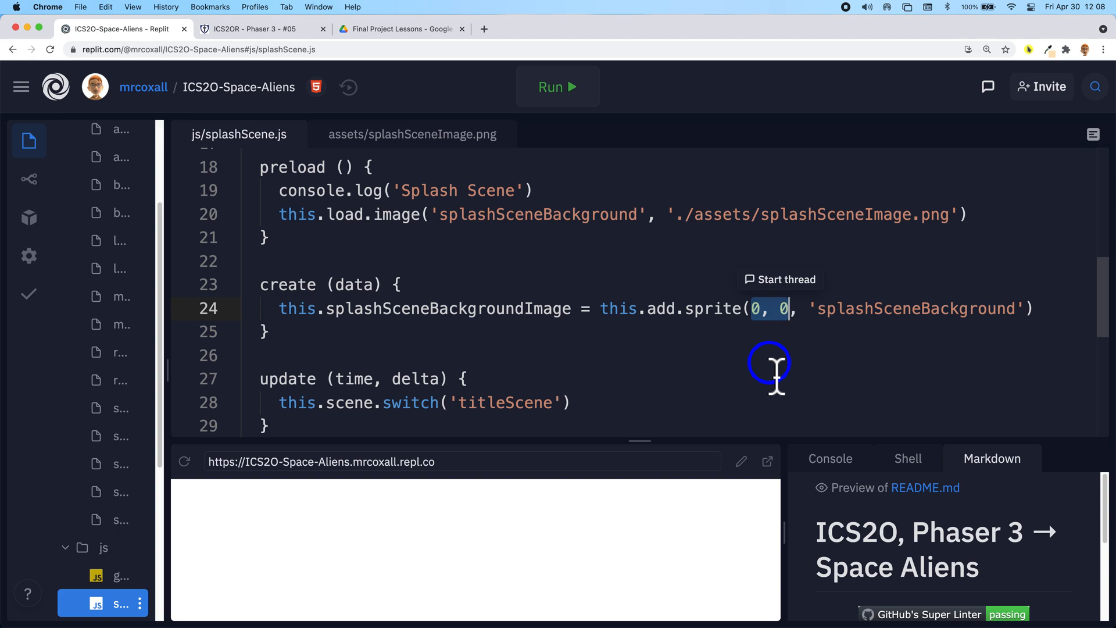
mouse_move(175, 484)
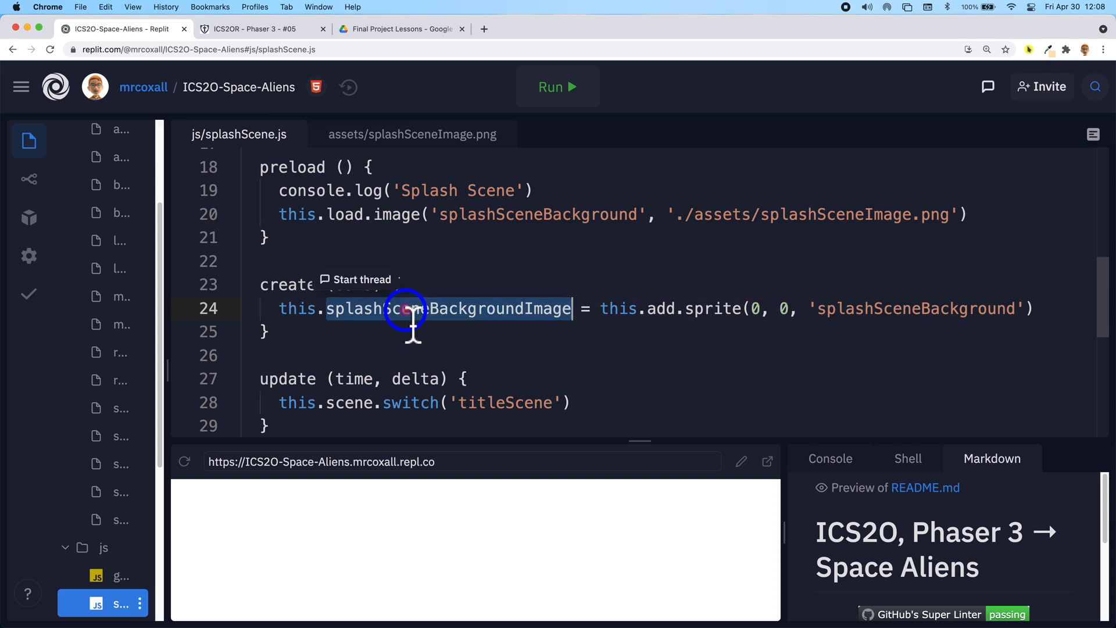
mouse_move(446, 349)
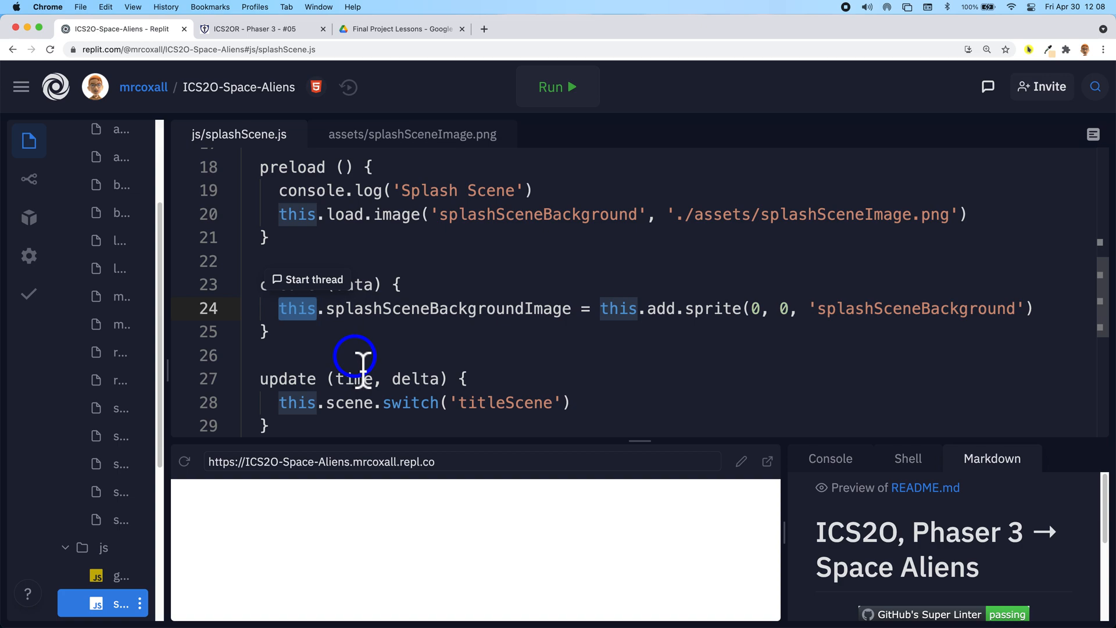
mouse_move(1050, 312)
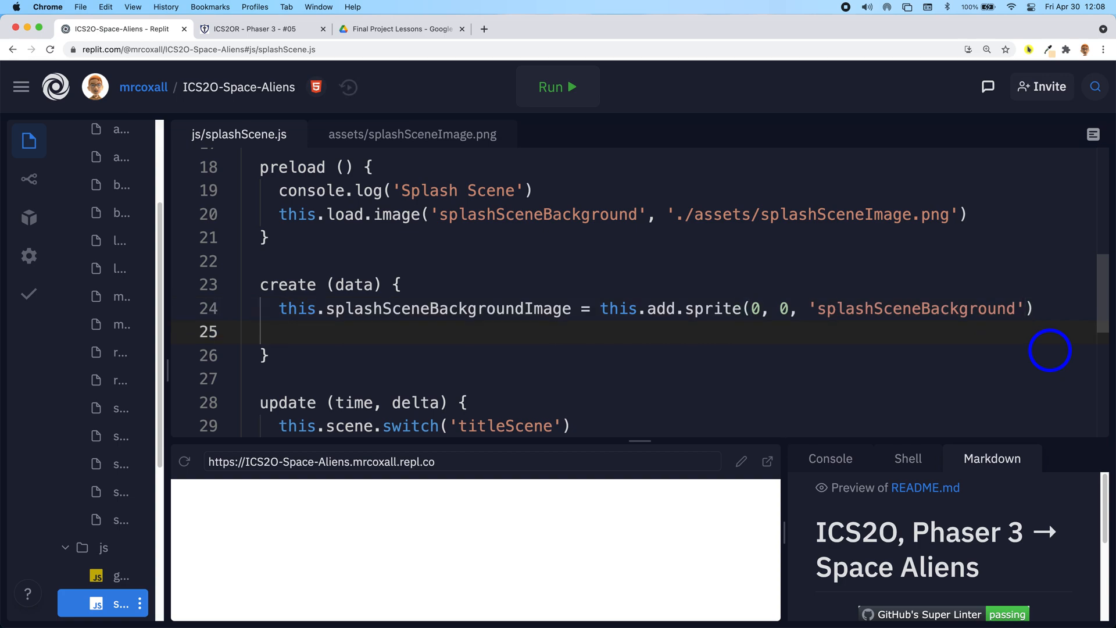
Step: Set this.splashSceneBackgroundImage.x = 1920 / 2 below the sprite line
type("this")
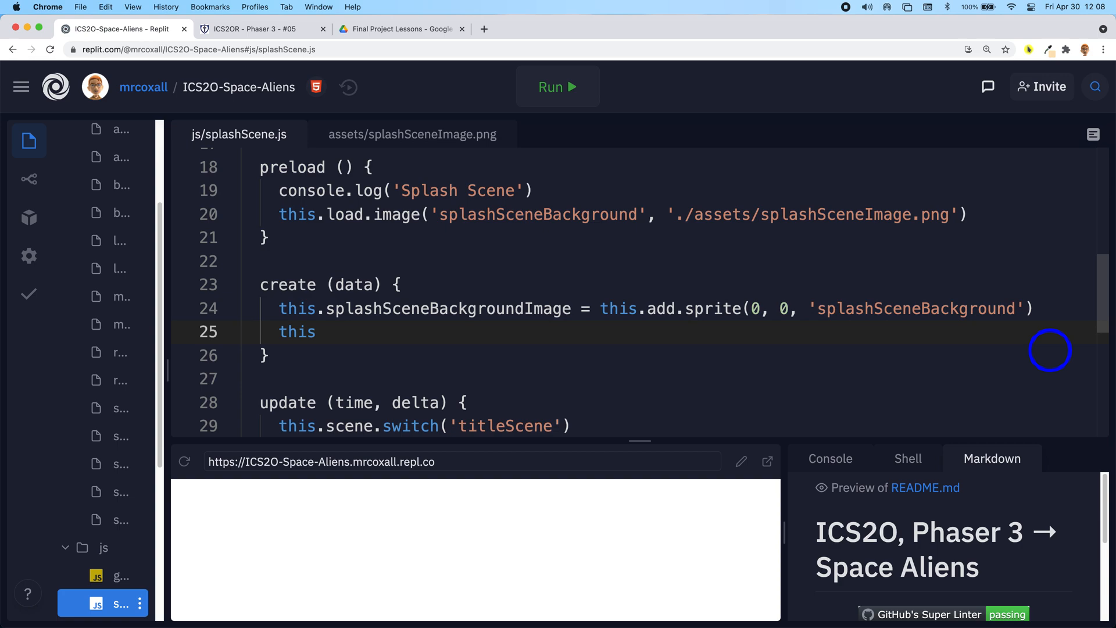
type(".s")
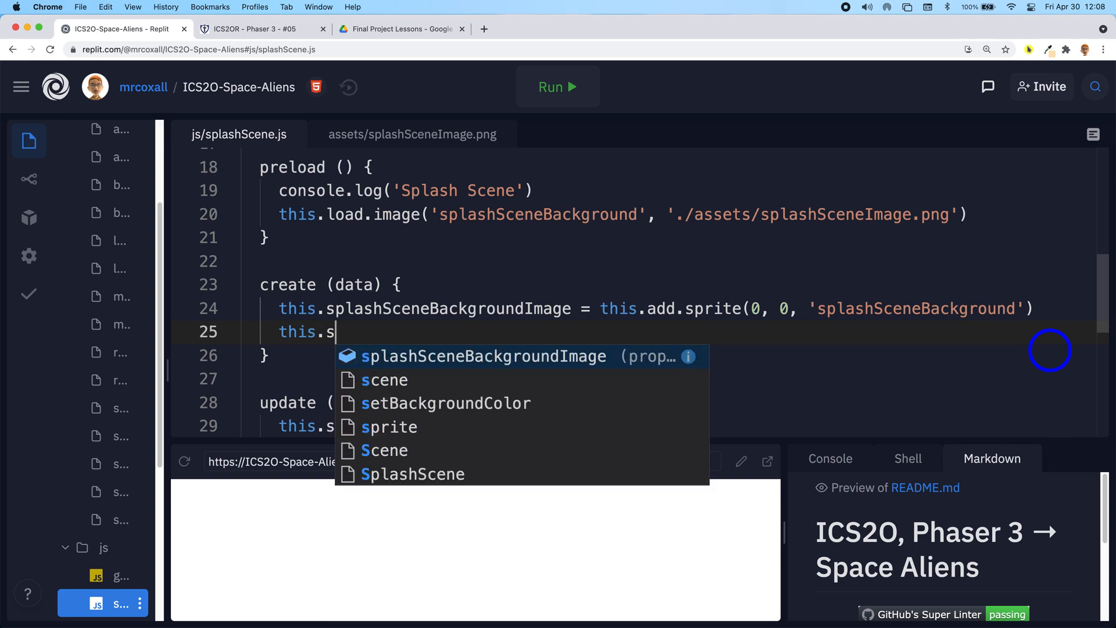
type("plashSceneBackgroundImage")
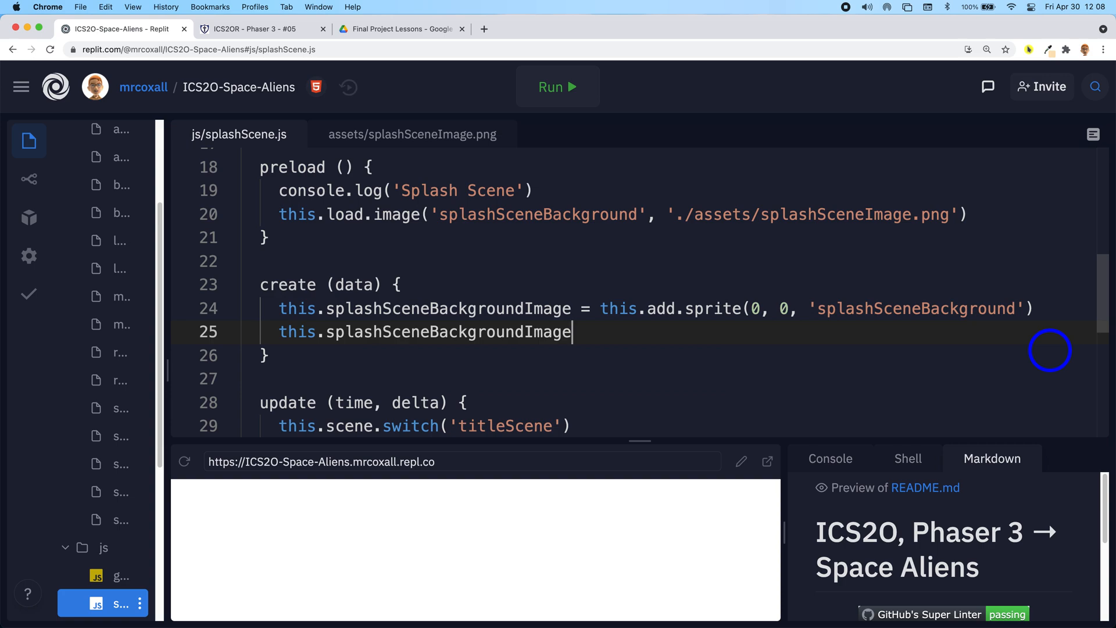
type(".x")
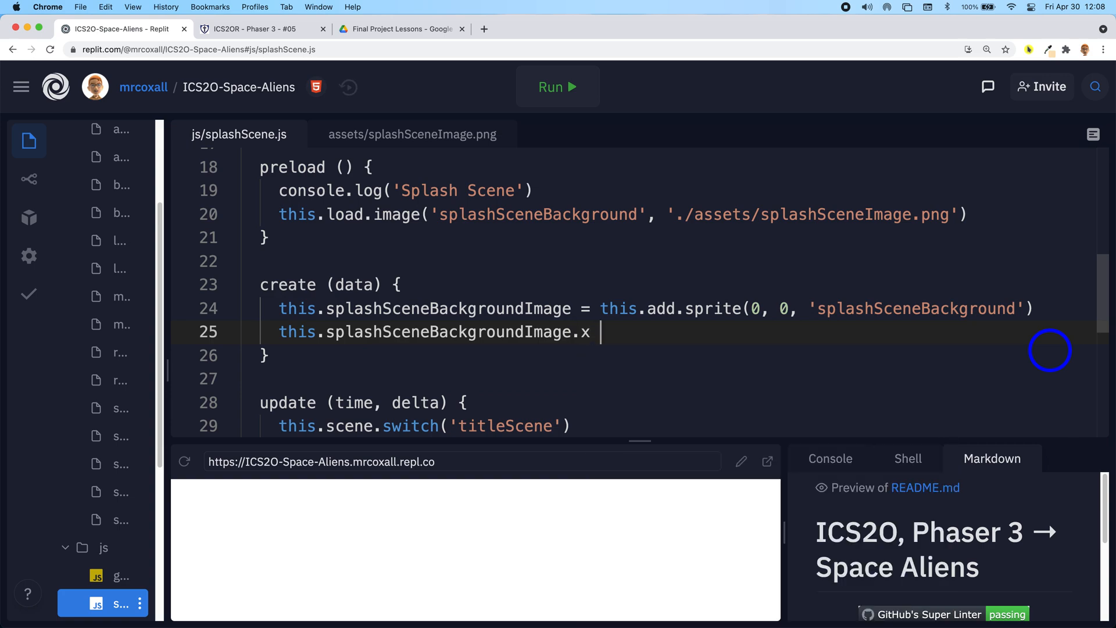
type("=")
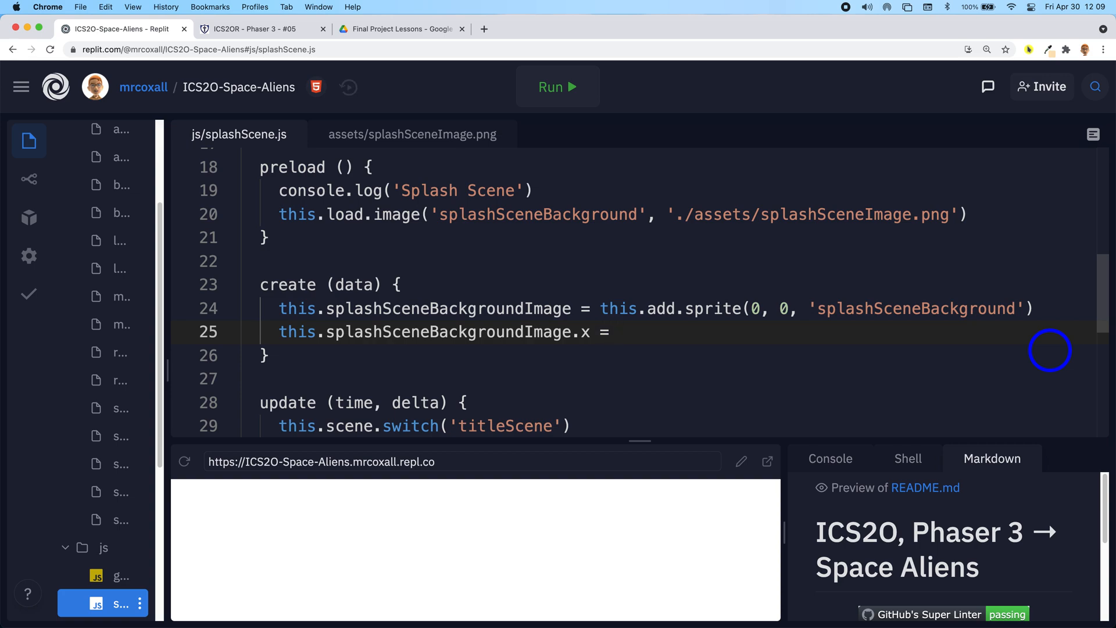
type("19")
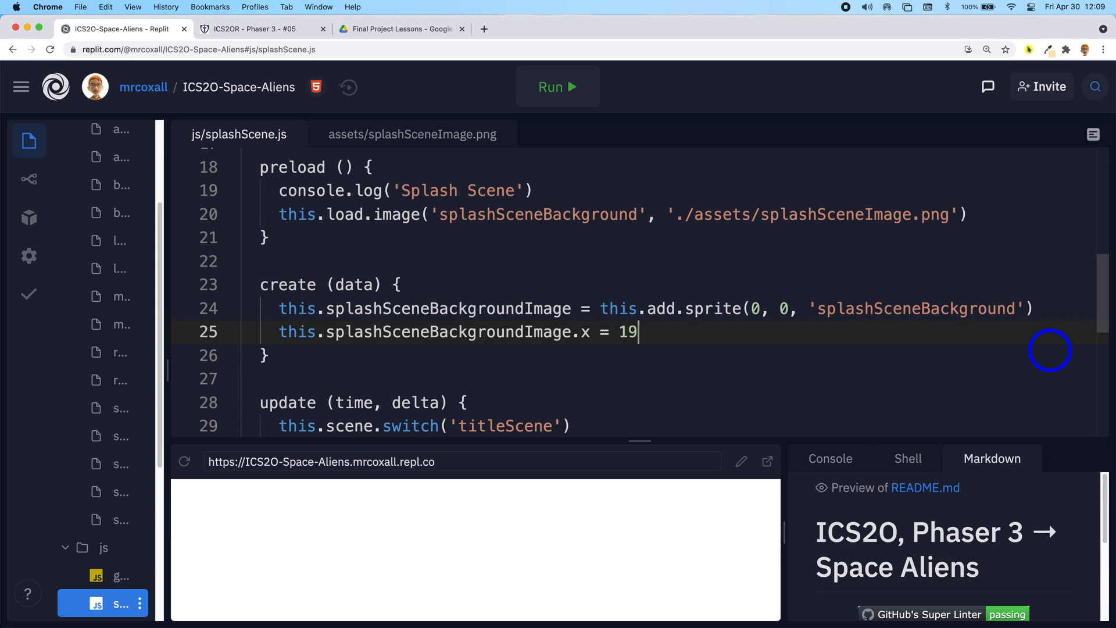
type("20")
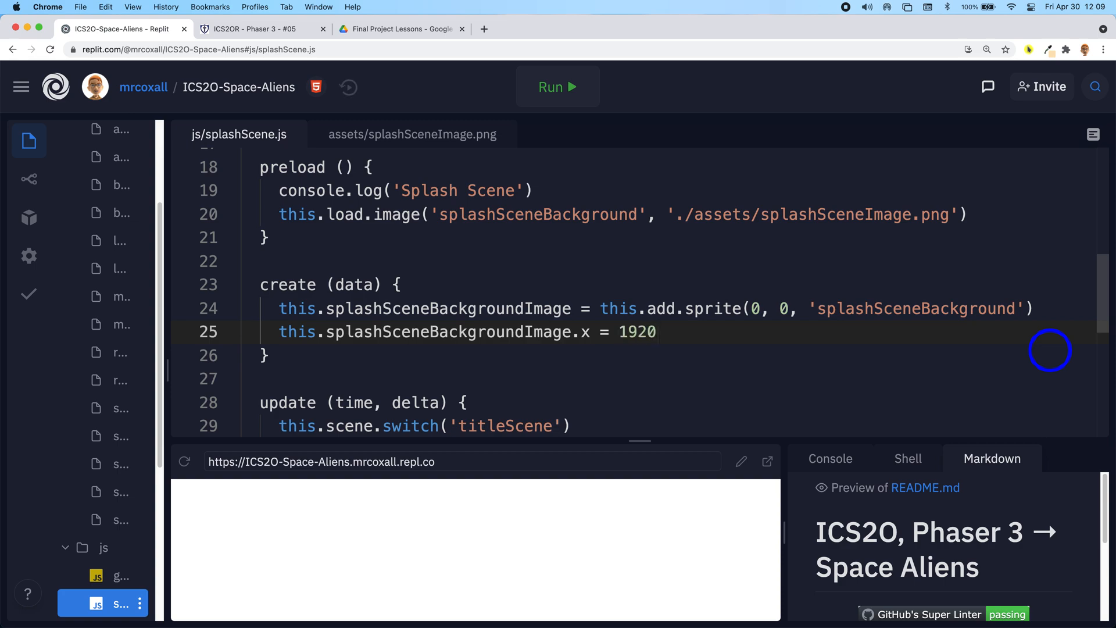
type("/ 2")
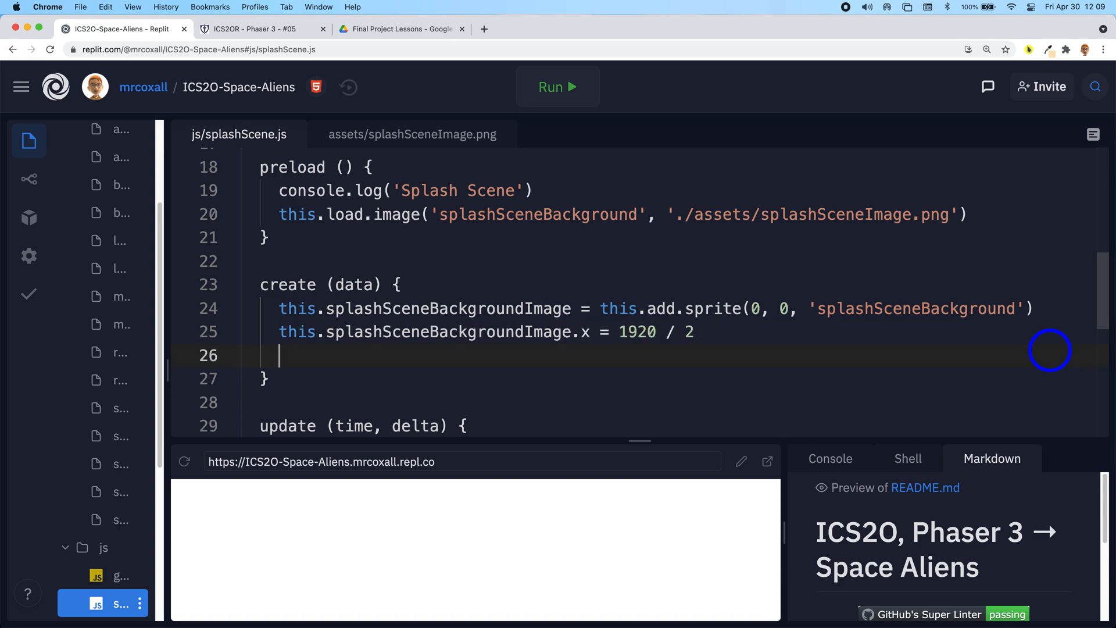
Step: Set this.splashSceneBackgroundImage.y = 1080 / 2, correcting a mistyped value
type("this")
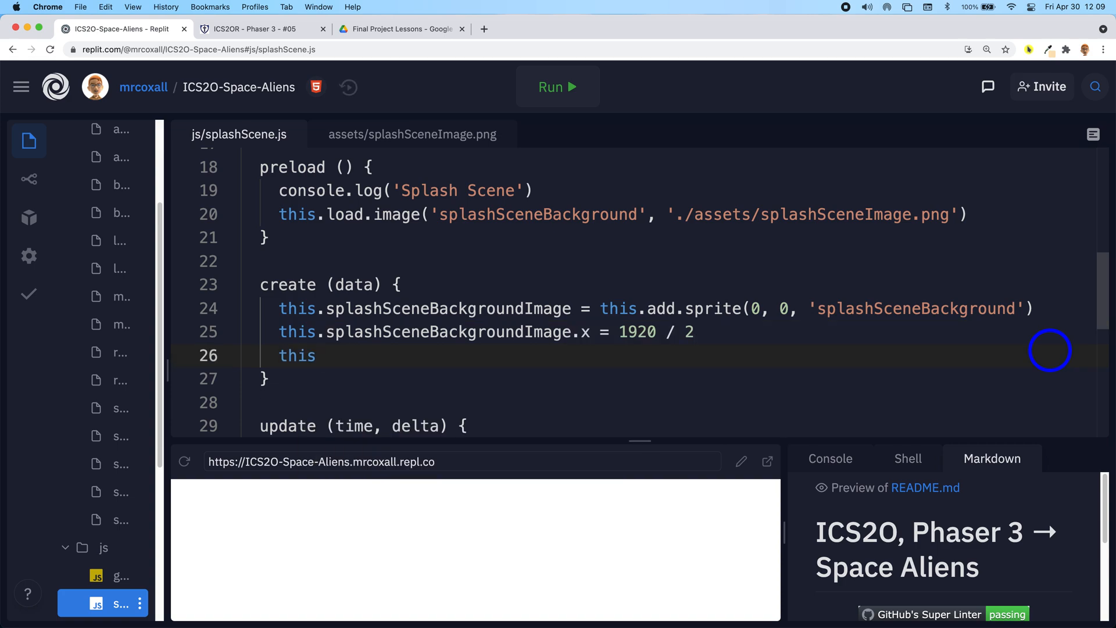
type(".s")
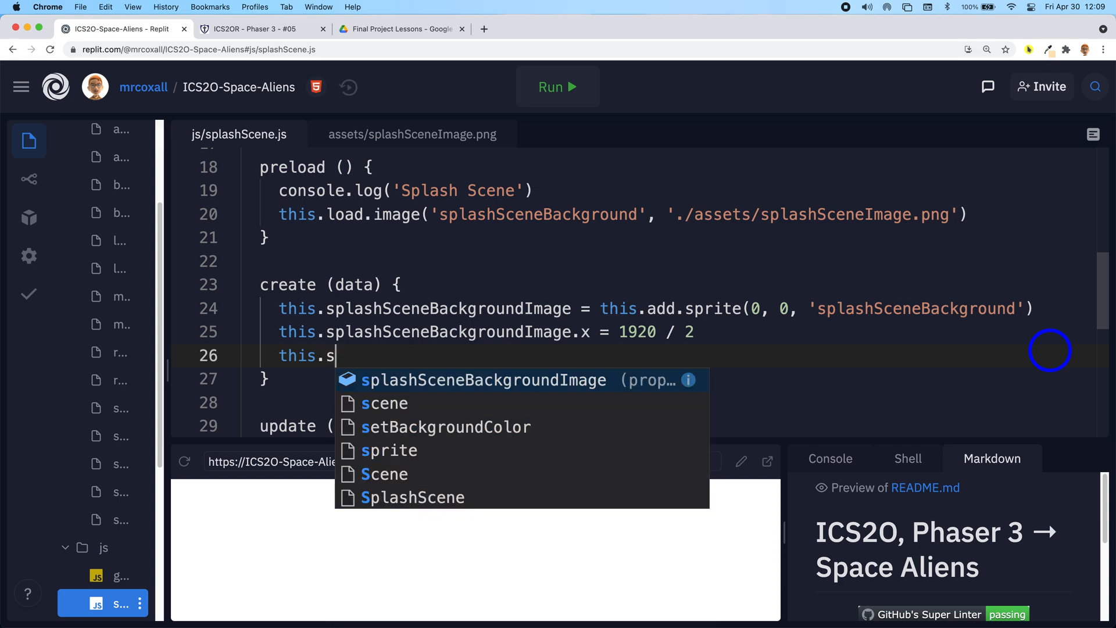
type("plashSceneBackgroundImage.y")
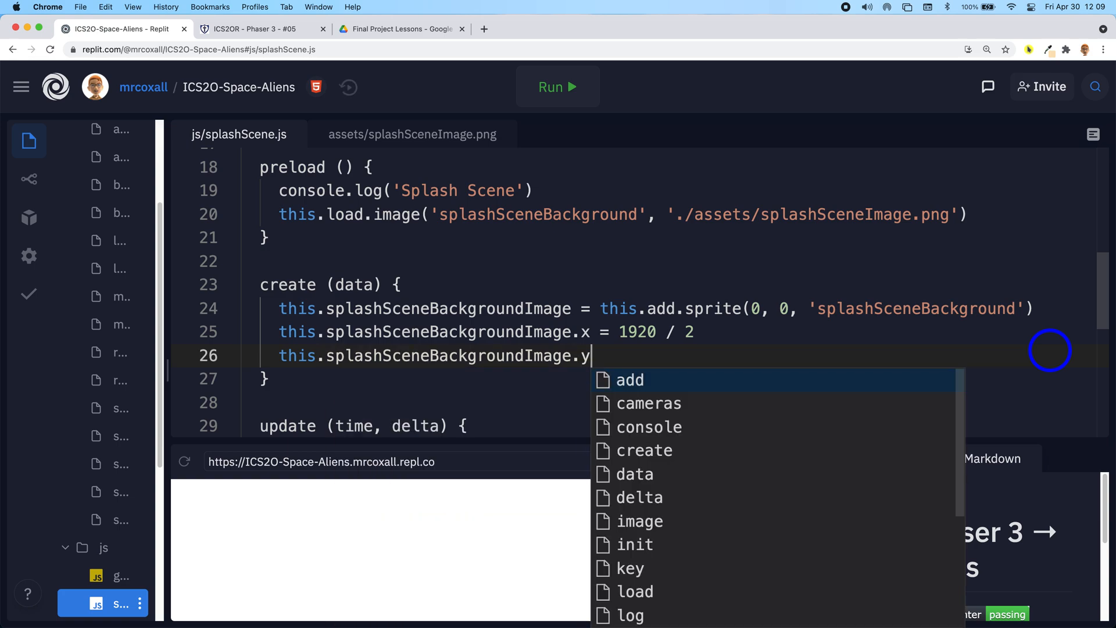
type("=")
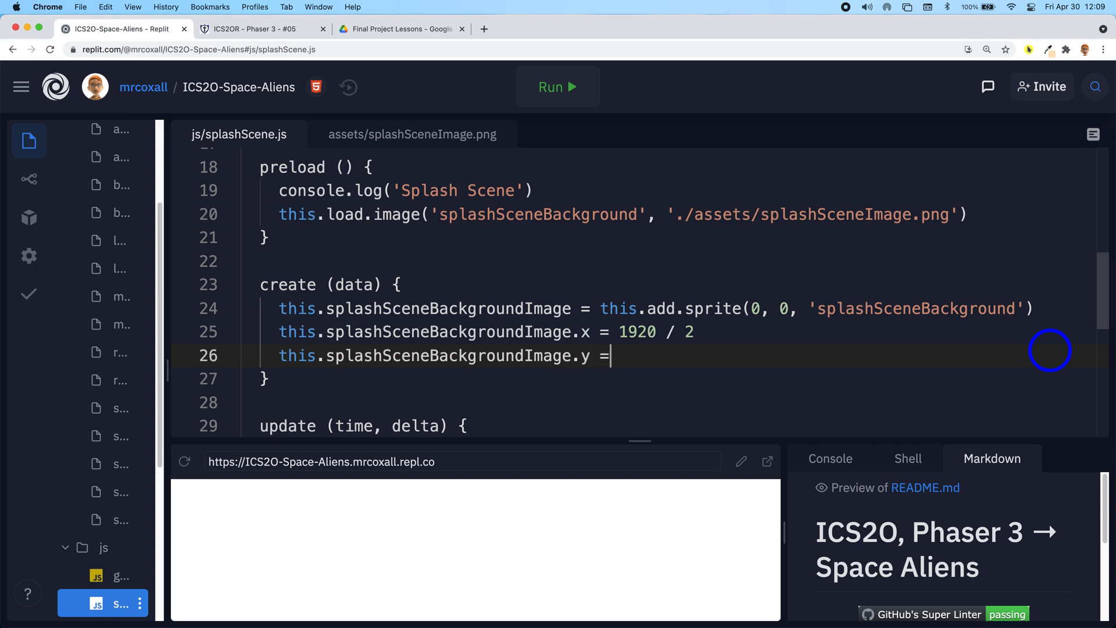
type("`0`")
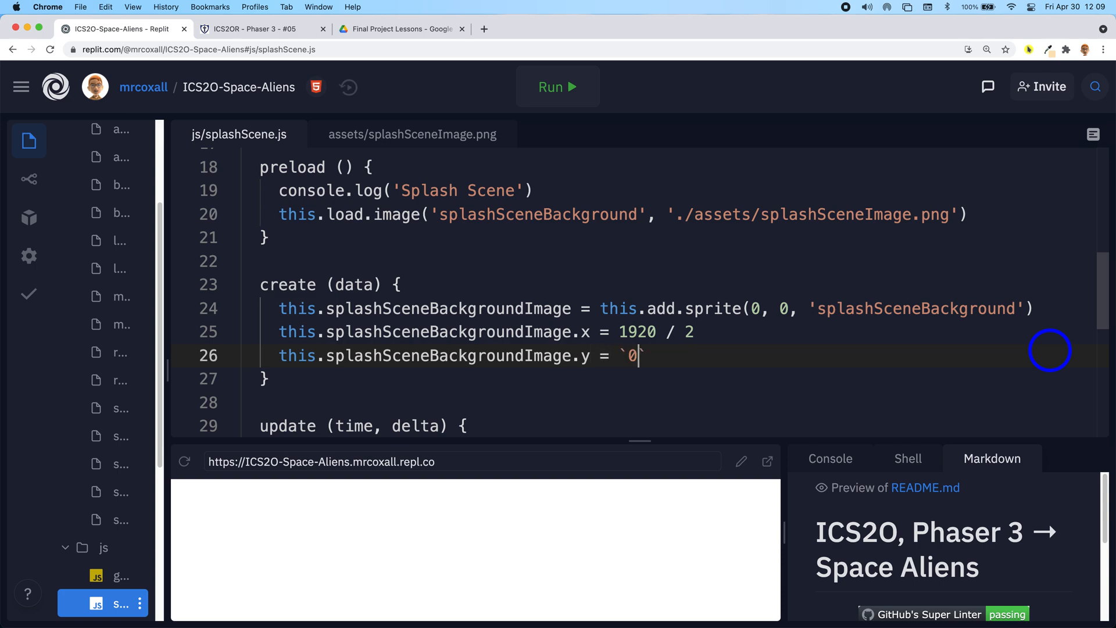
type("80")
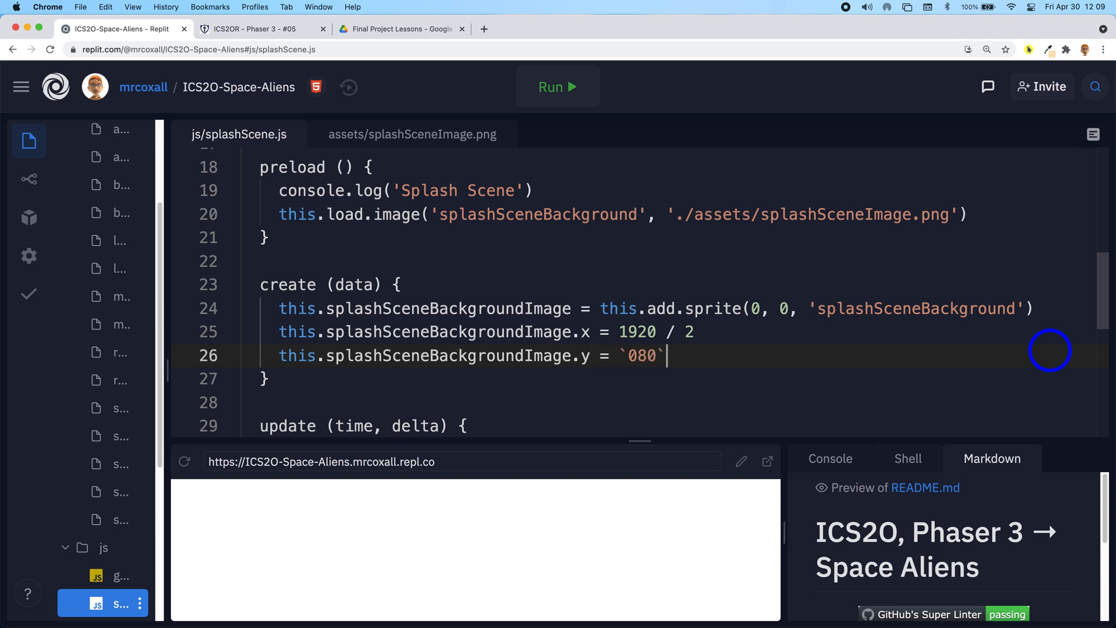
key("Backspace")
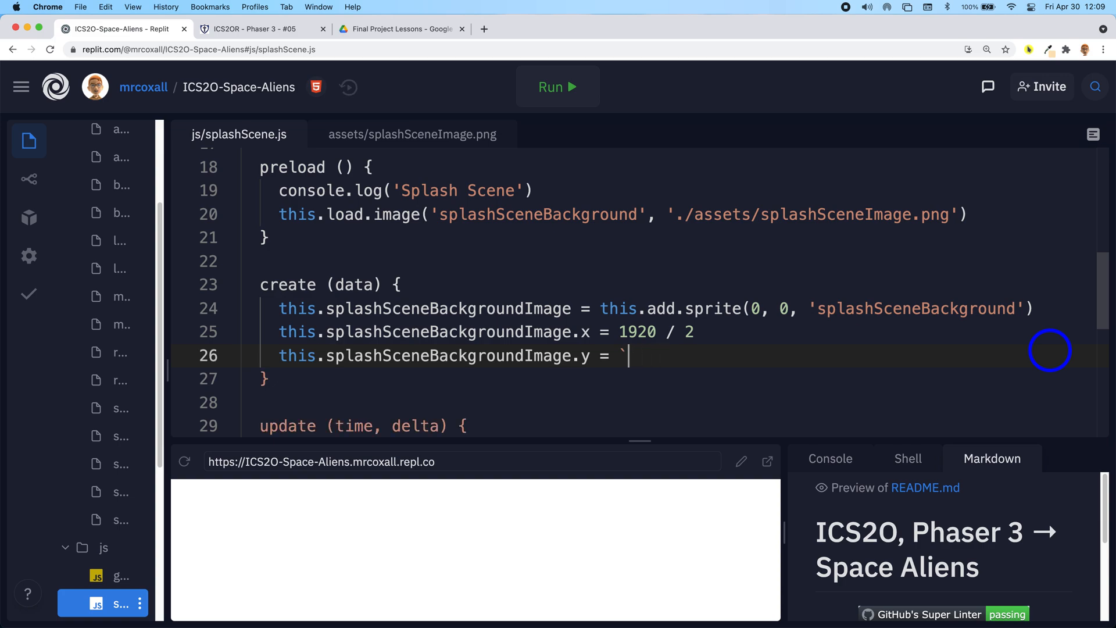
type("10")
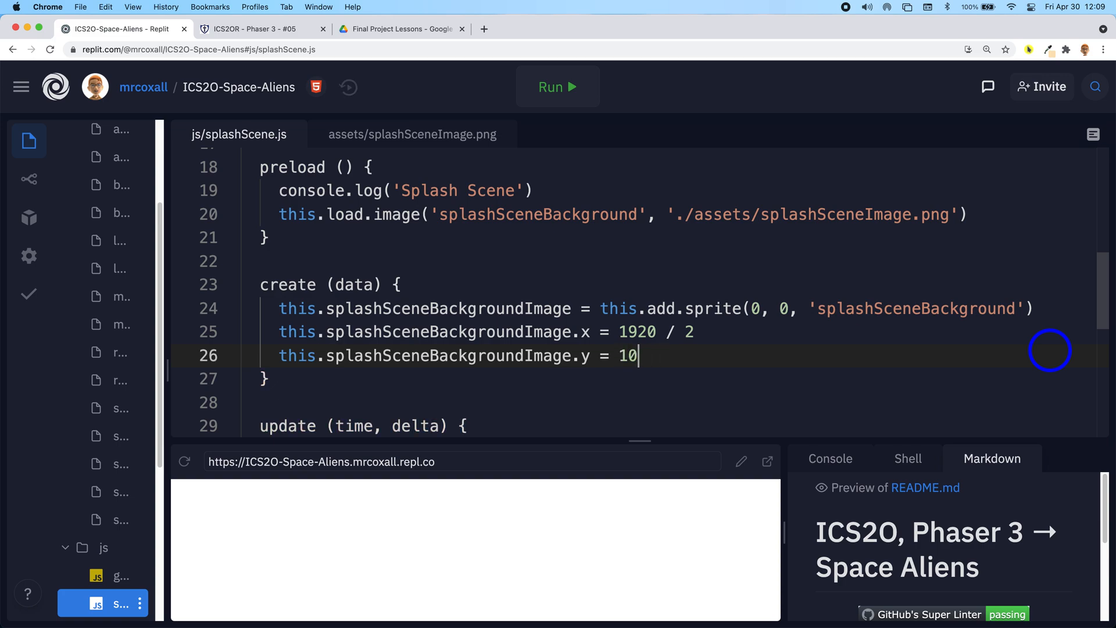
type("080 / 2")
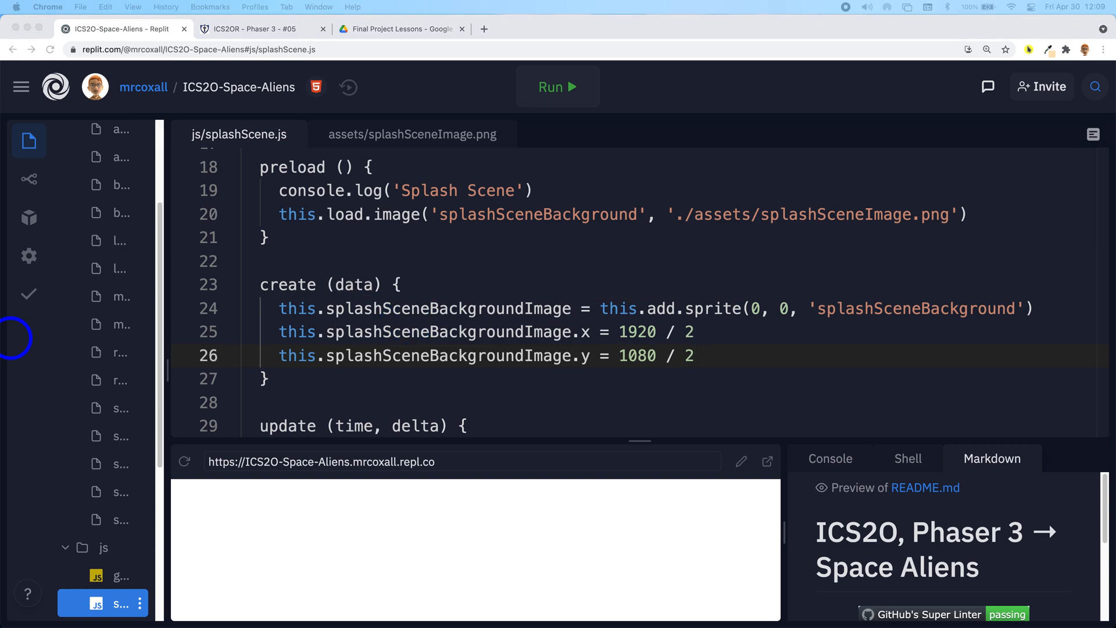
mouse_move(526, 275)
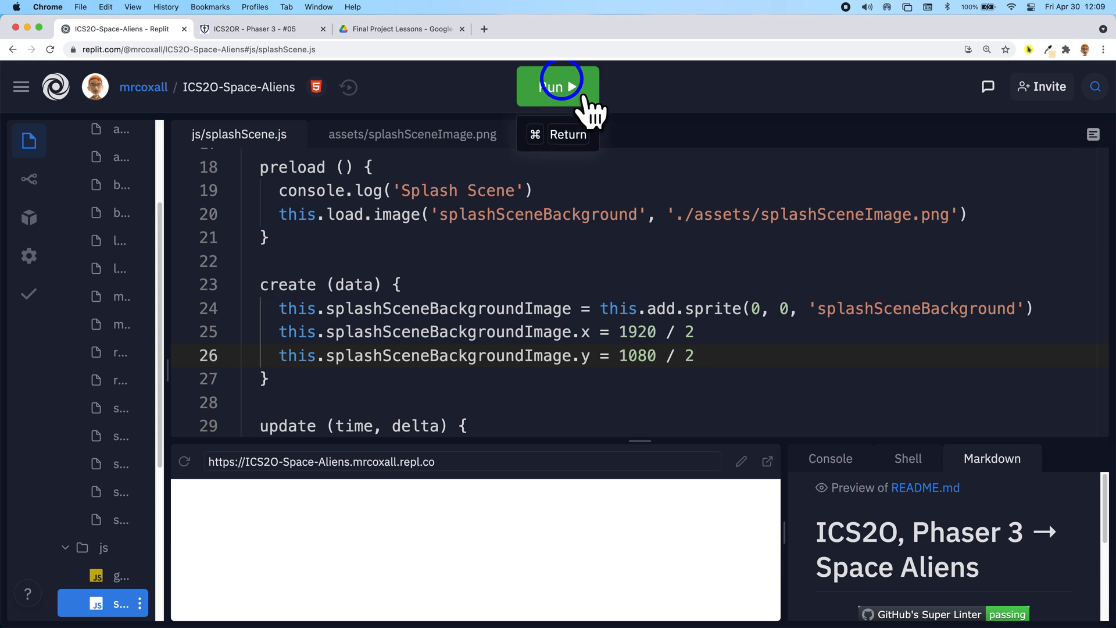
mouse_move(640, 462)
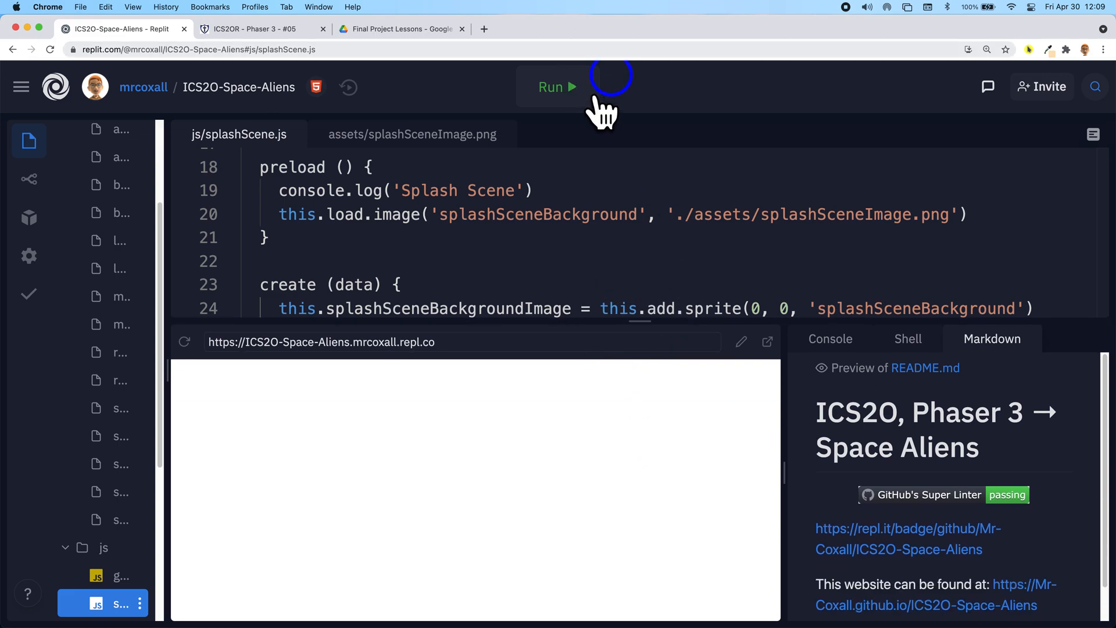
Step: Run, stop and rerun the game so the console logs Phaser v3.54.0, Splash Scene and Title Scene
left_click(557, 87)
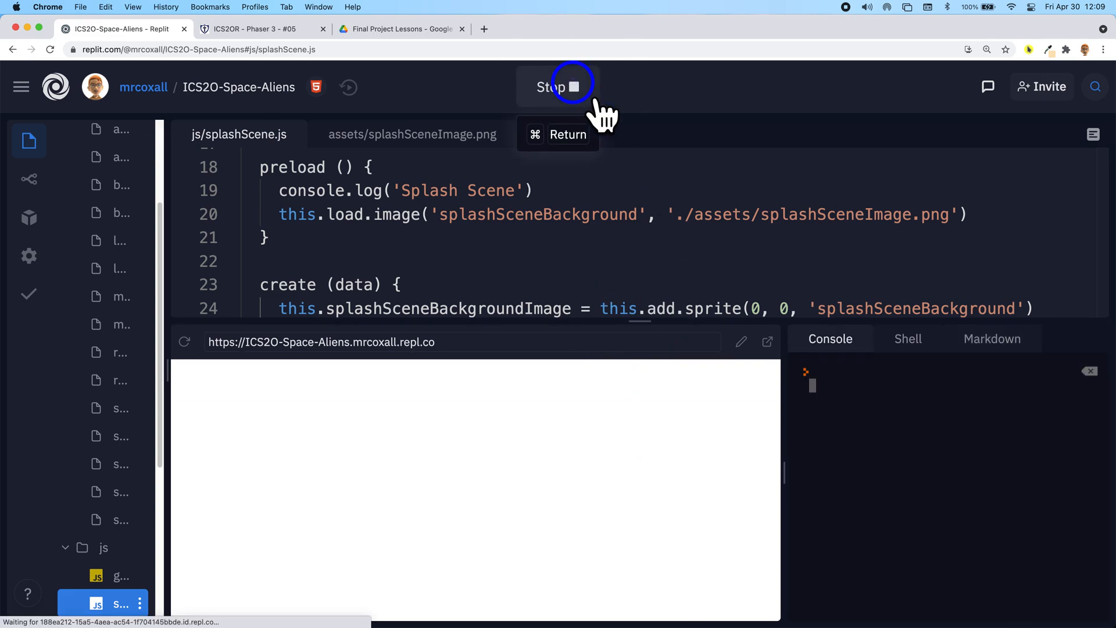
left_click(558, 86)
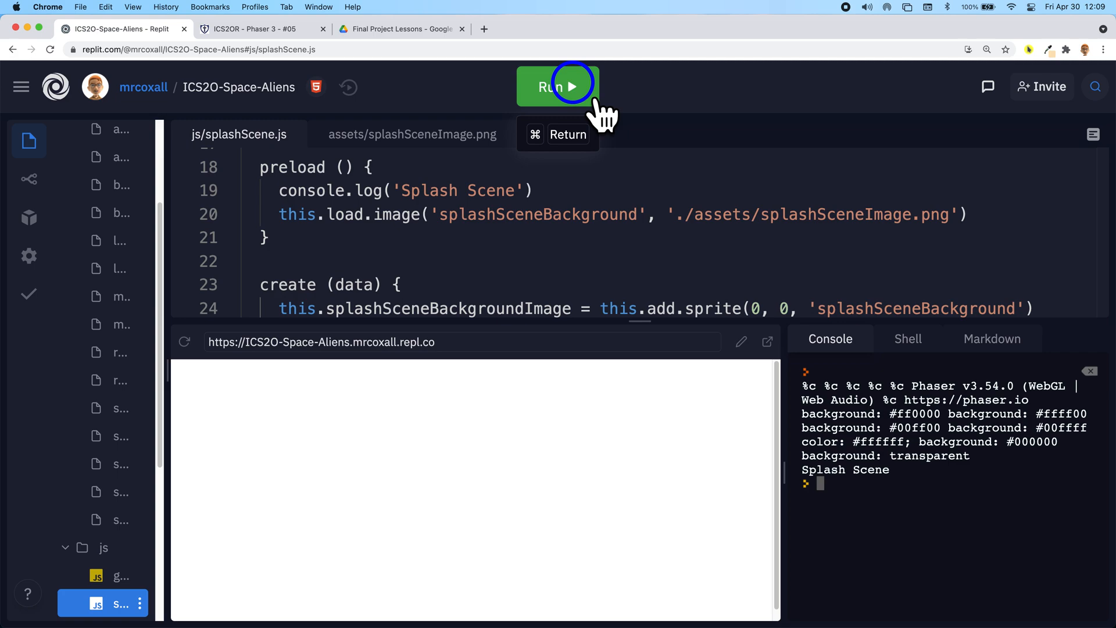
left_click(557, 86)
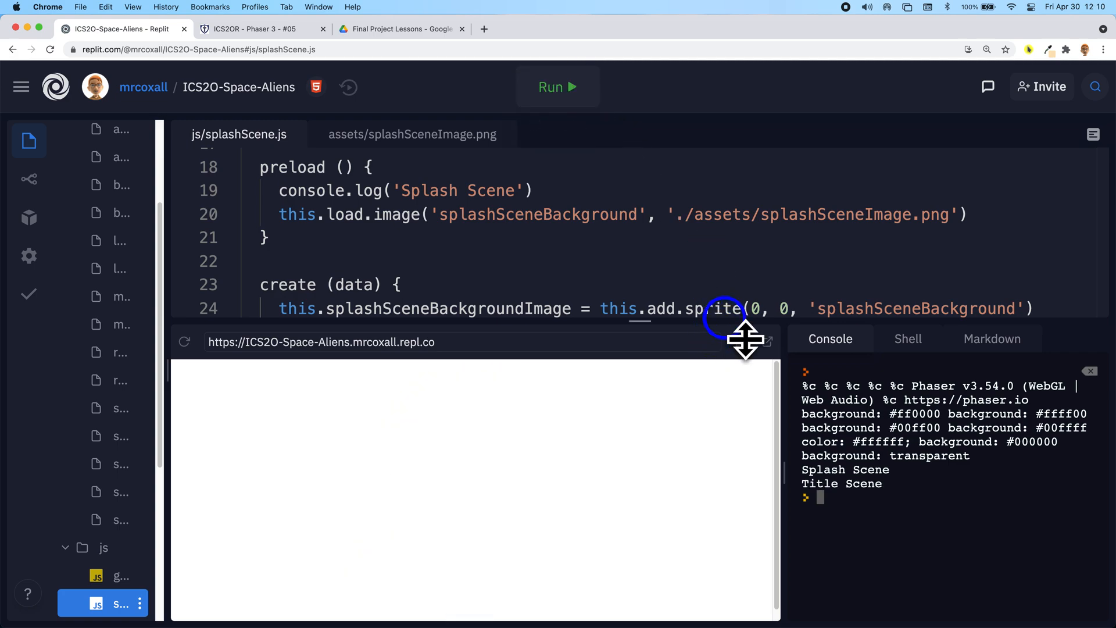
mouse_move(660, 339)
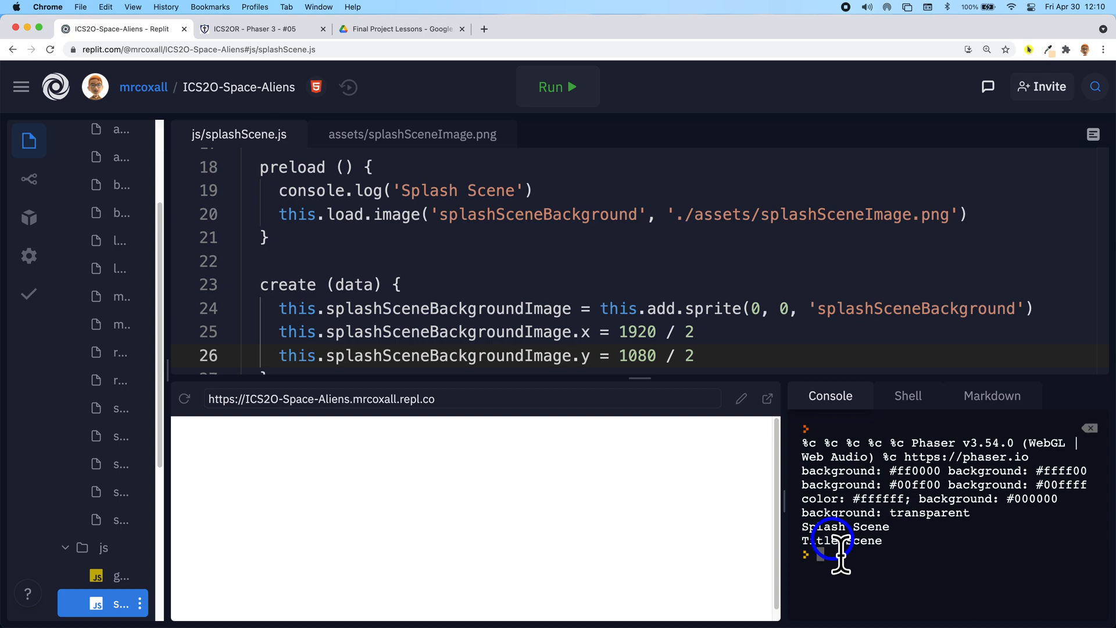
mouse_move(556, 268)
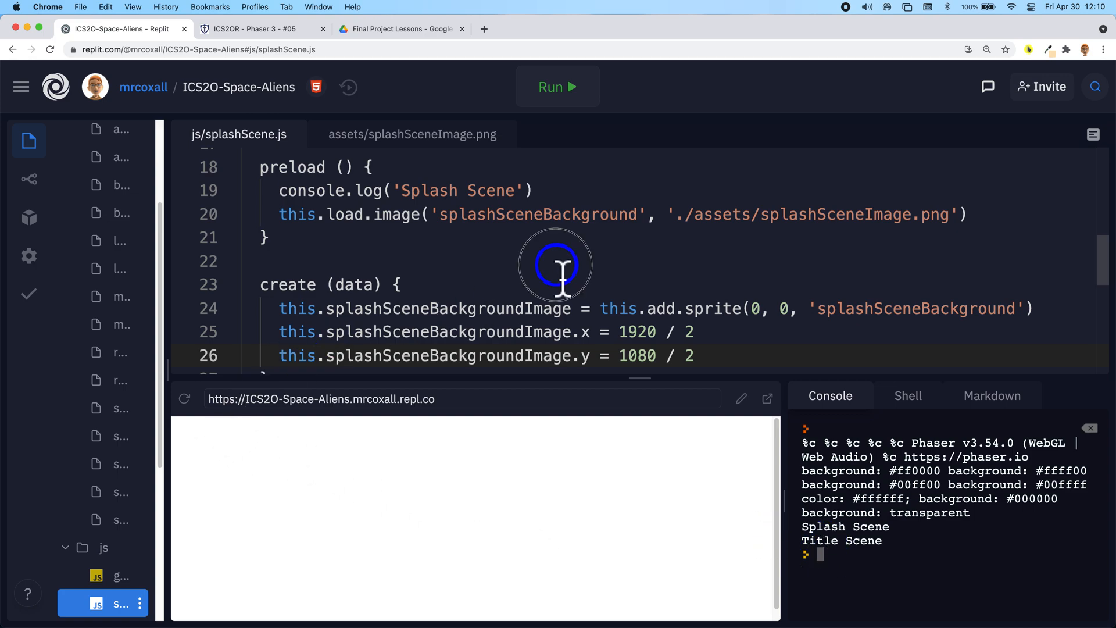
Step: Add console.log(time) in update() and comment out this.scene.switch('titleScene') with //
scroll("down", 3)
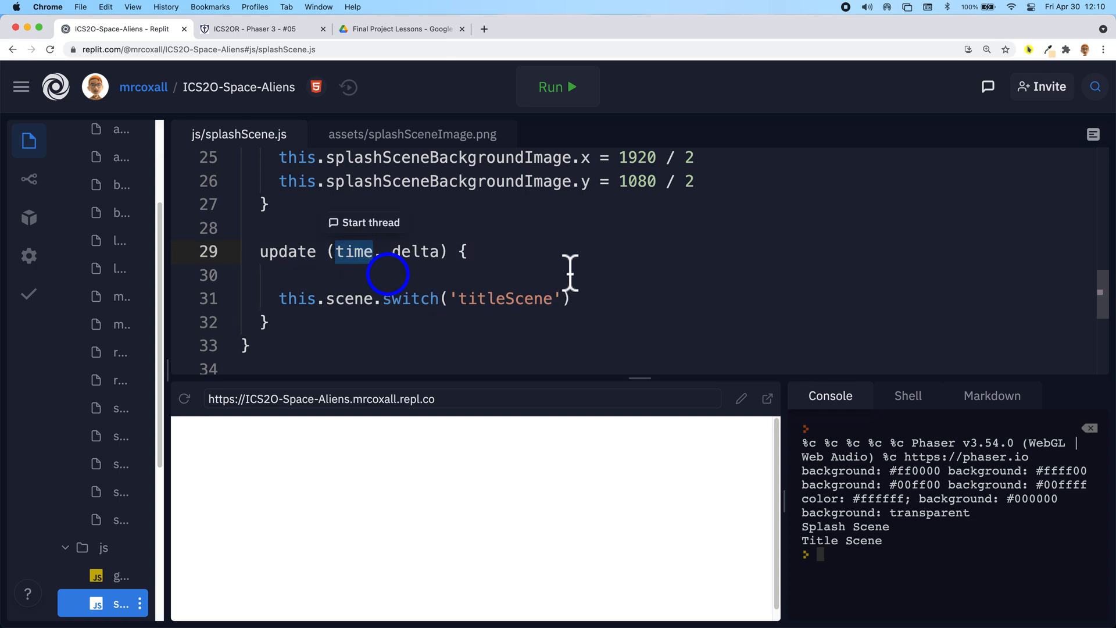
mouse_move(508, 274)
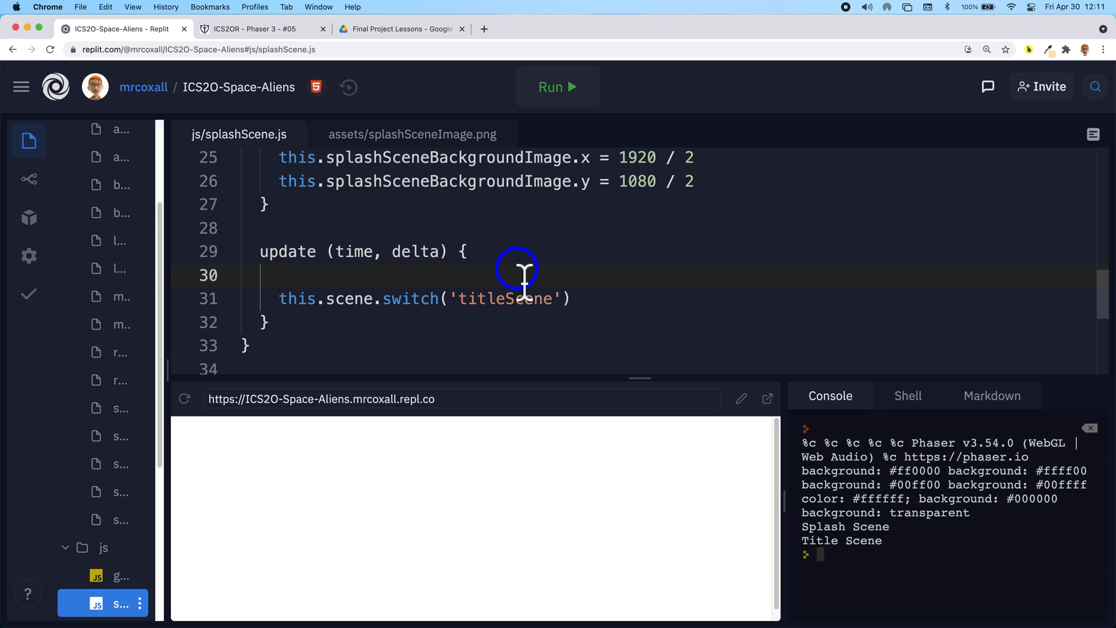
scroll("up", 3)
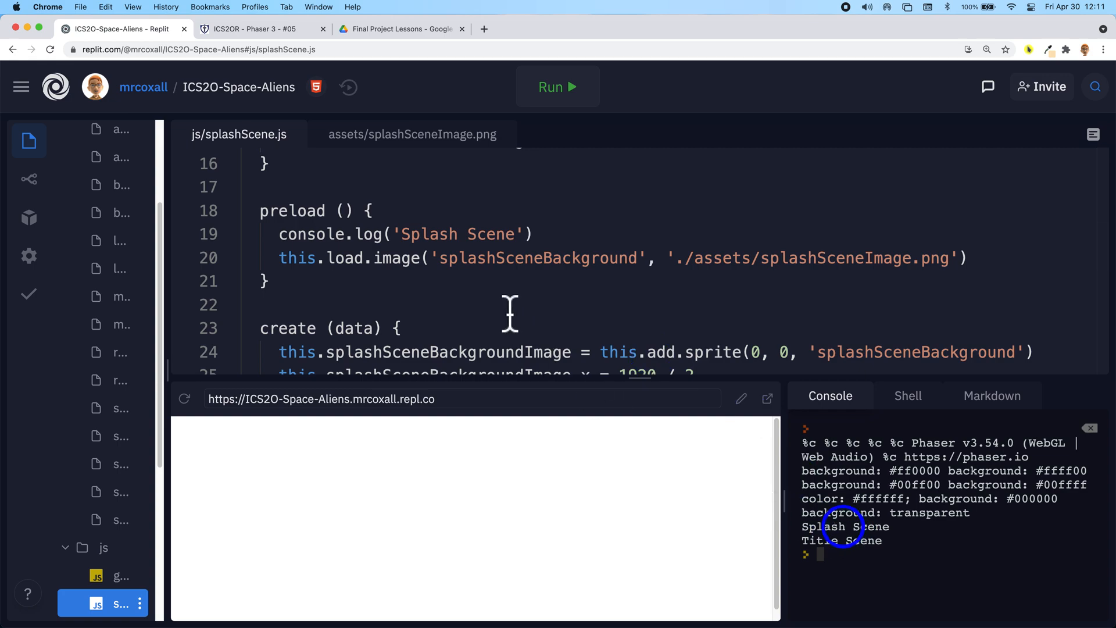
scroll("down", 3)
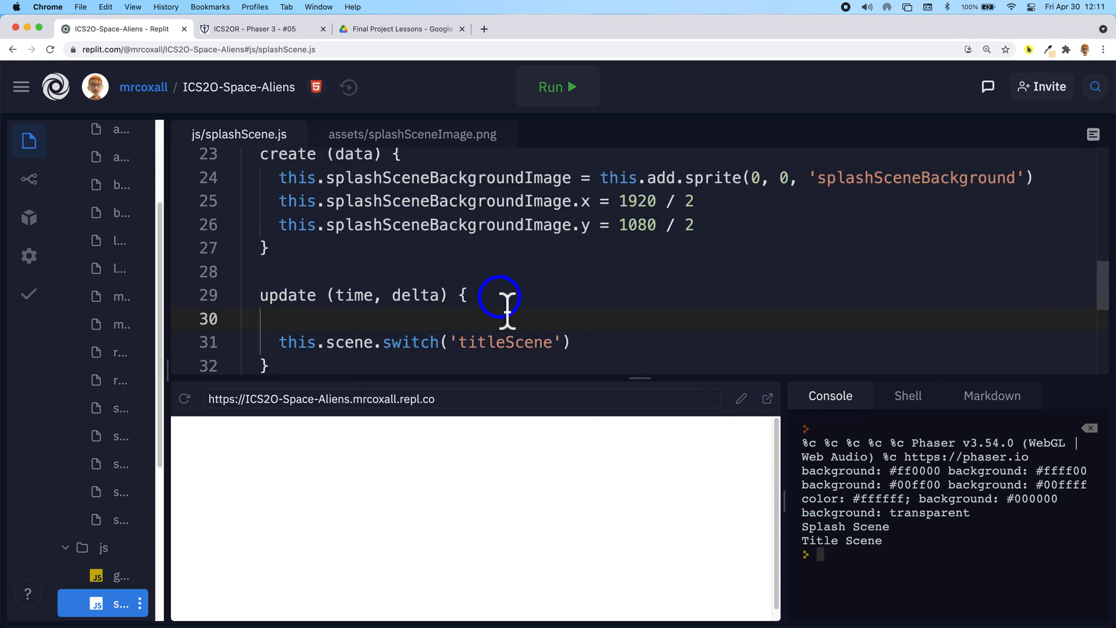
type("console.log(time")
left_click(683, 342)
type("// ")
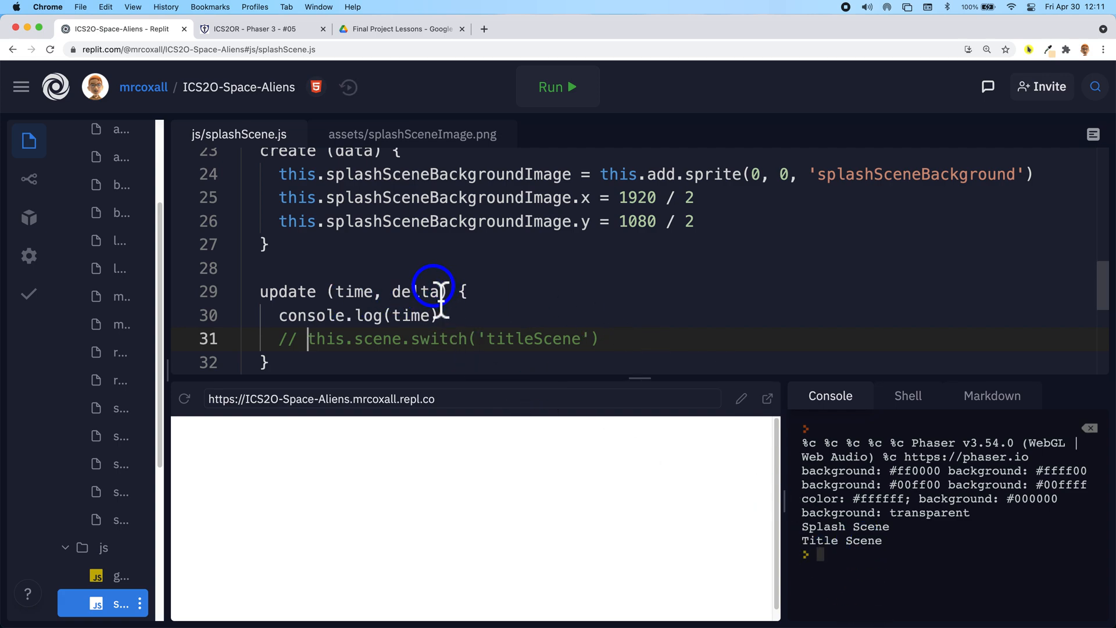
scroll("down", 3)
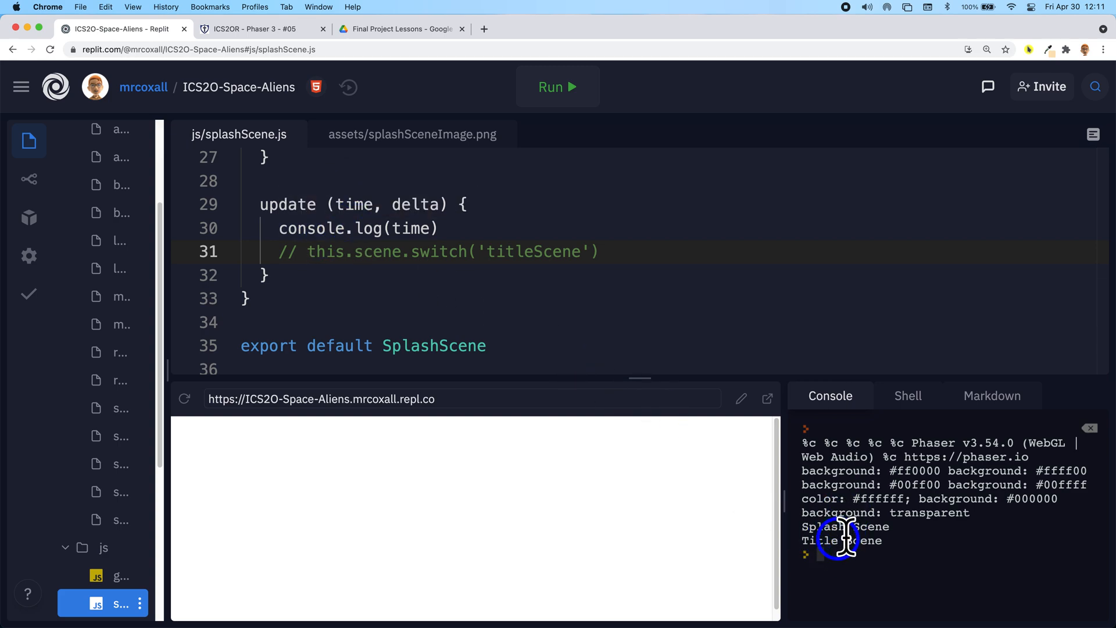
mouse_move(629, 216)
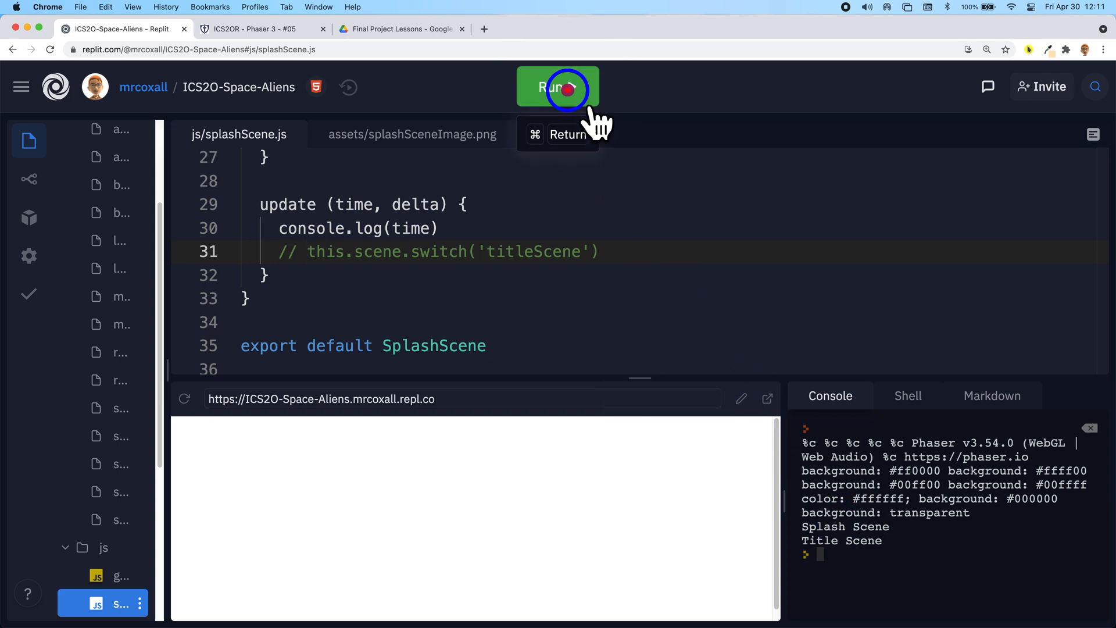
Step: Run the game to watch time values stream, then restore the titleScene switch without the log line
left_click(556, 87)
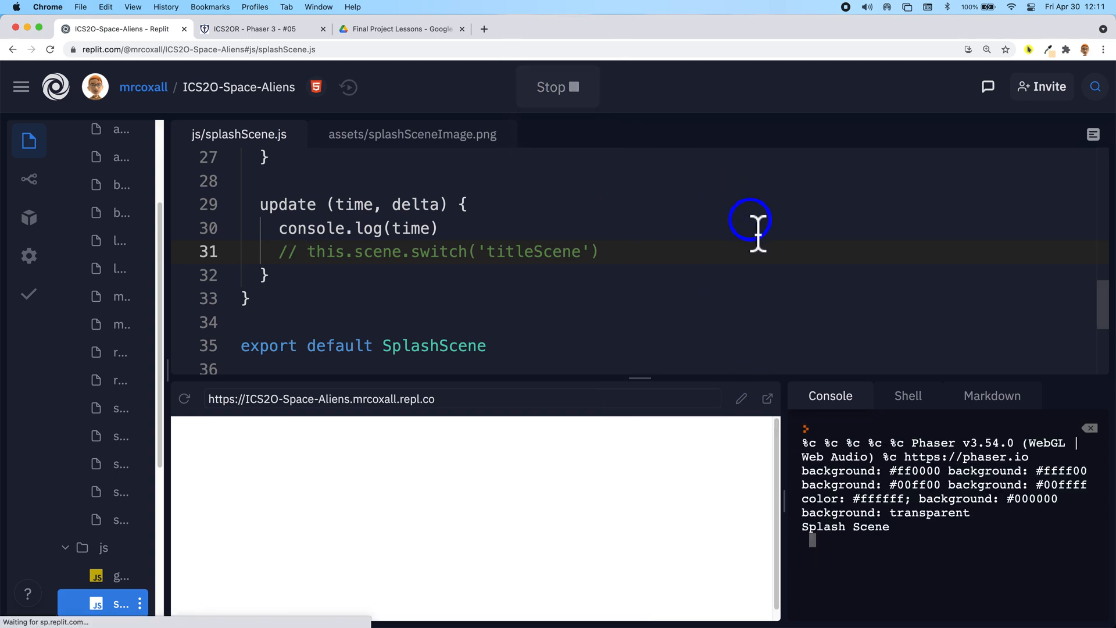
left_click(557, 86)
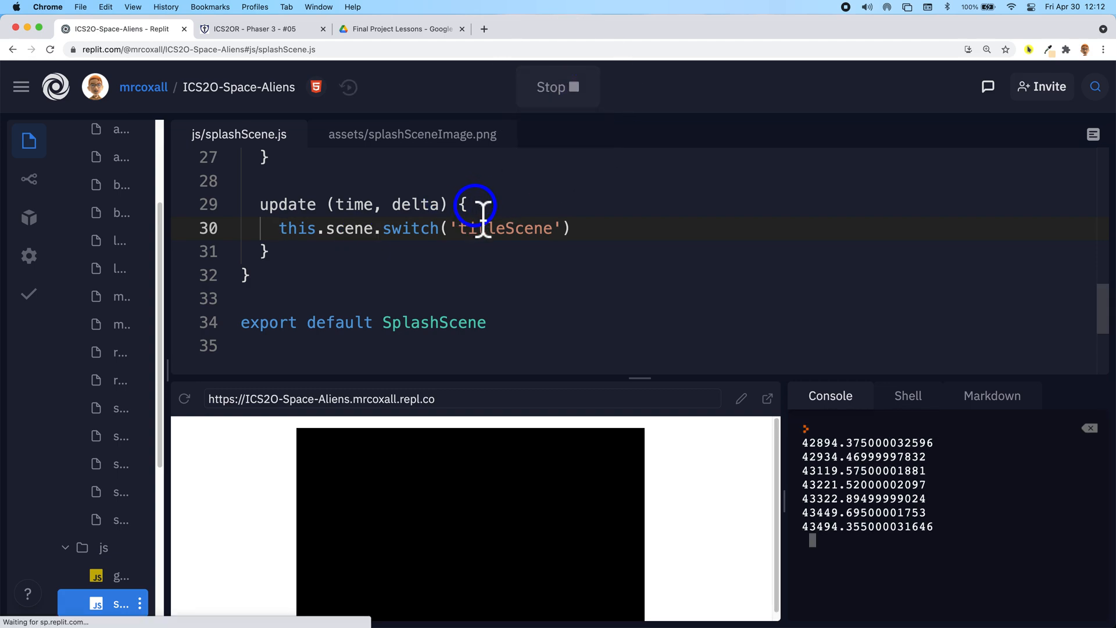
left_click(557, 87)
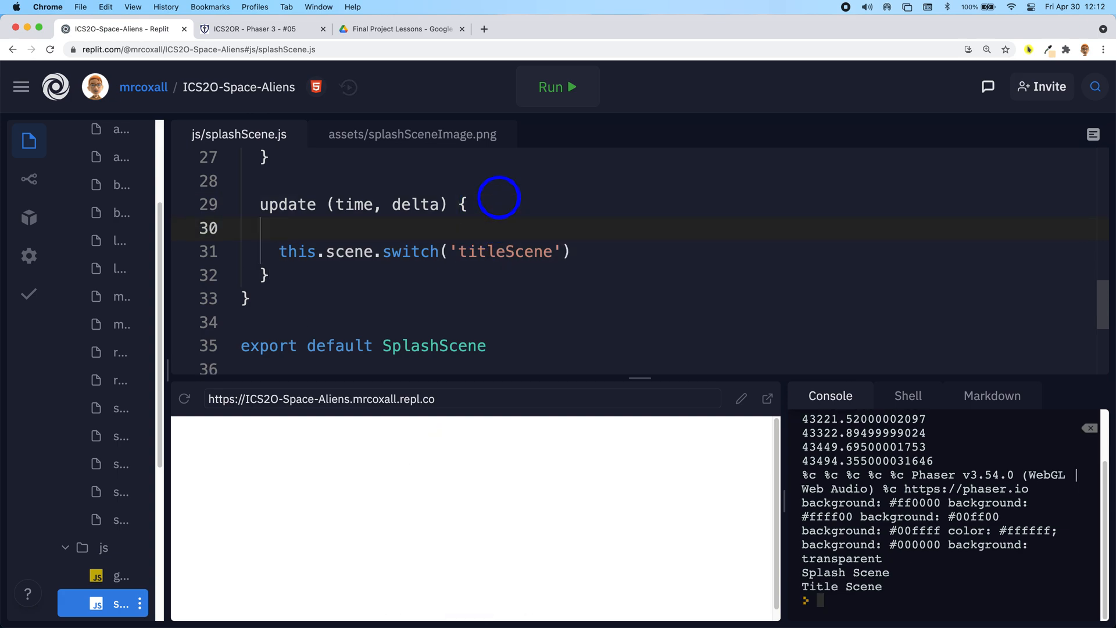
Step: Wrap this.scene.switch('titleScene') inside if (time > 3000) { } in update()
type("if")
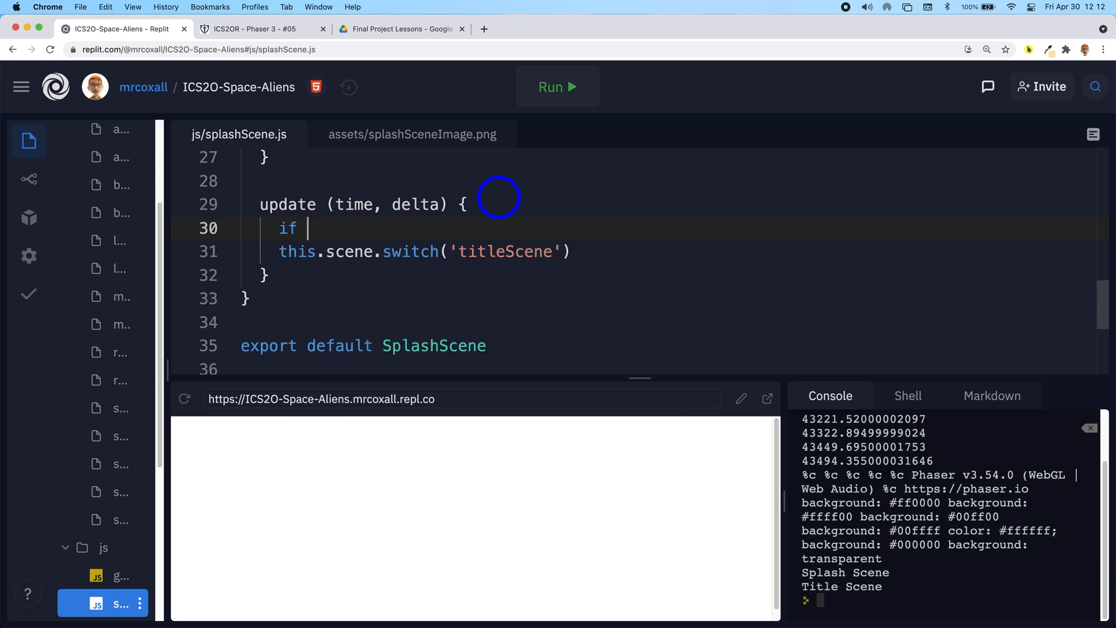
type("(time")
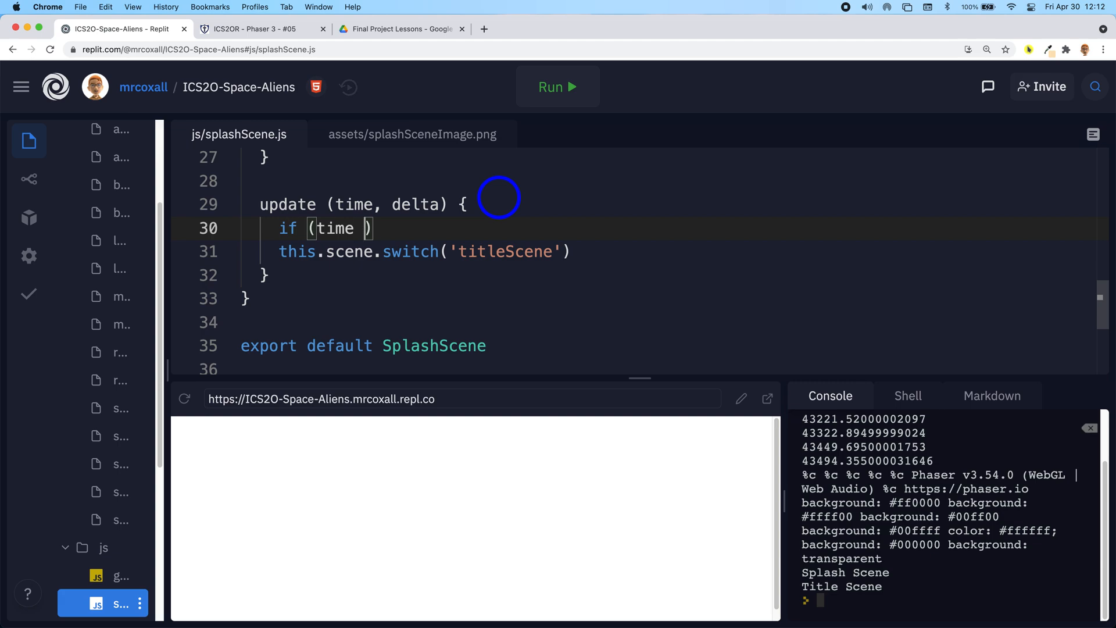
type("> 3000")
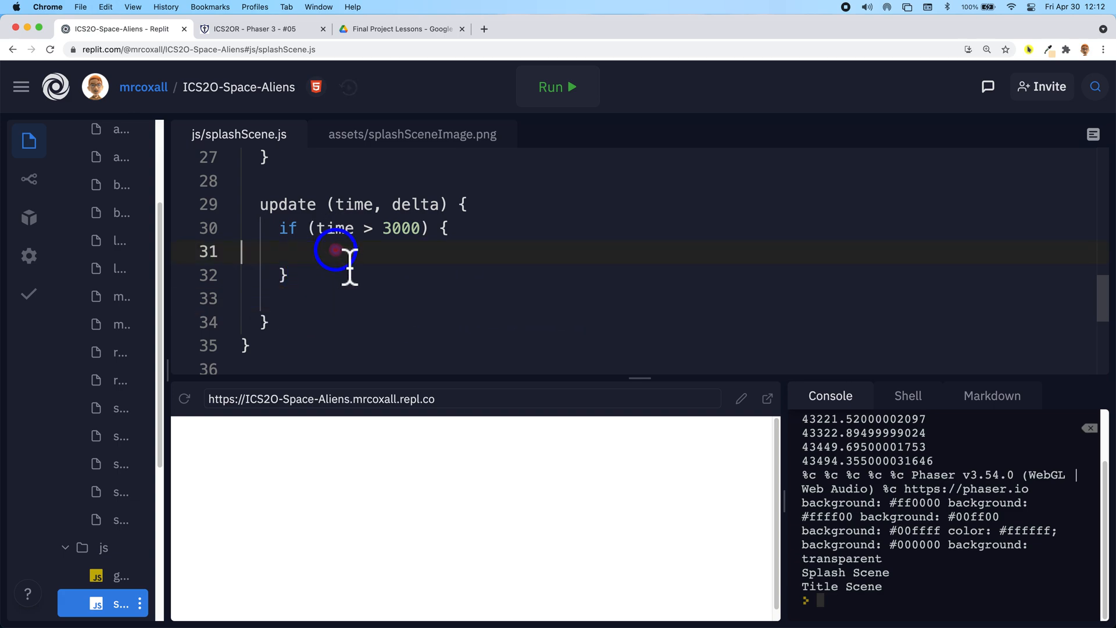
type("this.scene.switch('titleScene')")
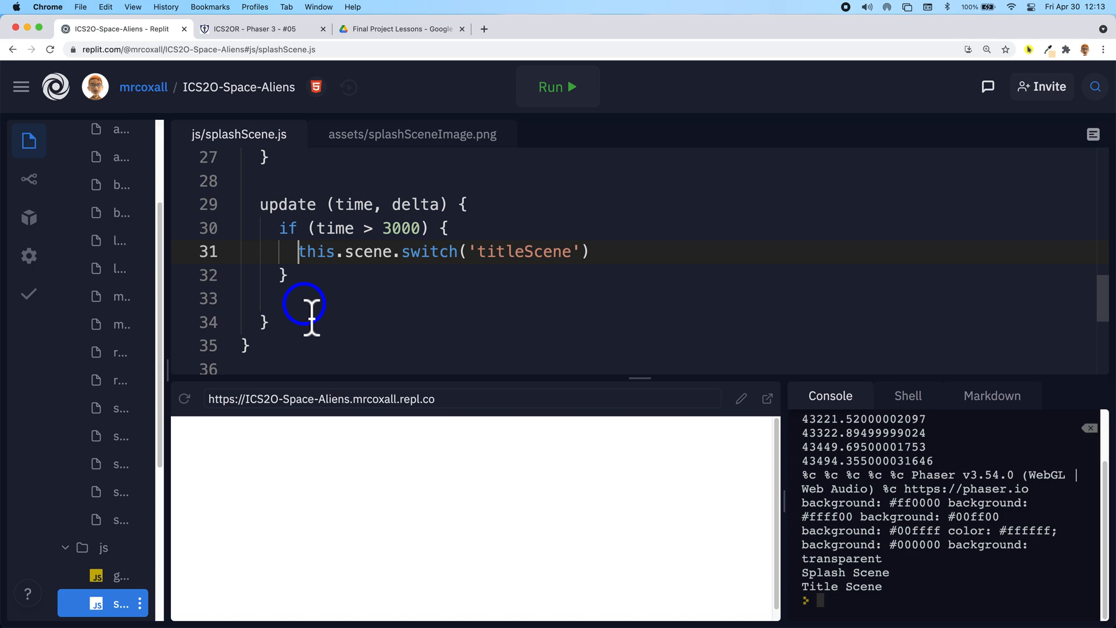
left_click(242, 299)
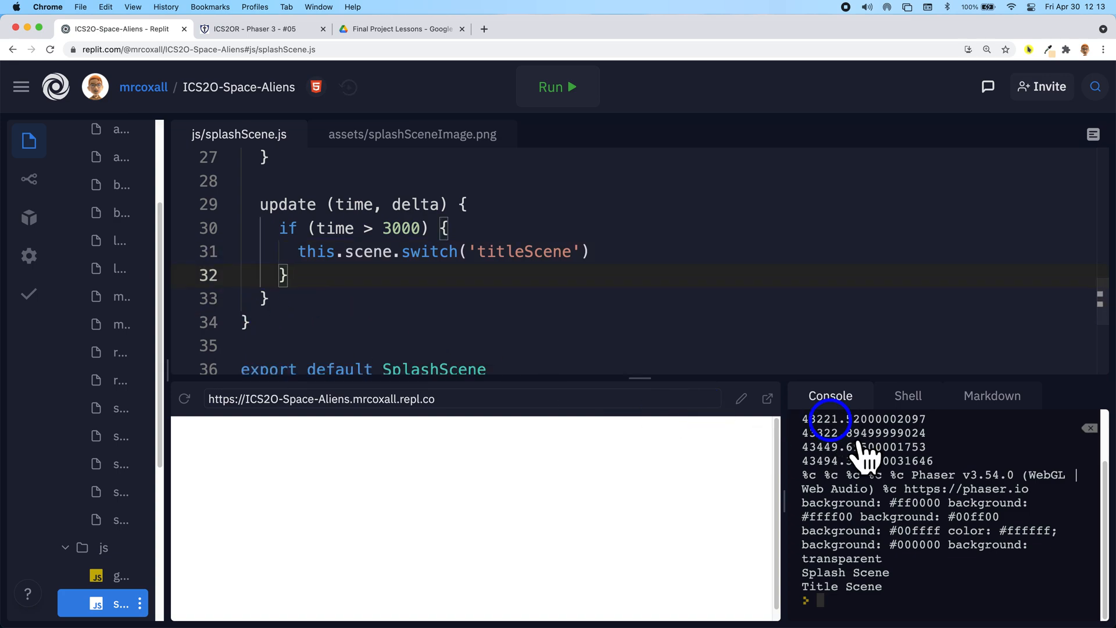
mouse_move(836, 445)
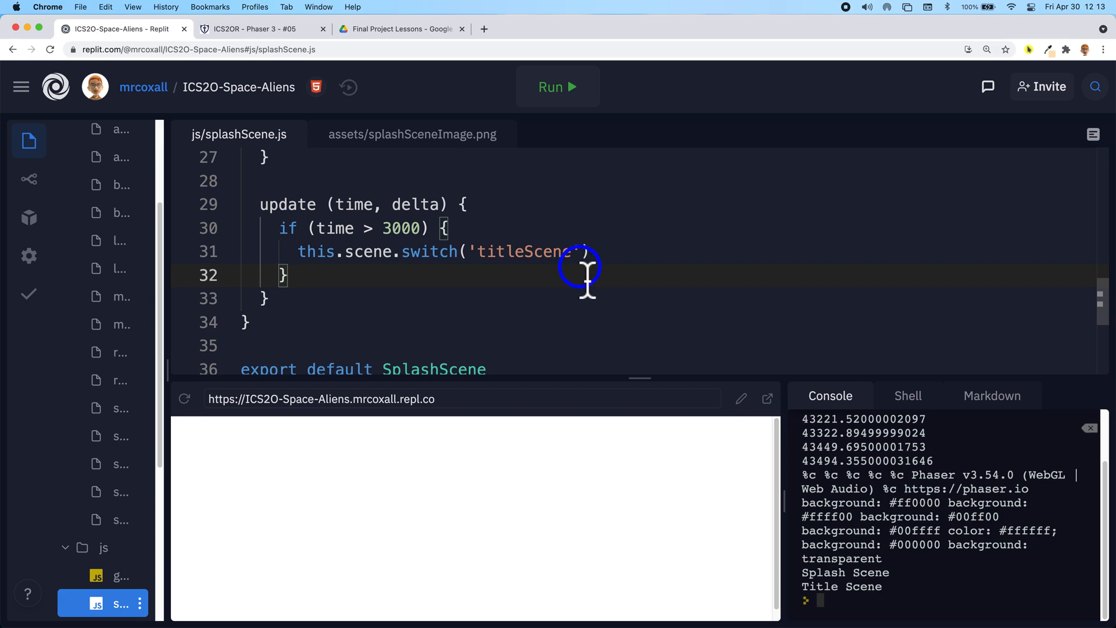
mouse_move(580, 132)
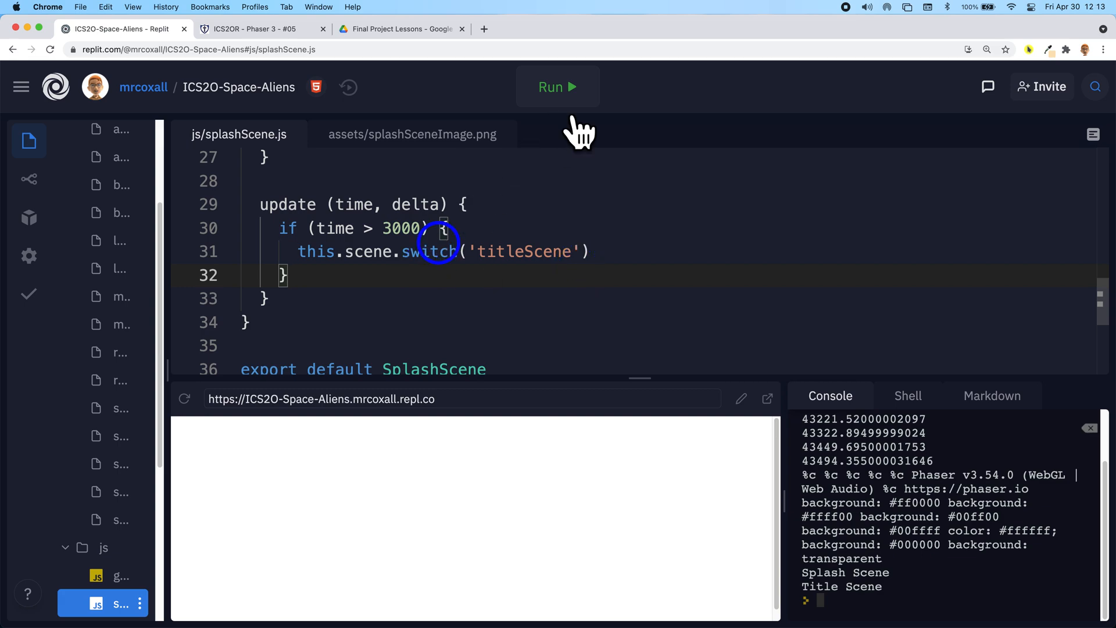
Step: Rerun the game with the timed switch and open it in its own Space Aliens browser tab
left_click(556, 86)
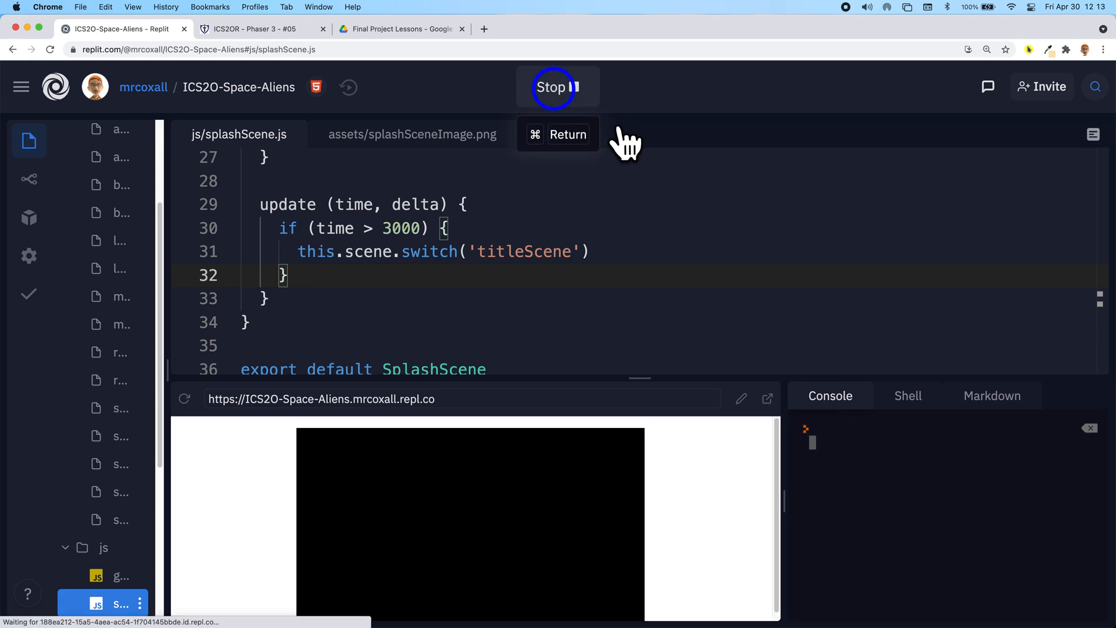
left_click(553, 87)
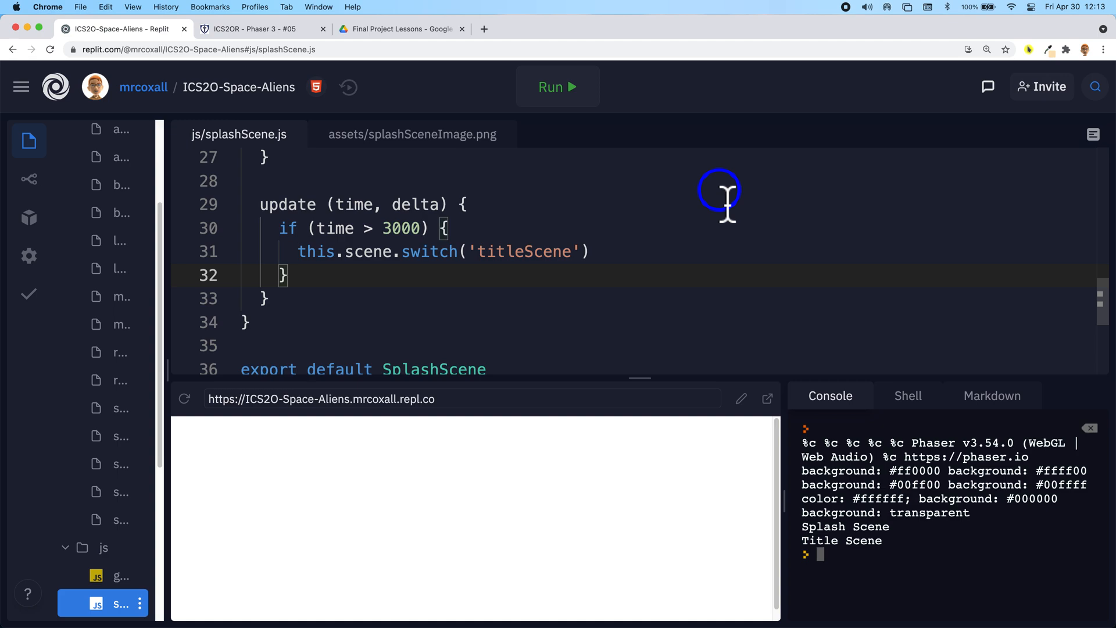
mouse_move(768, 398)
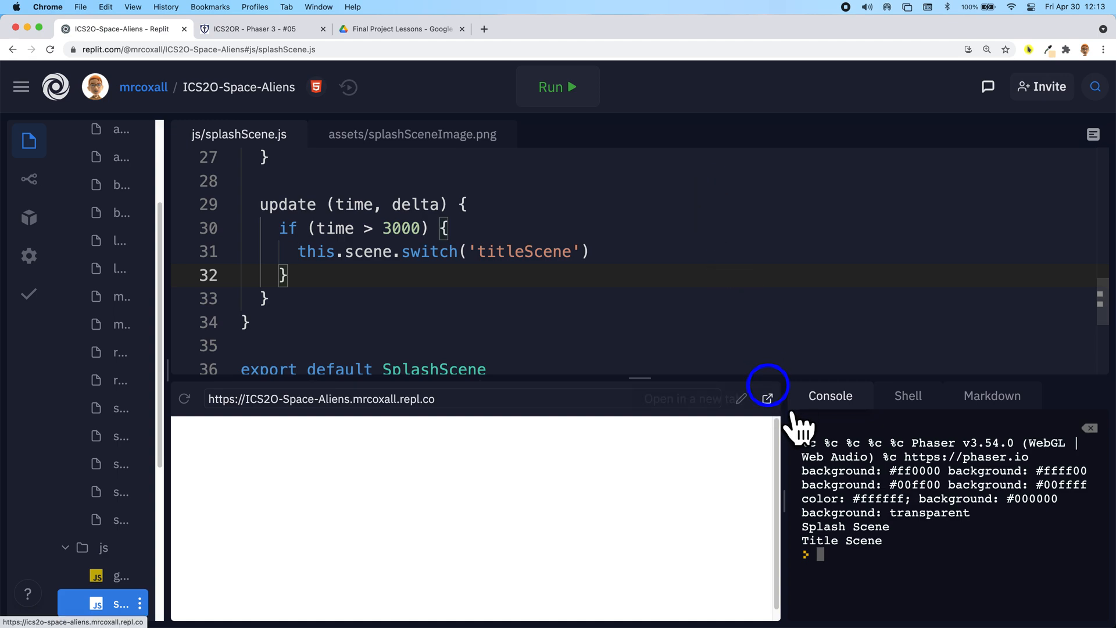
left_click(767, 386)
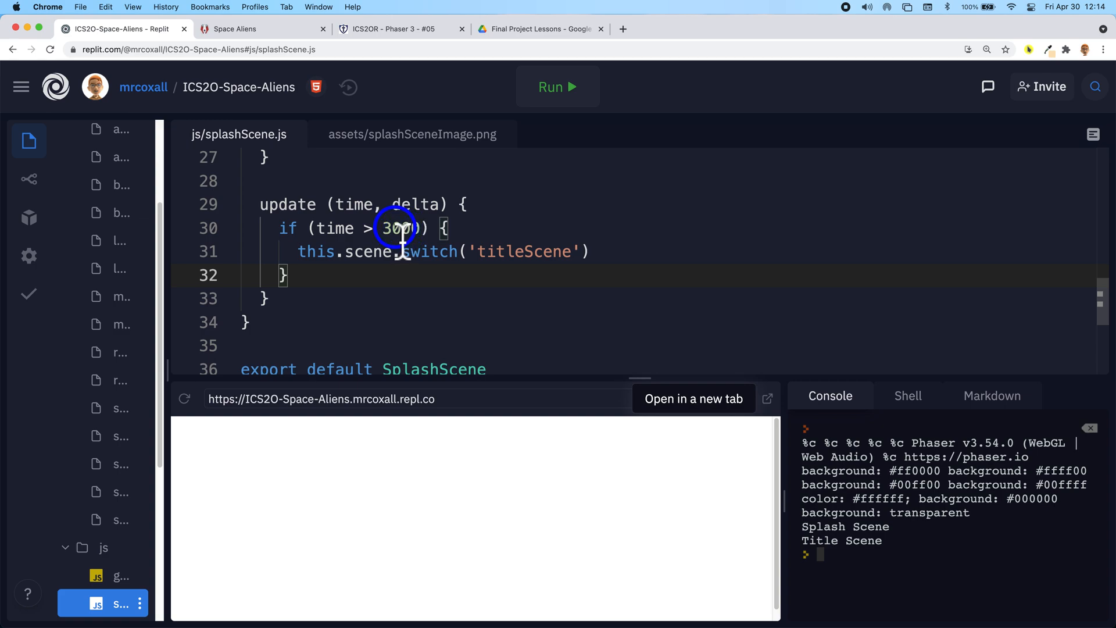
mouse_move(29, 179)
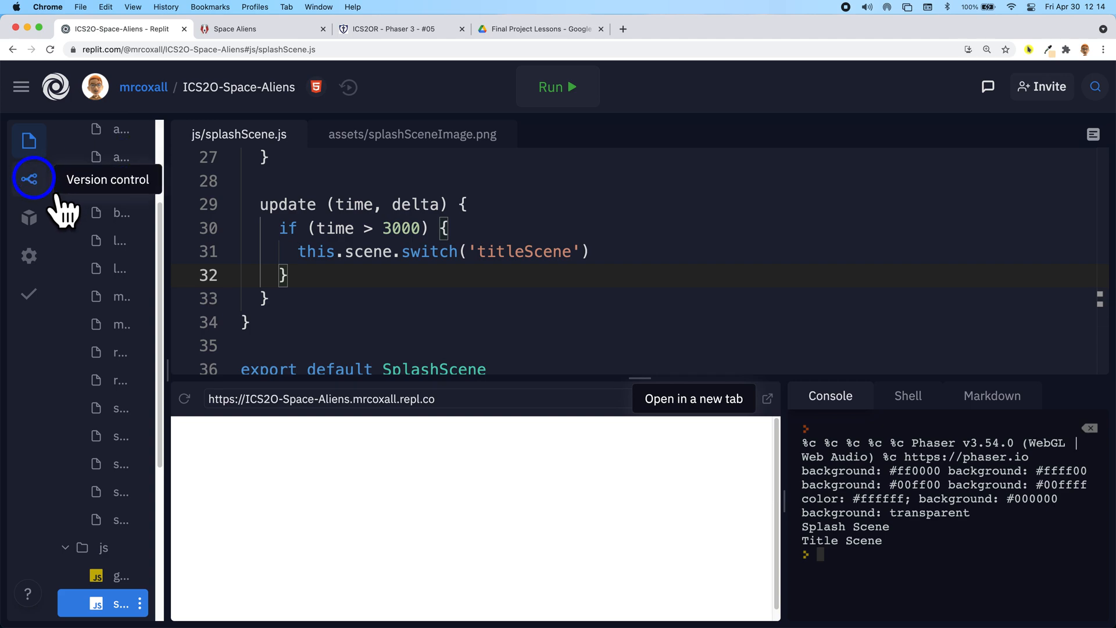
Step: Commit and push the changes to GitHub with the message 'added in splash image'
left_click(29, 178)
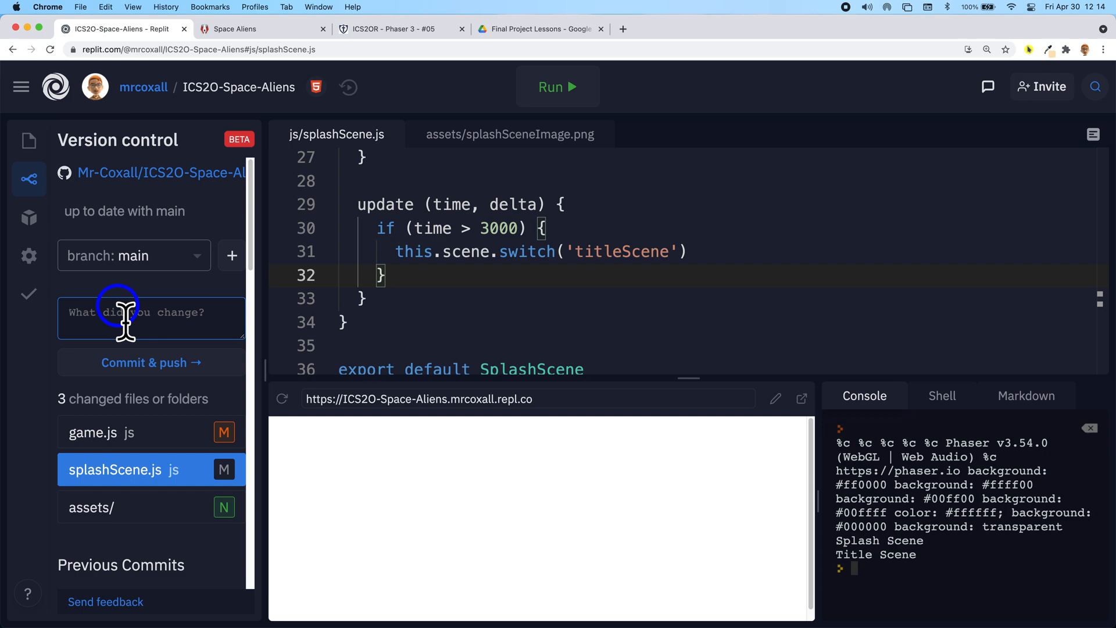
type("added in")
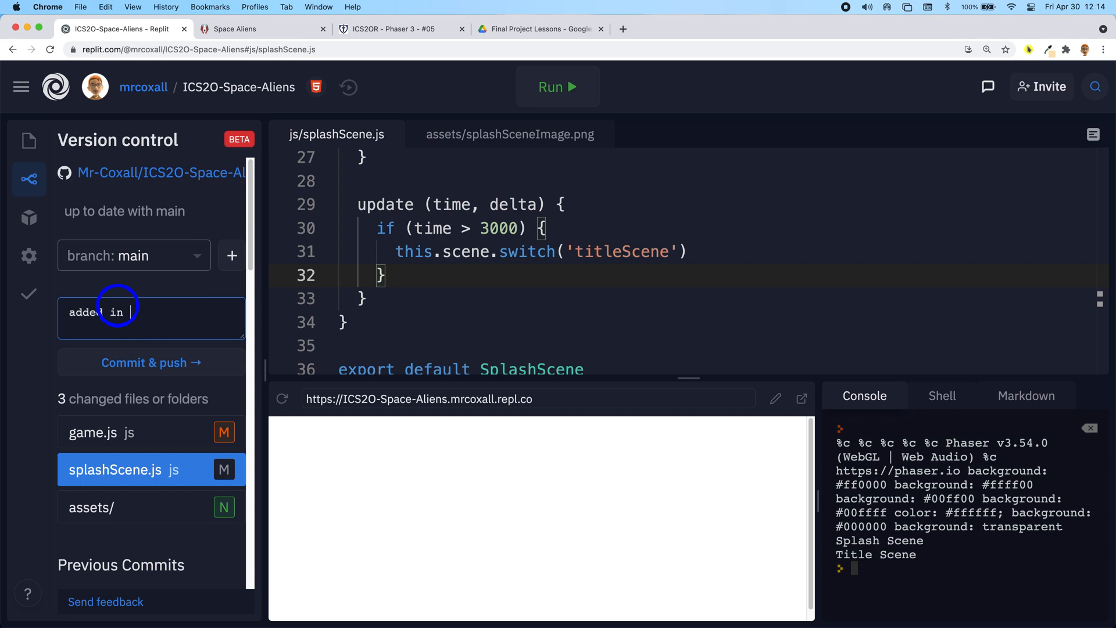
type("splash")
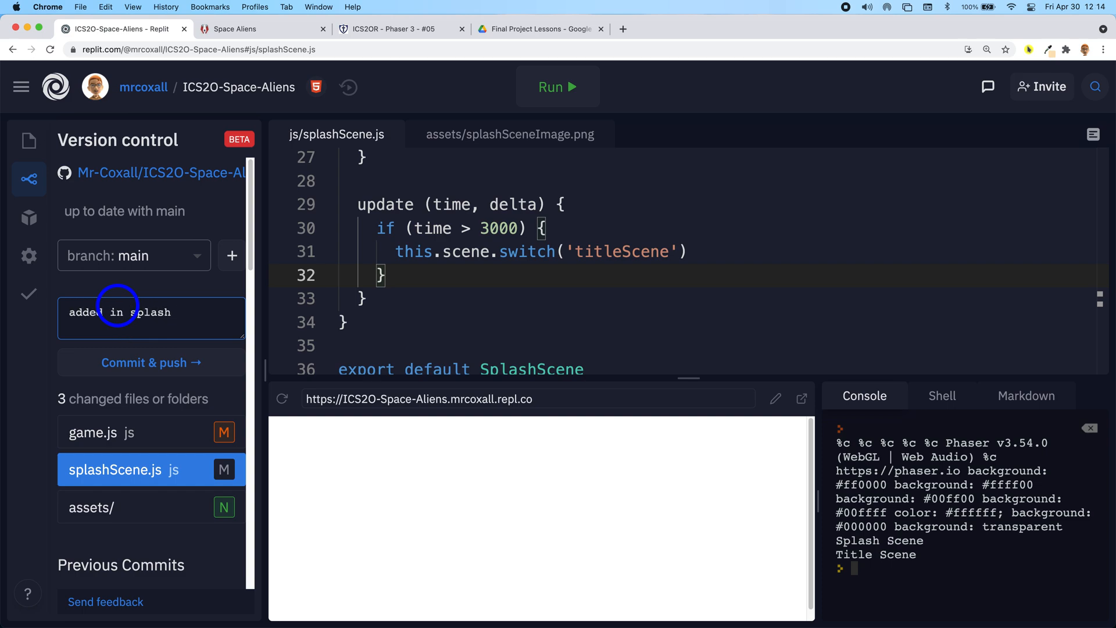
type("image")
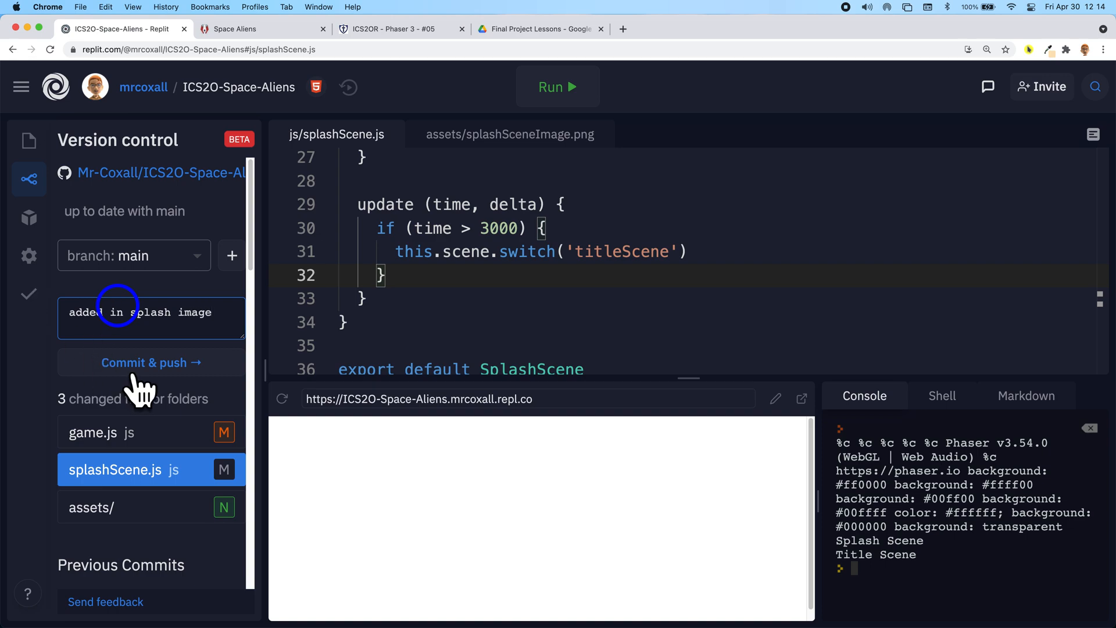
left_click(151, 363)
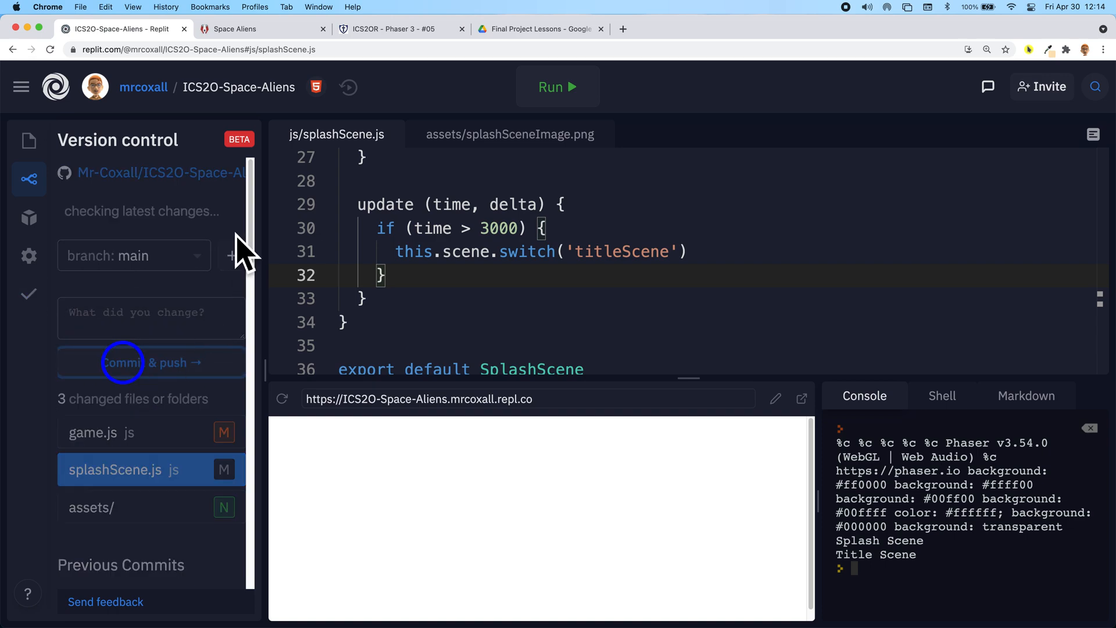
mouse_move(203, 192)
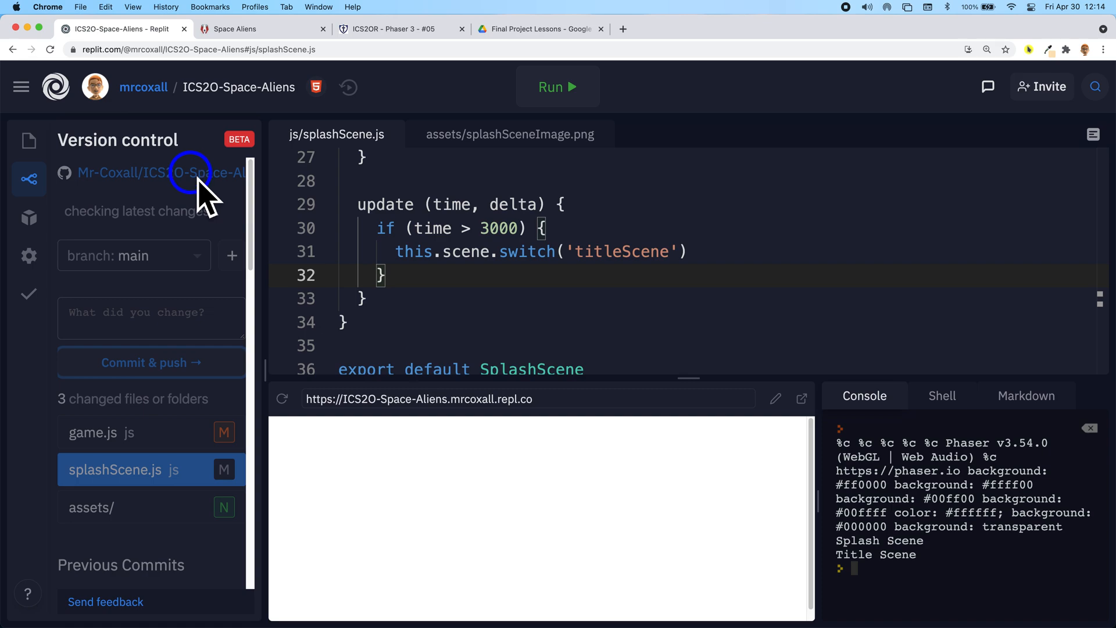